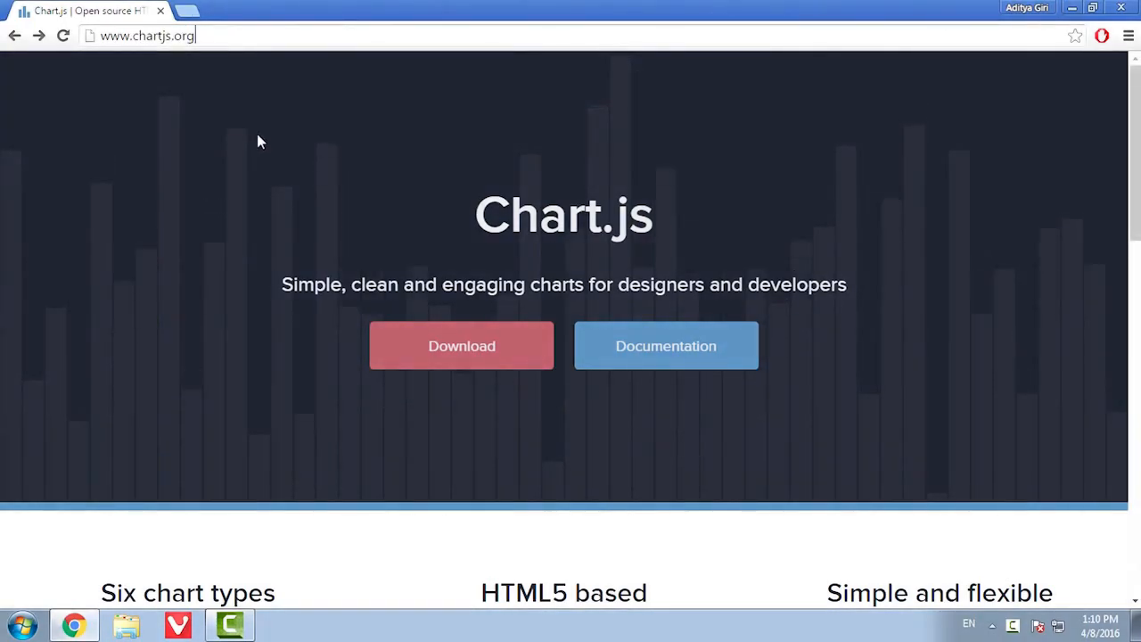
- Go from chartjs.org to the GitHub repo and select the cdnjs Chart.min.js URL in the README
{"action": "left_click", "coordinate": [461, 346]}
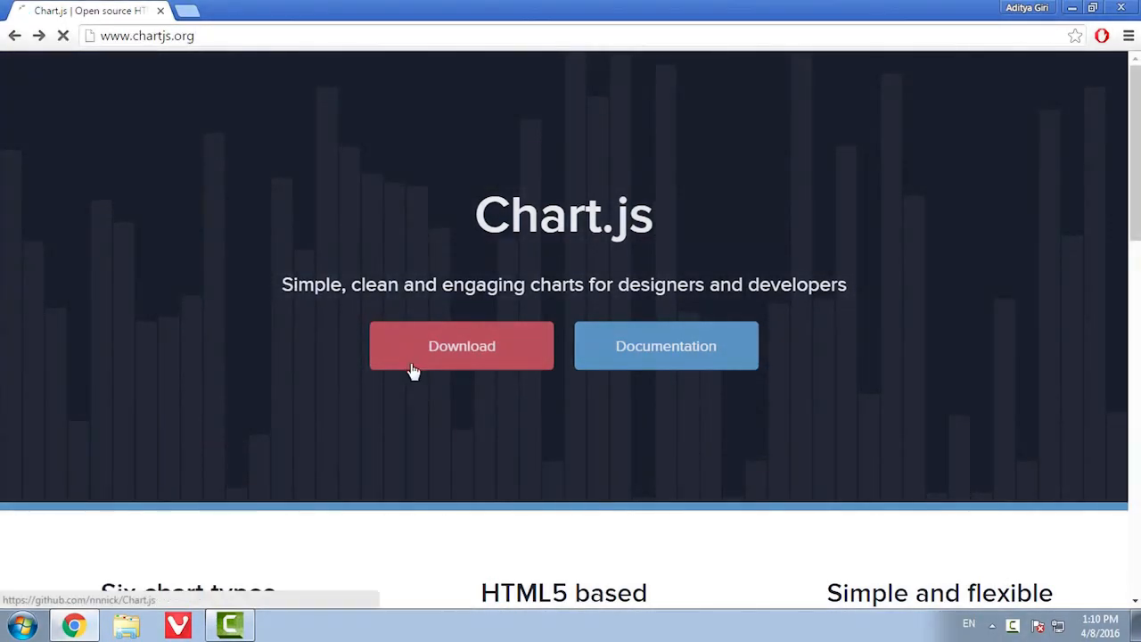
{"action": "left_click", "coordinate": [462, 346]}
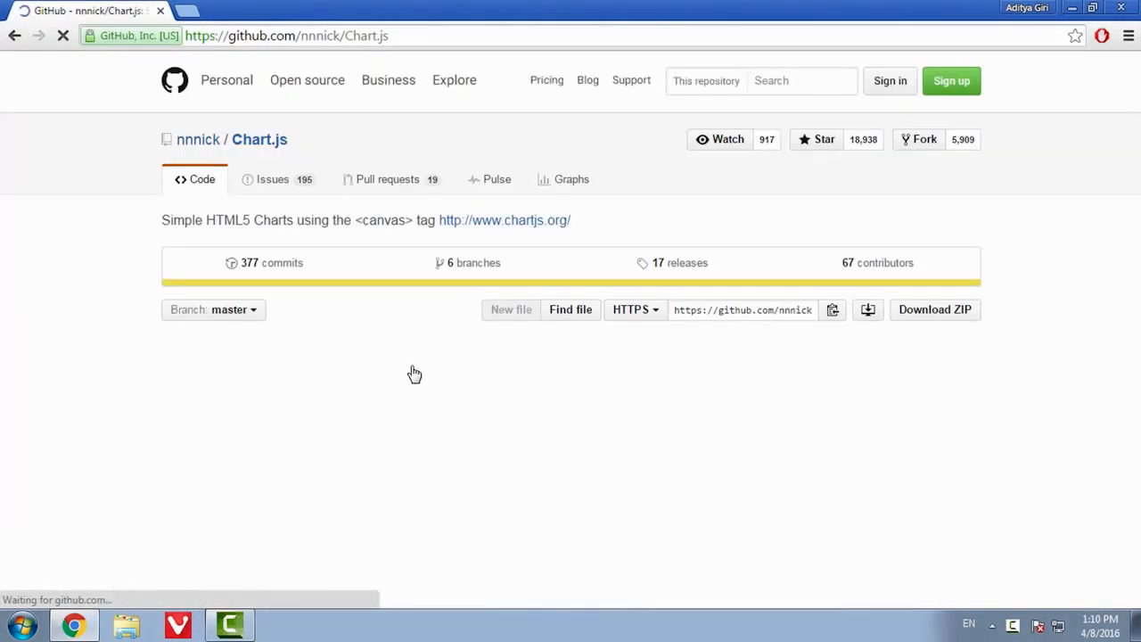
{"action": "scroll", "scroll_direction": "down", "scroll_amount": 3}
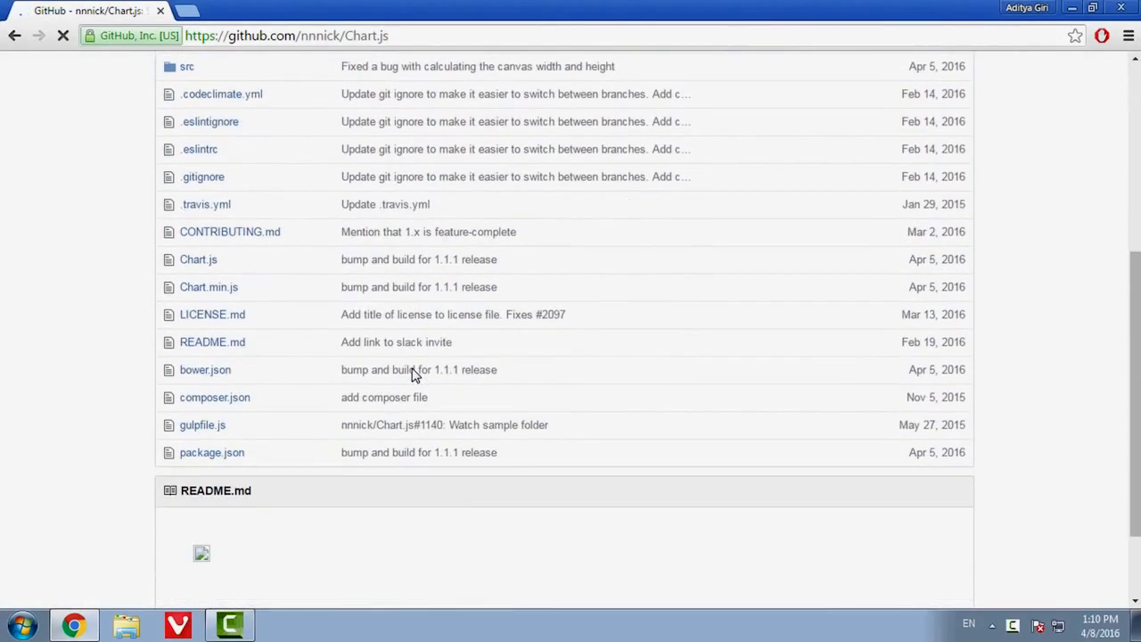
{"action": "scroll", "scroll_direction": "down", "scroll_amount": 3}
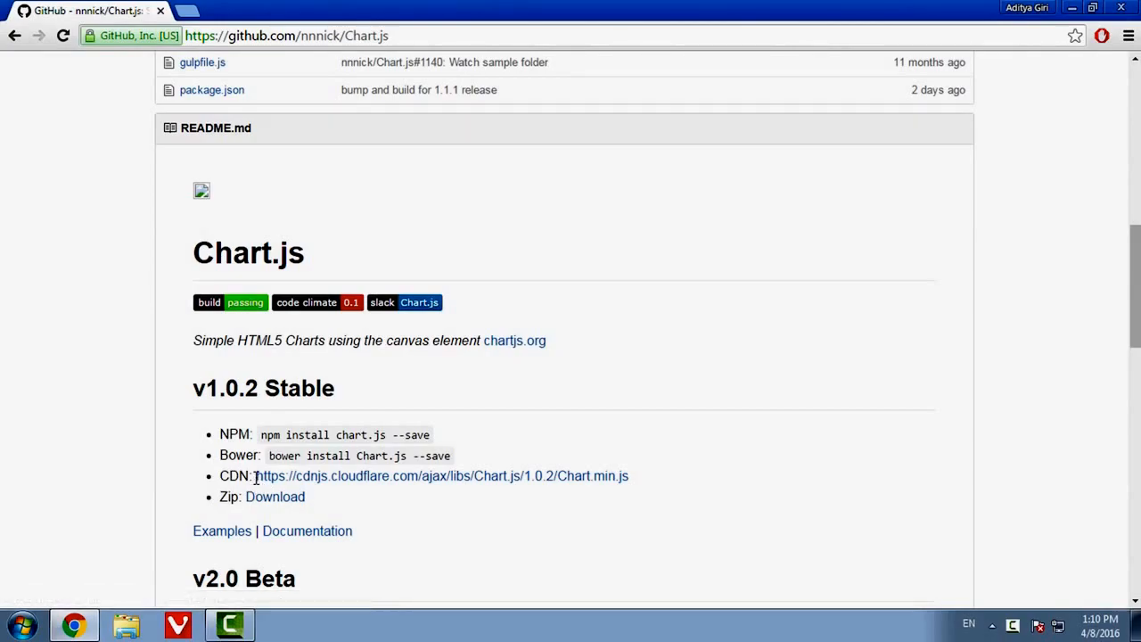
{"action": "left_click_drag", "start_coordinate": [257, 474], "coordinate": [627, 474]}
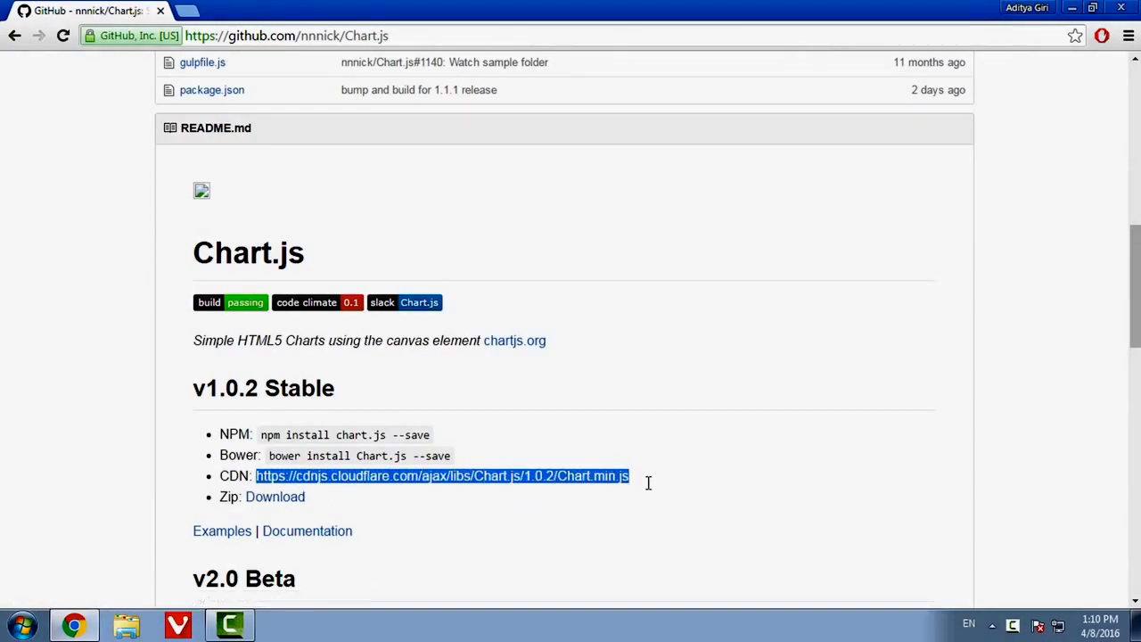
- Launch Sublime Text from the Start menu and start saving the new empty file
{"action": "left_click", "coordinate": [20, 624]}
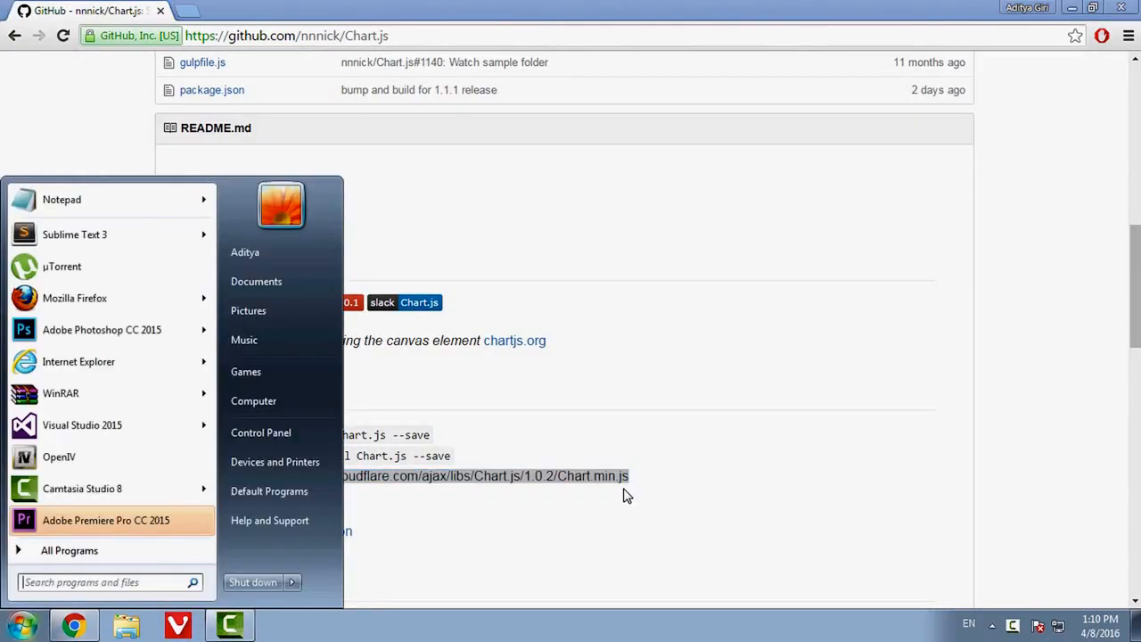
{"action": "type", "text": "subluinm"}
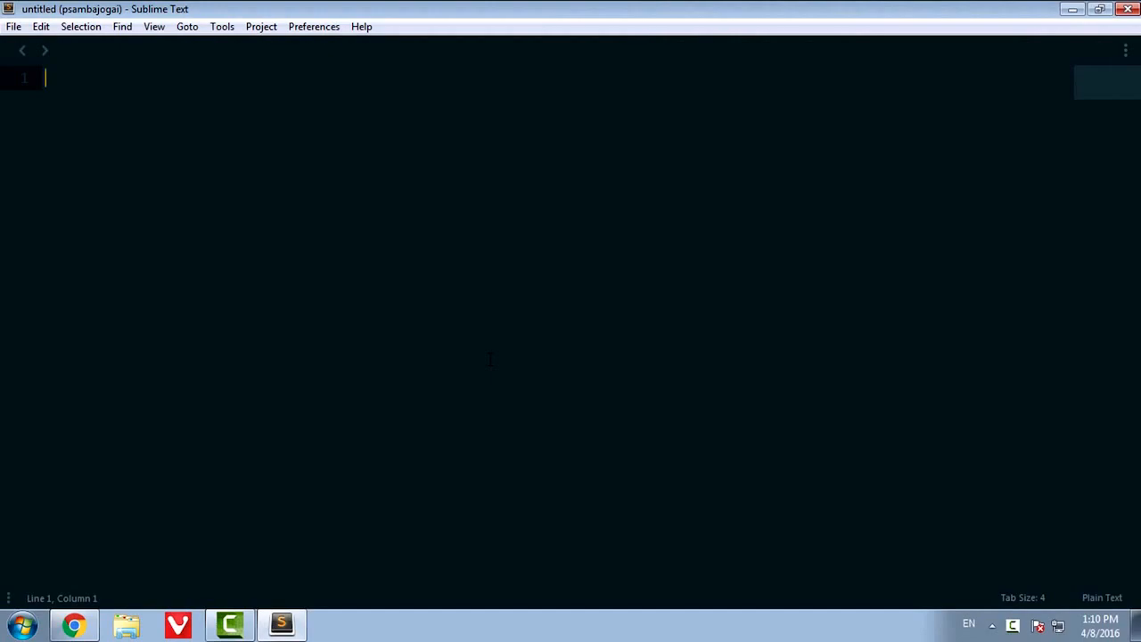
{"action": "key", "text": "ctrl+s"}
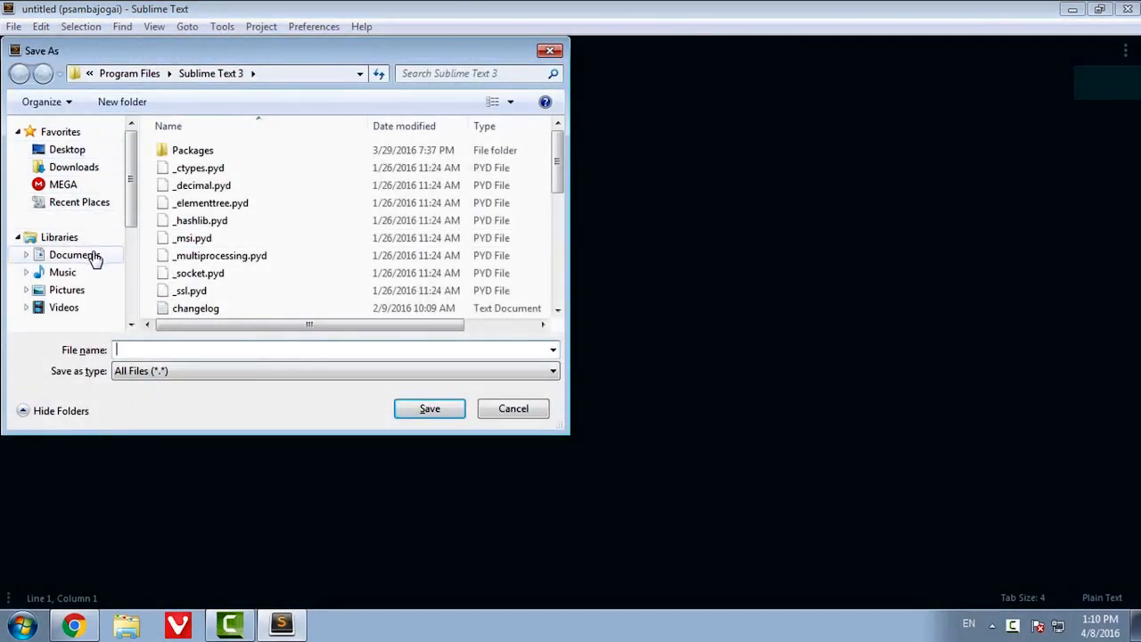
- Save the file in Documents as chartjs.html
{"action": "left_click", "coordinate": [75, 253]}
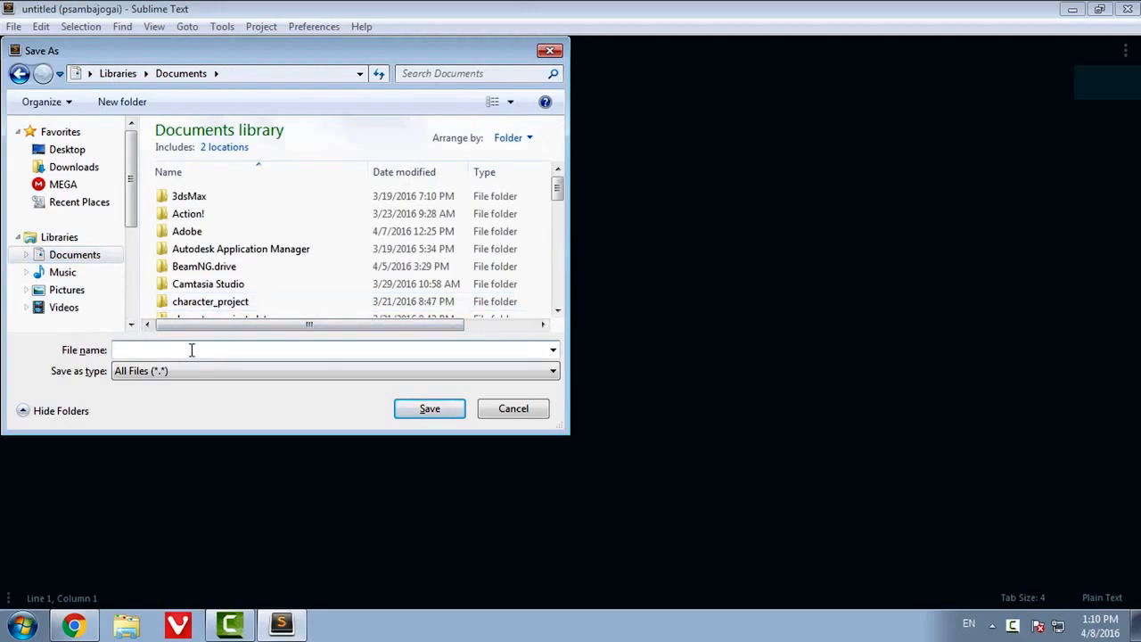
{"action": "left_click", "coordinate": [191, 350]}
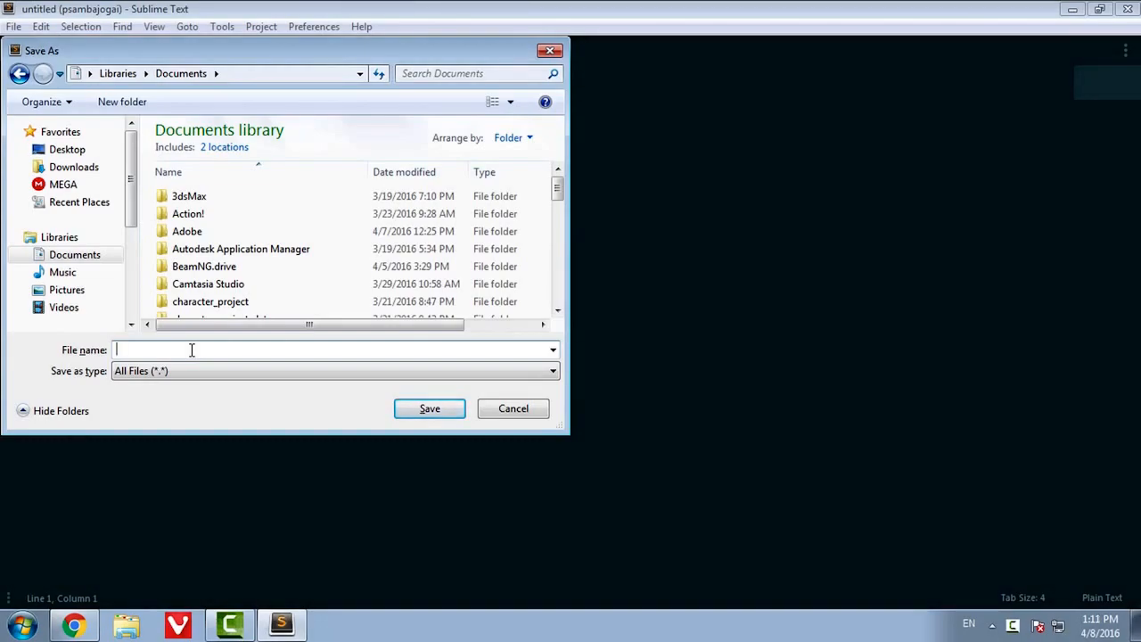
{"action": "type", "text": "chartjs.html"}
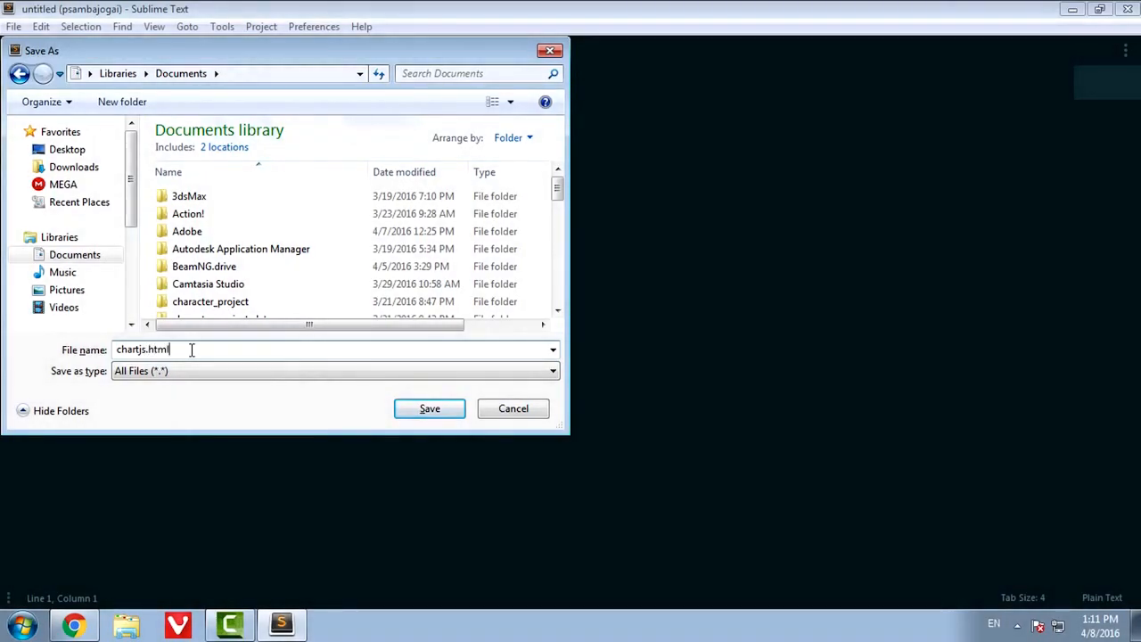
{"action": "left_click", "coordinate": [427, 408]}
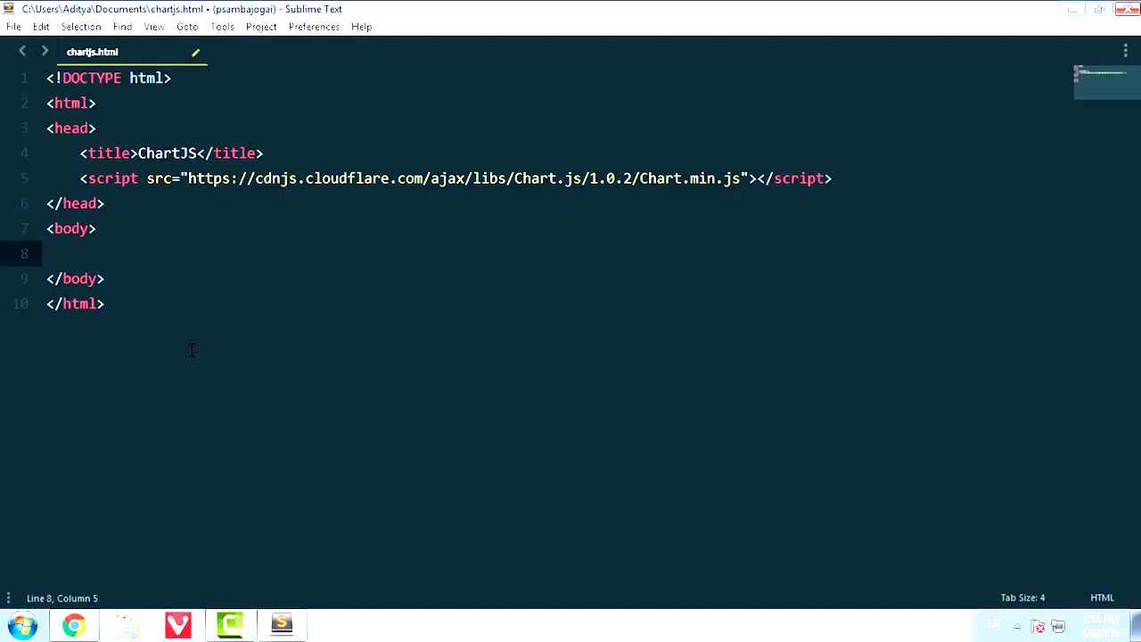
- Add a canvas element with empty id, width and height attributes to the body
{"action": "type", "text": "canvas ></canvas>"}
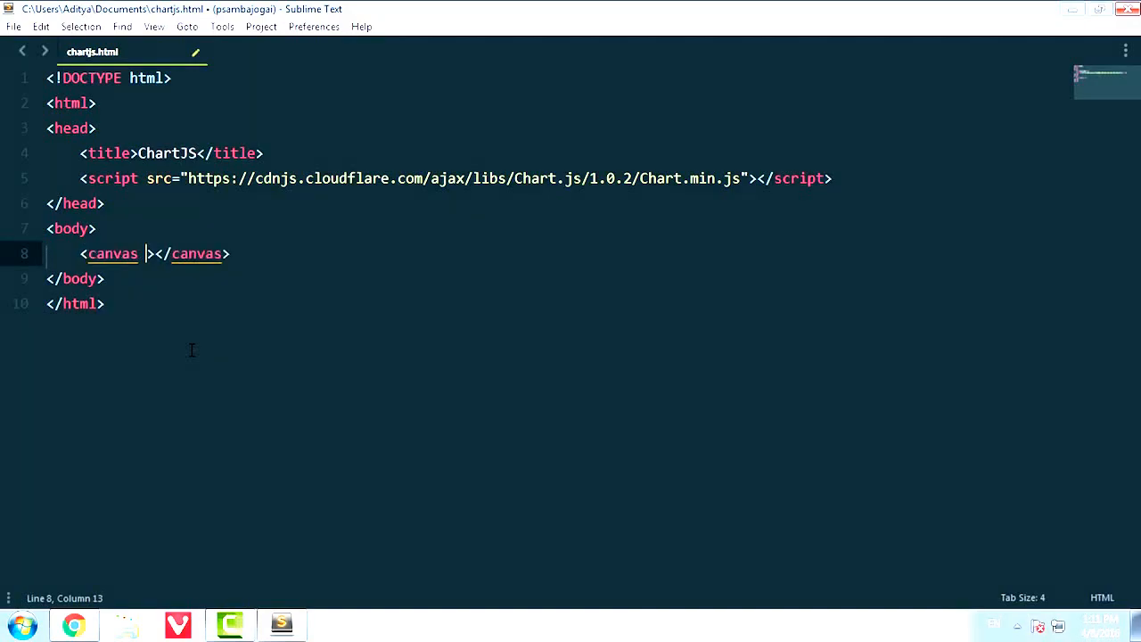
{"action": "type", "text": "id=\"\""}
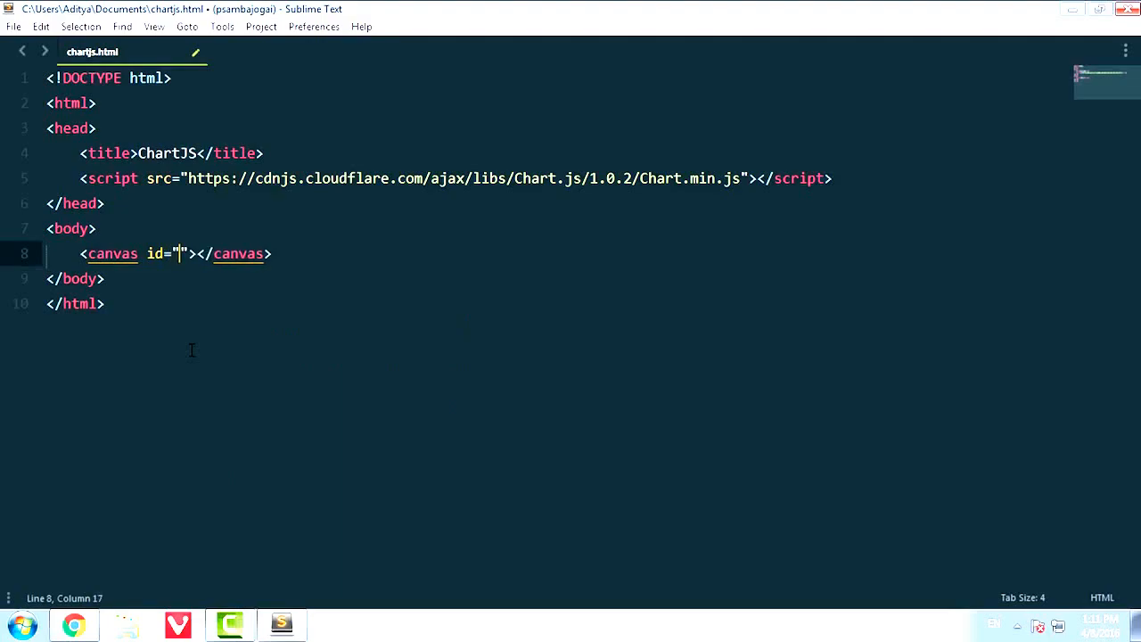
{"action": "type", "text": "widt"}
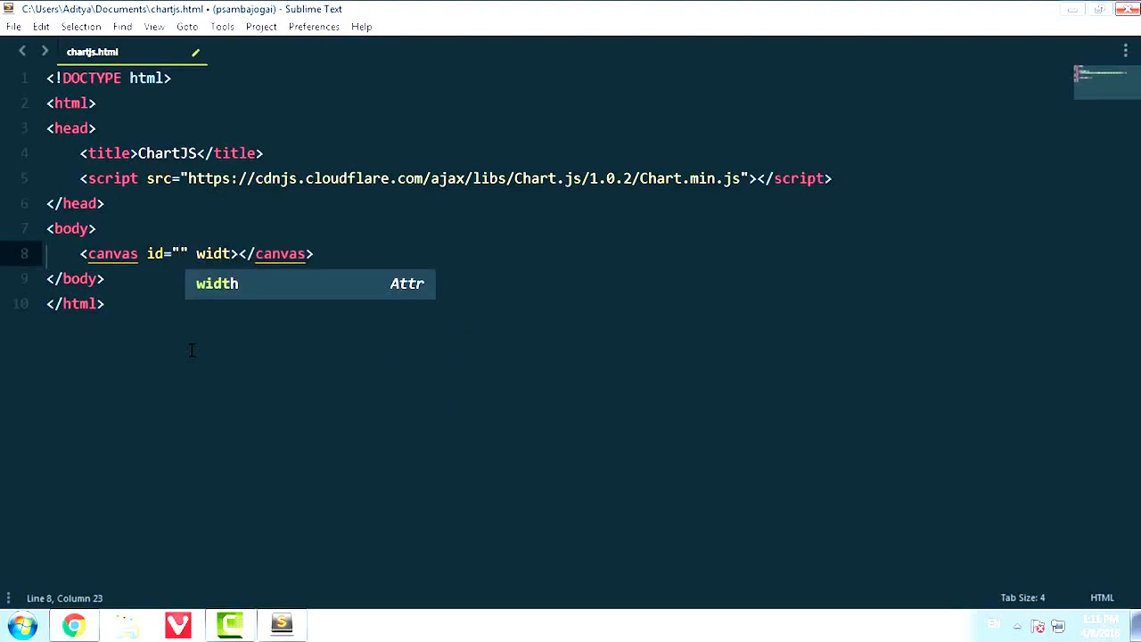
{"action": "key", "text": "Tab"}
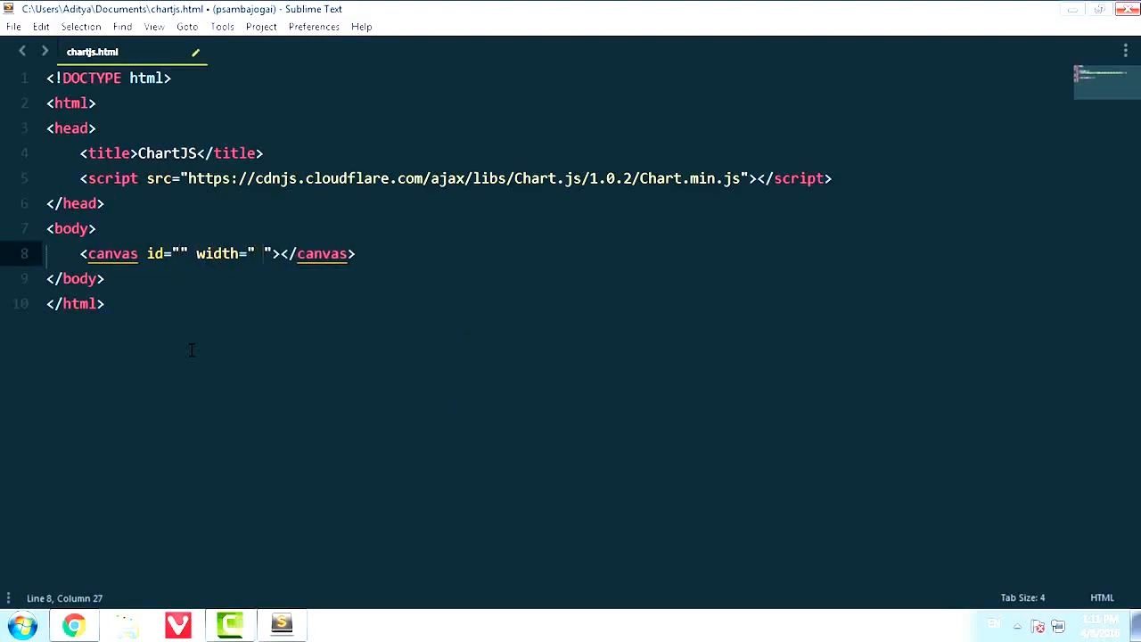
{"action": "type", "text": "hr"}
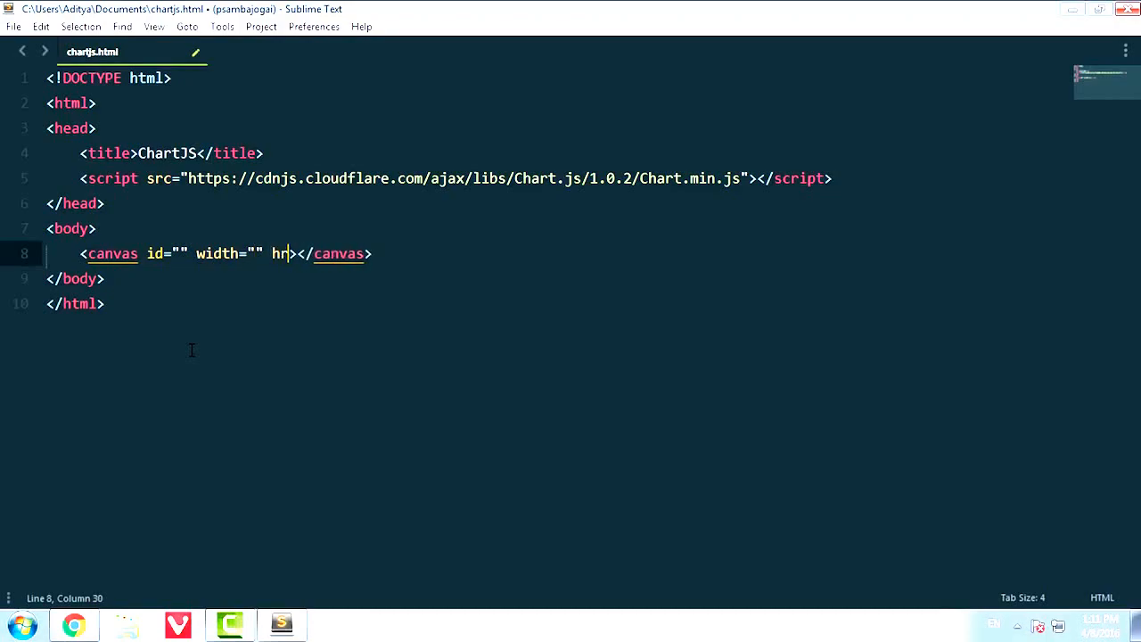
{"action": "type", "text": "eight=\"\""}
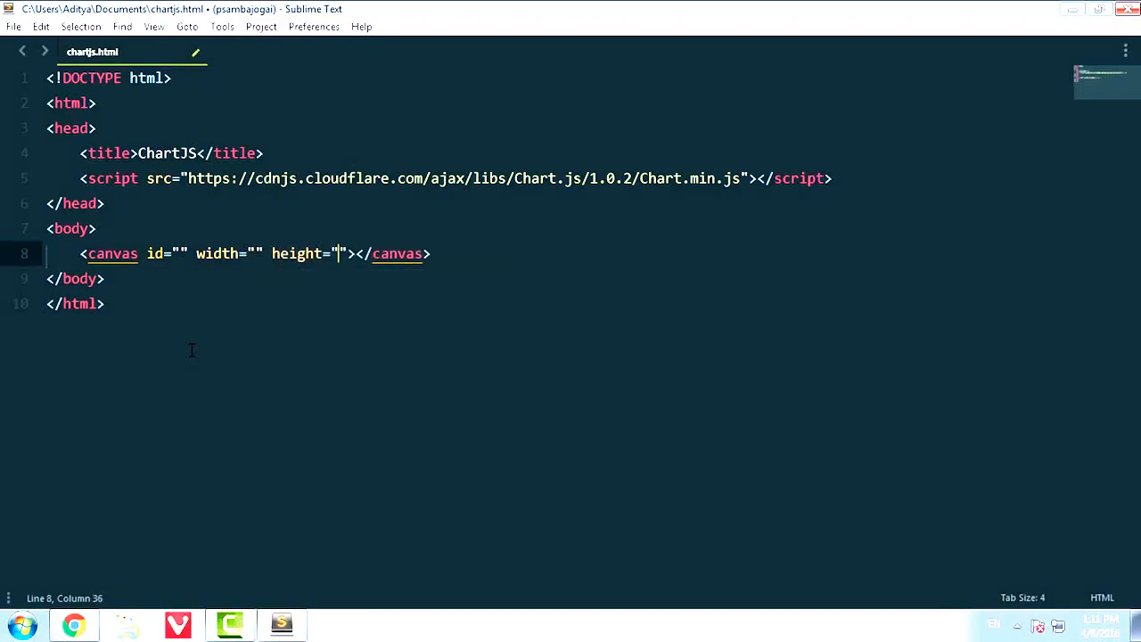
- Fill in the canvas as id "chart", width 800, height 600, and save the page
{"action": "left_click", "coordinate": [178, 254]}
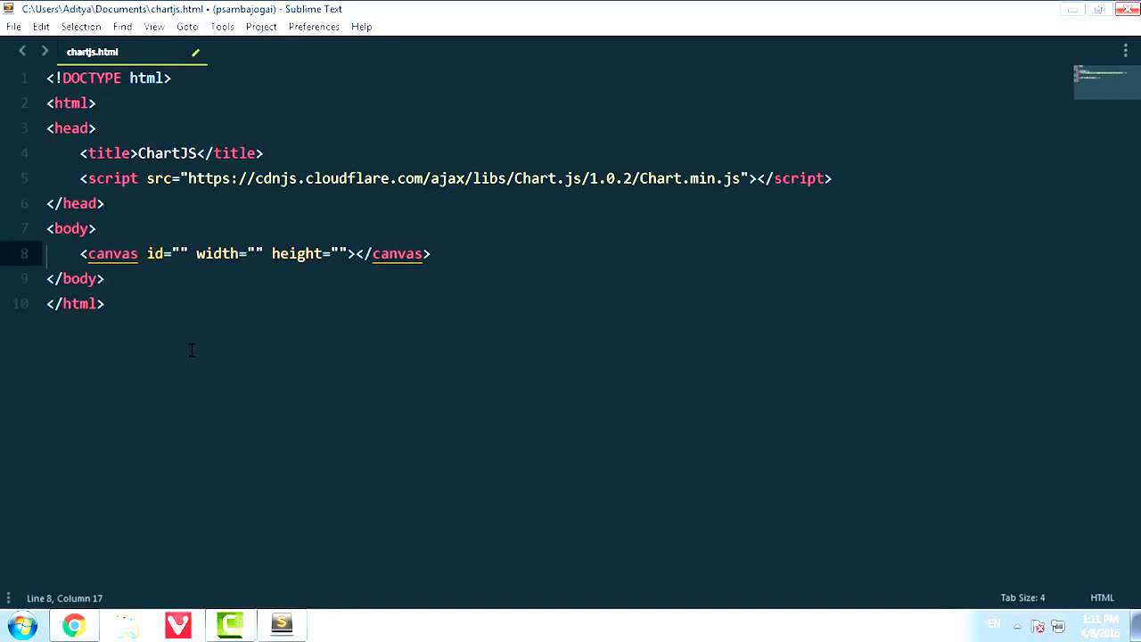
{"action": "type", "text": "chart"}
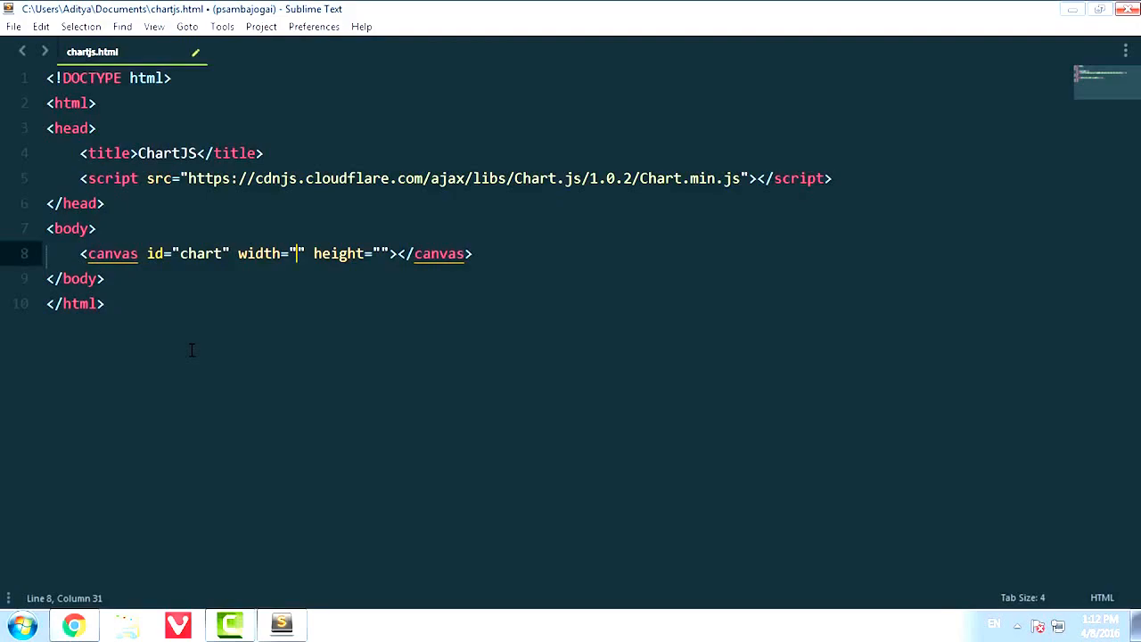
{"action": "type", "text": "800"}
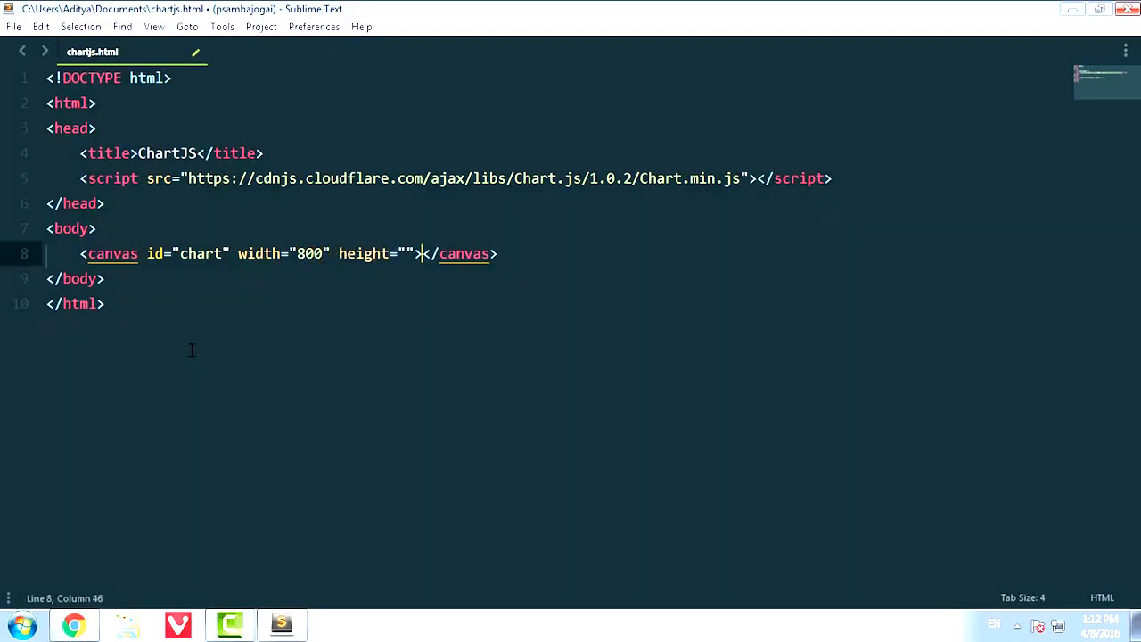
{"action": "type", "text": "600"}
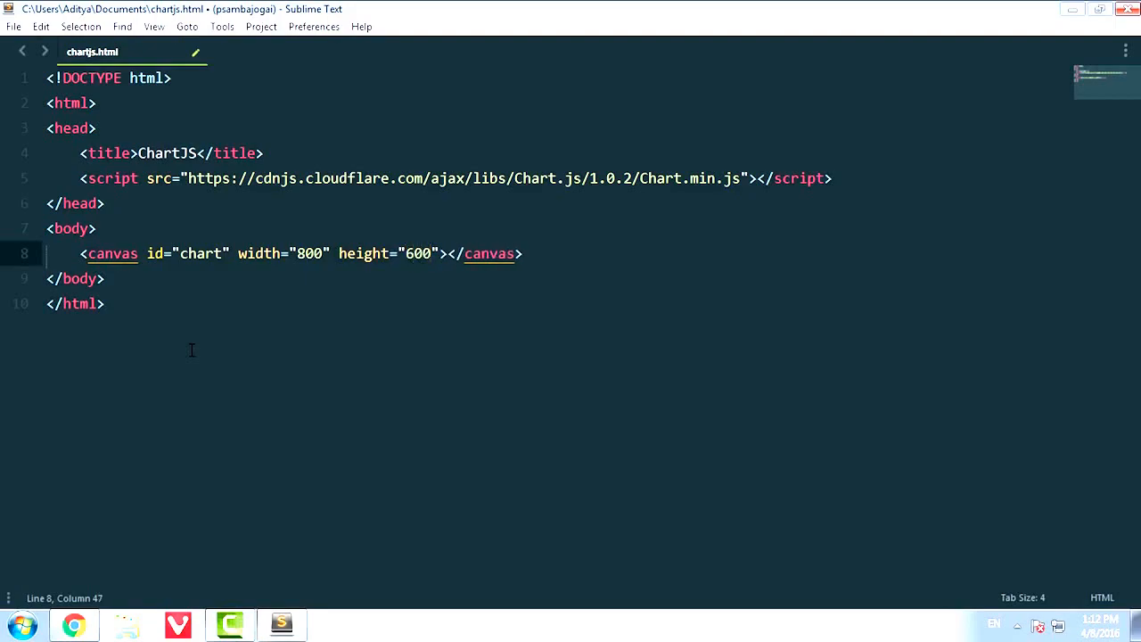
{"action": "key", "text": "ctrl+s"}
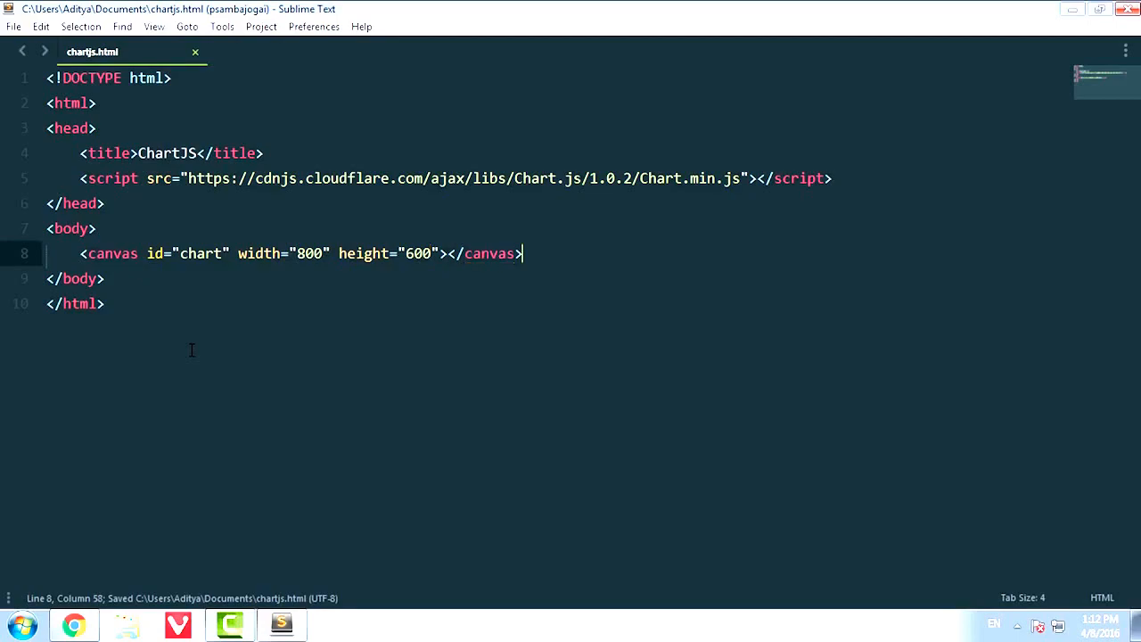
- Write var chartRef = document.getElementById("chart").getContext("2d"); in a script tag
{"action": "type", "text": "script>"}
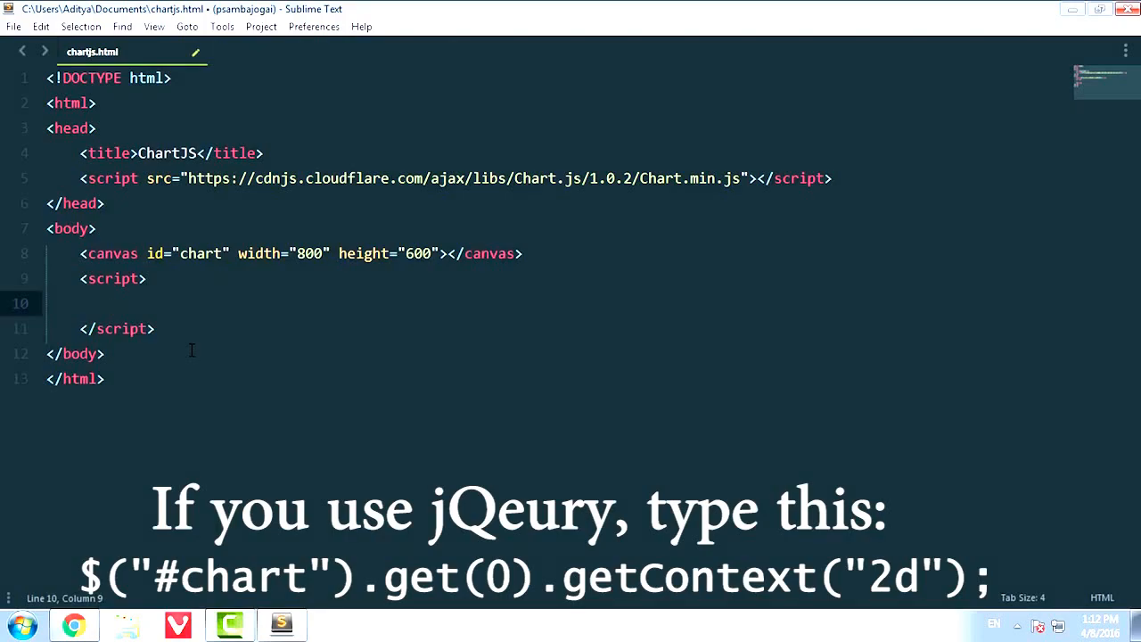
{"action": "type", "text": "var"}
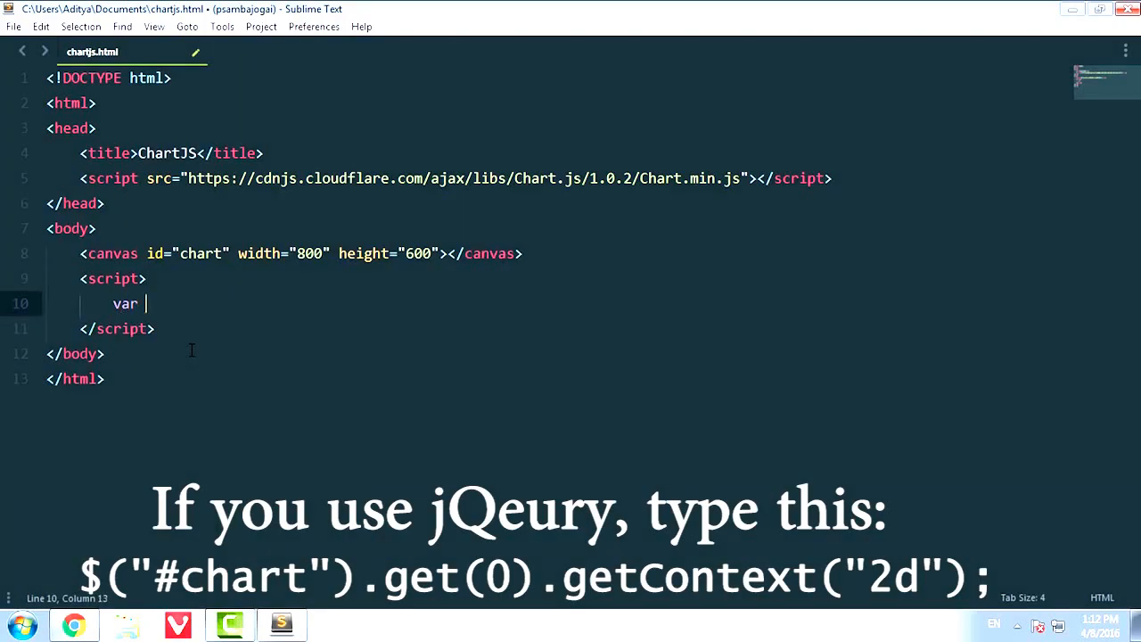
{"action": "type", "text": "chartR"}
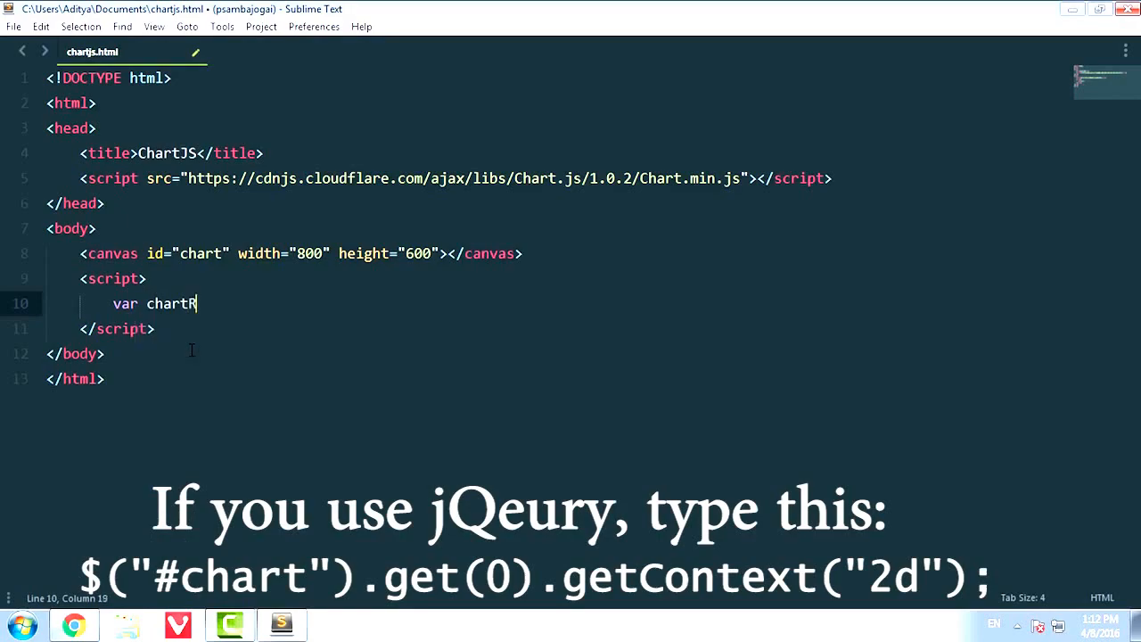
{"action": "type", "text": "ef ="}
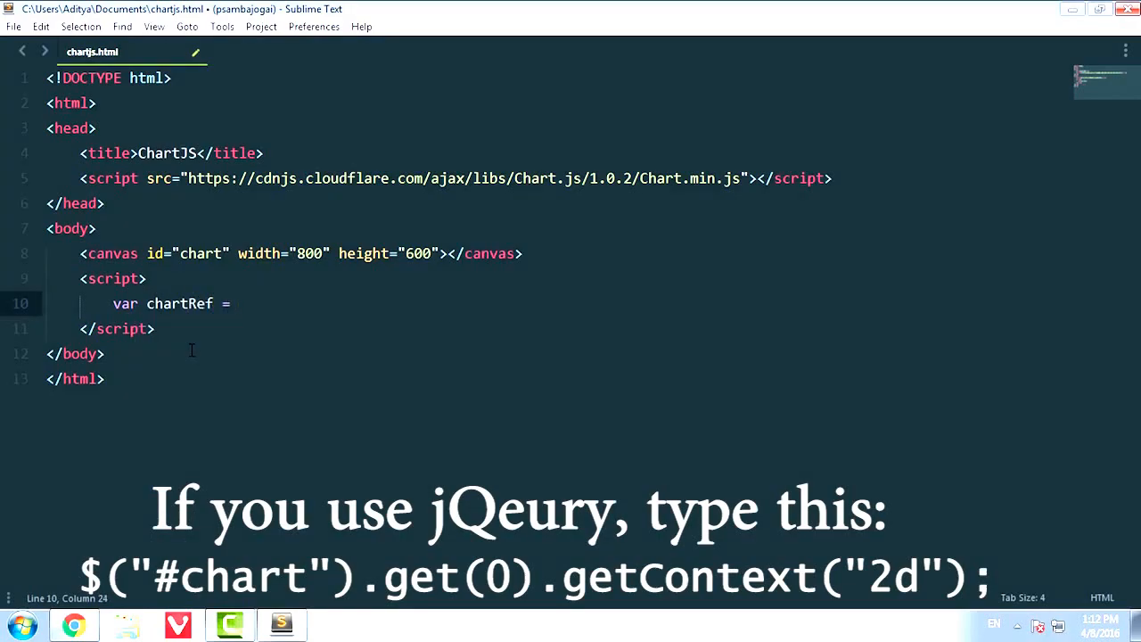
{"action": "type", "text": "d"}
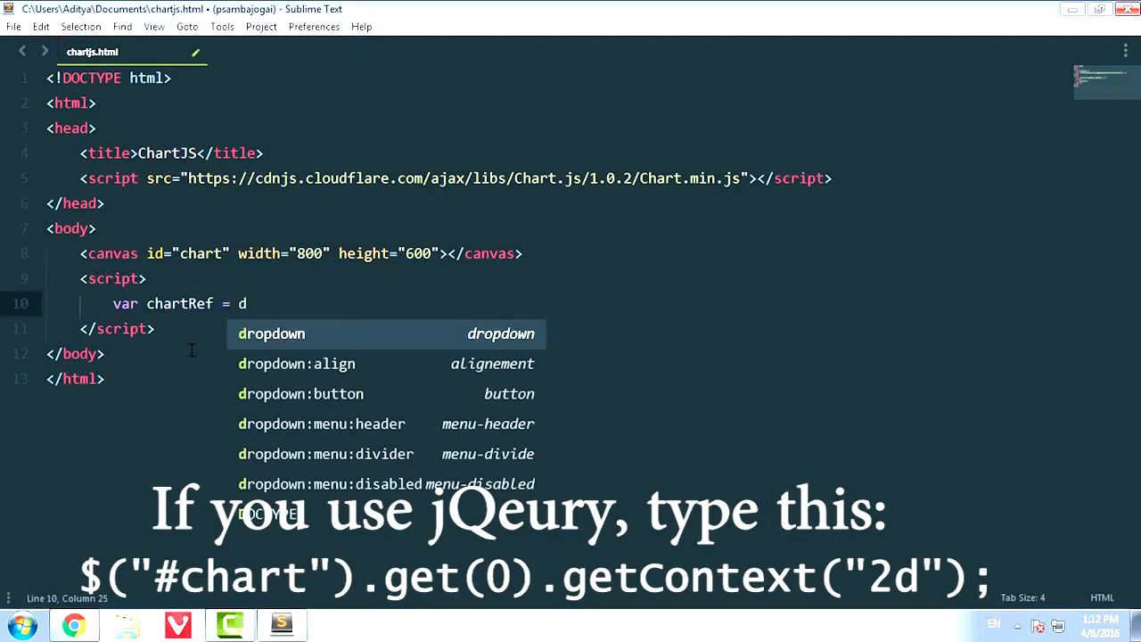
{"action": "type", "text": "ocument.getElement"}
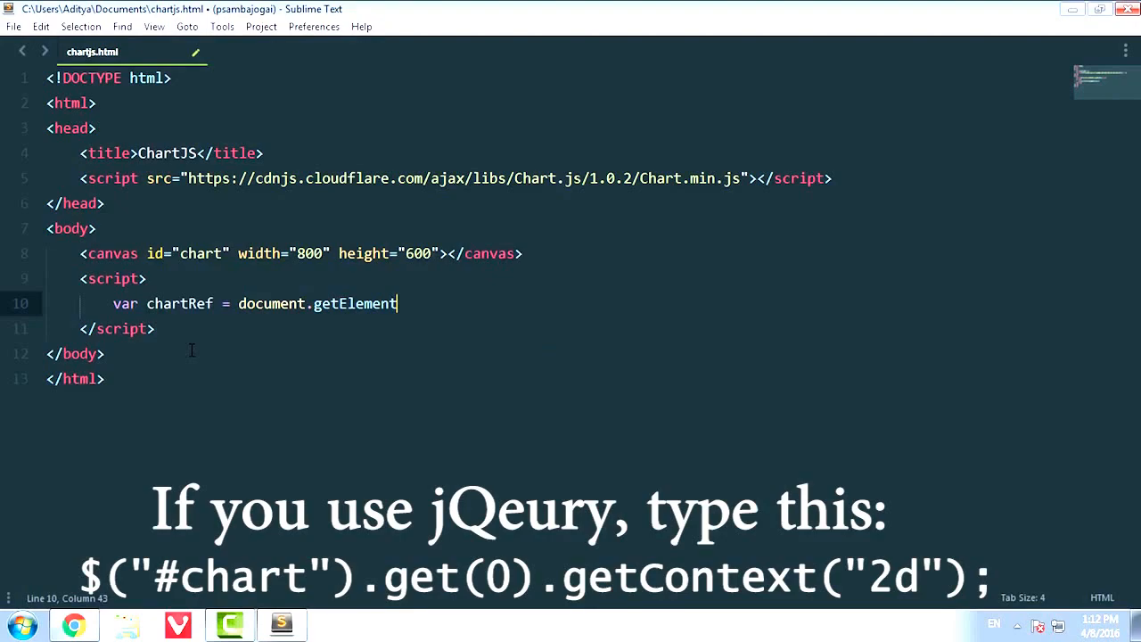
{"action": "type", "text": "ById"}
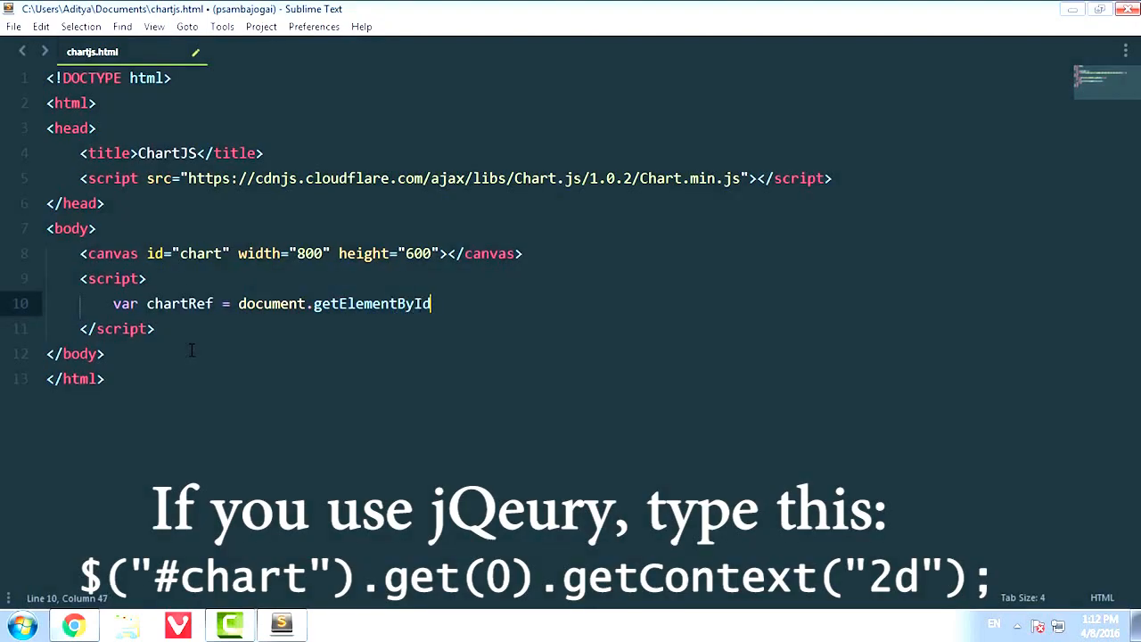
{"action": "type", "text": "(\"chart\").getContext(\""}
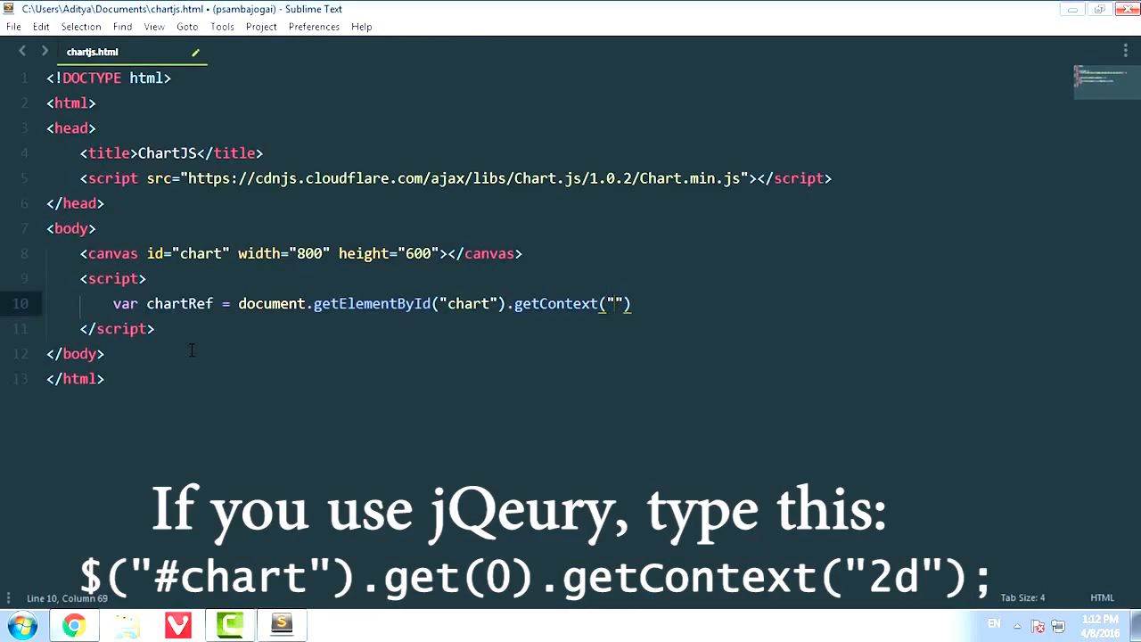
{"action": "type", "text": "2d"}
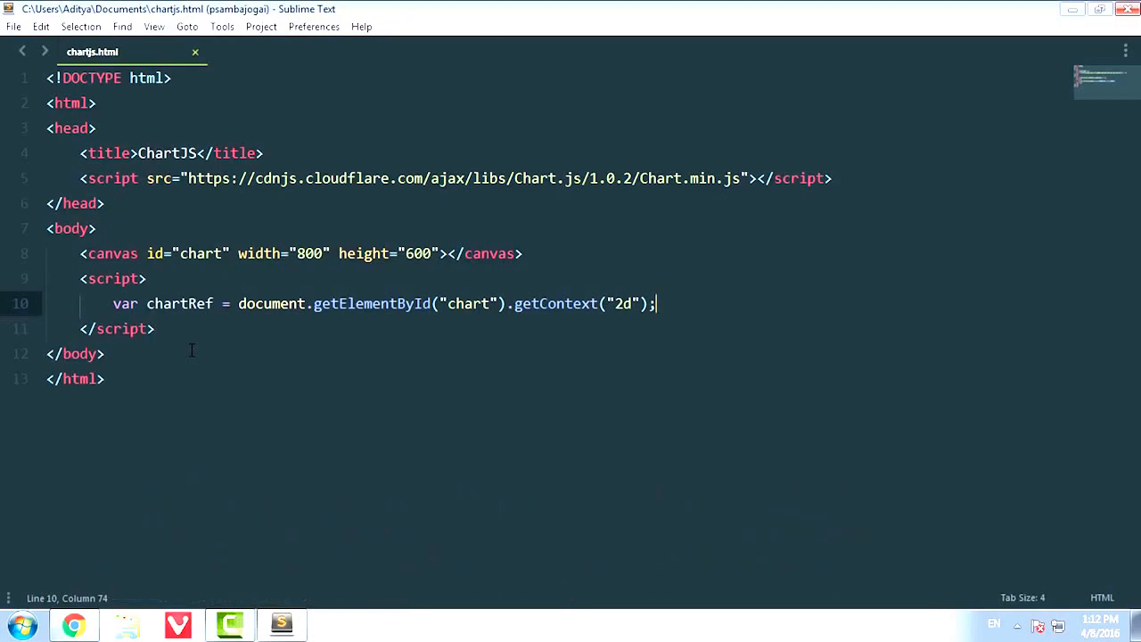
- Write var chart = new Chart(chartRef); after checking the Chart.js library address
{"action": "type", "text": "var"}
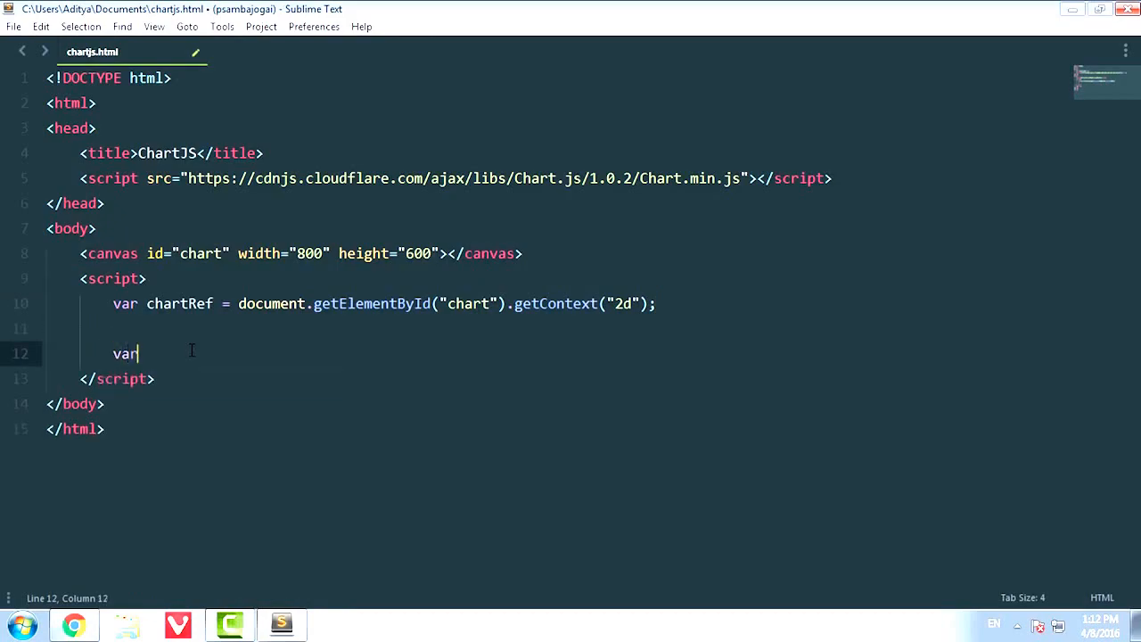
{"action": "type", "text": "chart ="}
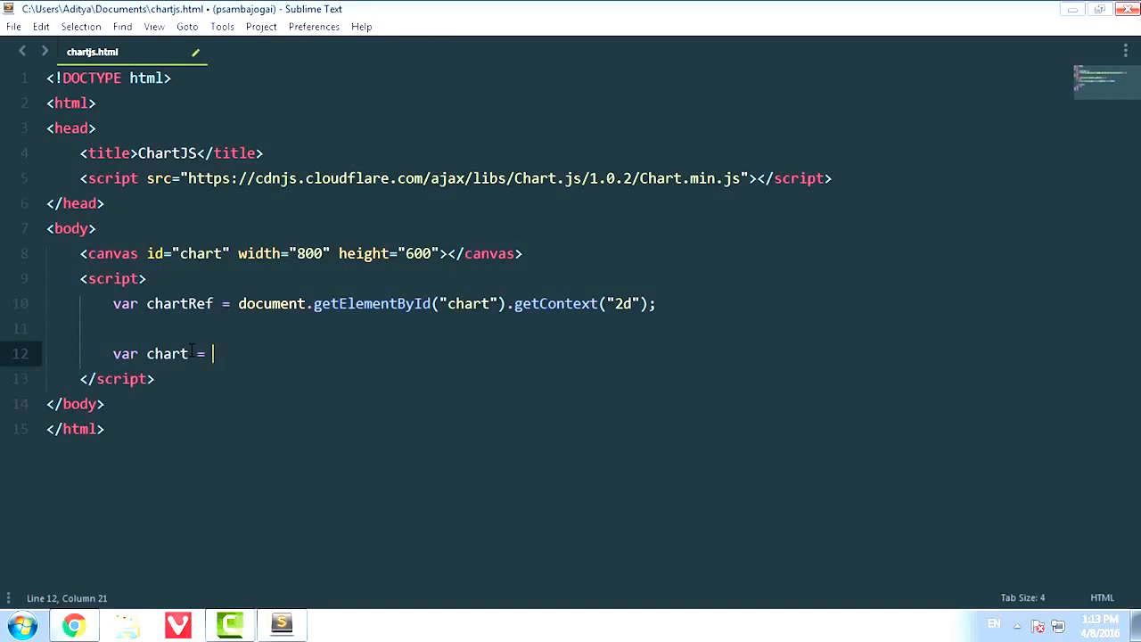
{"action": "type", "text": "new Chart"}
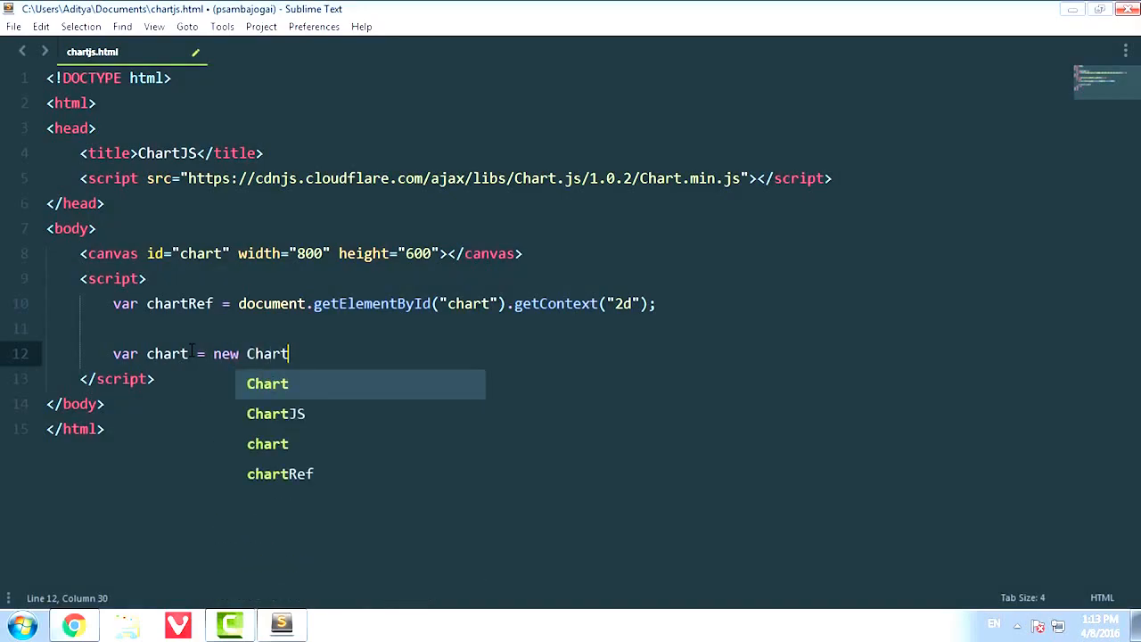
{"action": "double_click", "coordinate": [267, 353]}
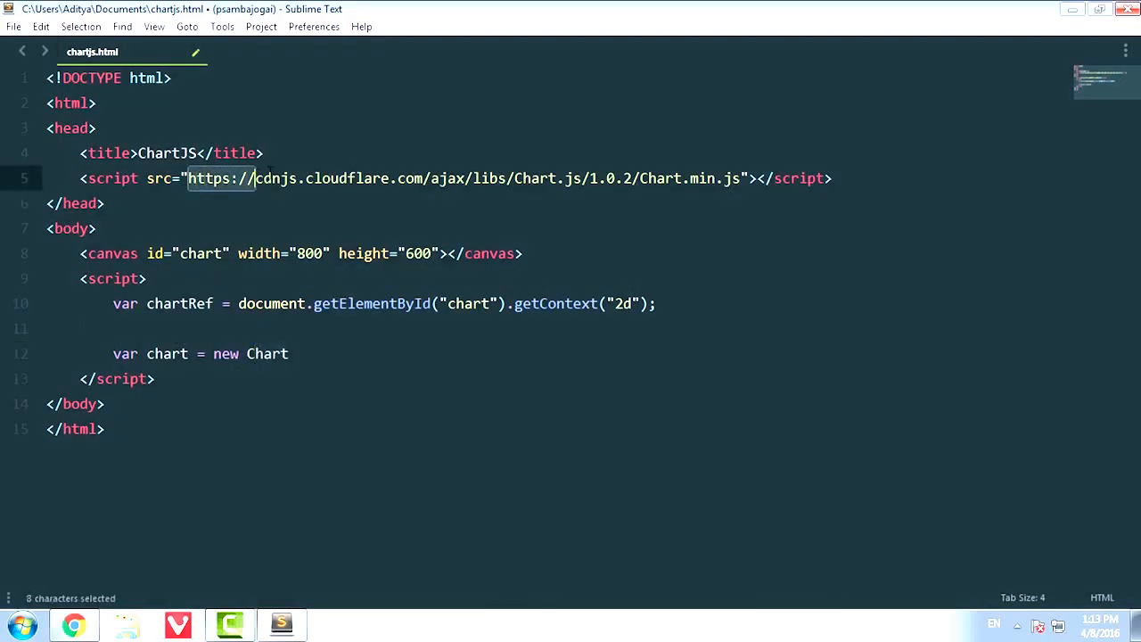
{"action": "left_click_drag", "start_coordinate": [253, 178], "coordinate": [739, 178]}
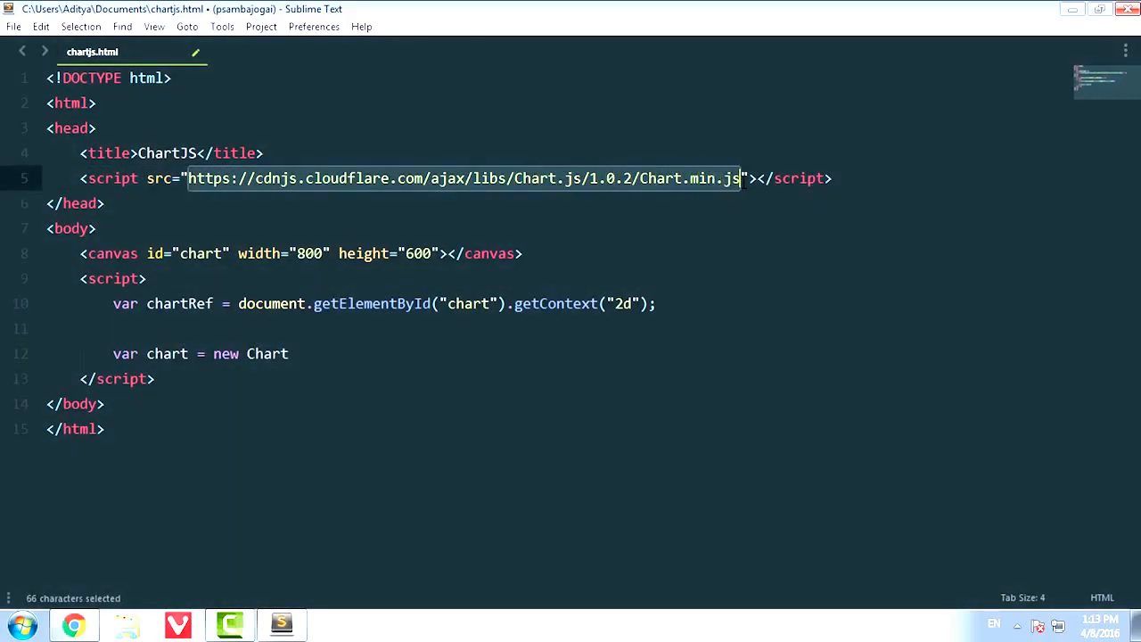
{"action": "left_click", "coordinate": [339, 353]}
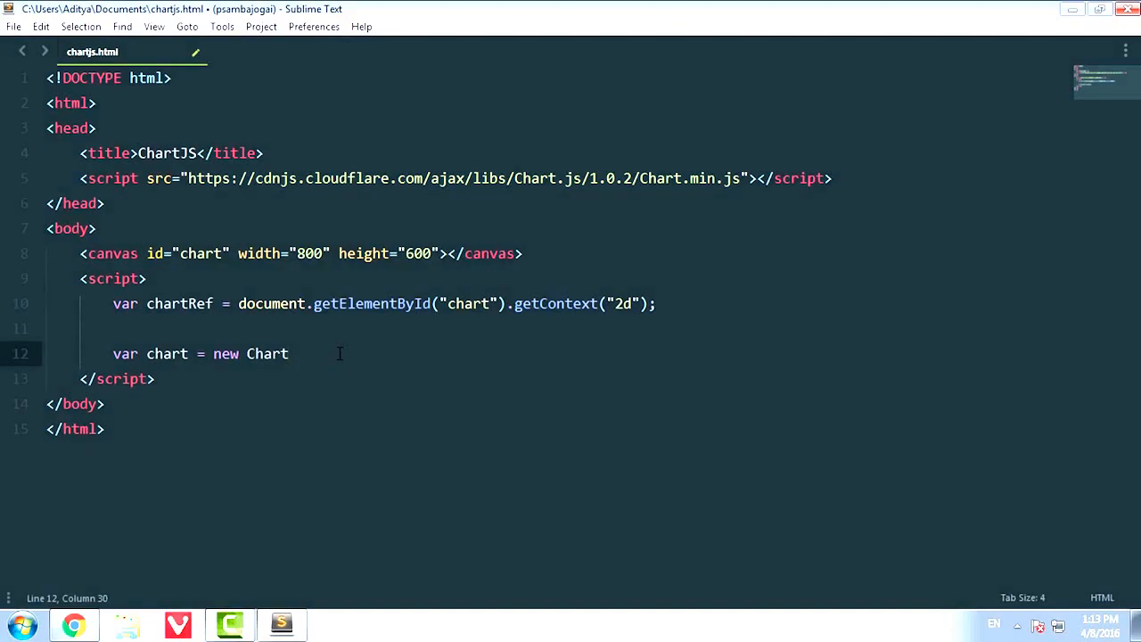
{"action": "type", "text": "()"}
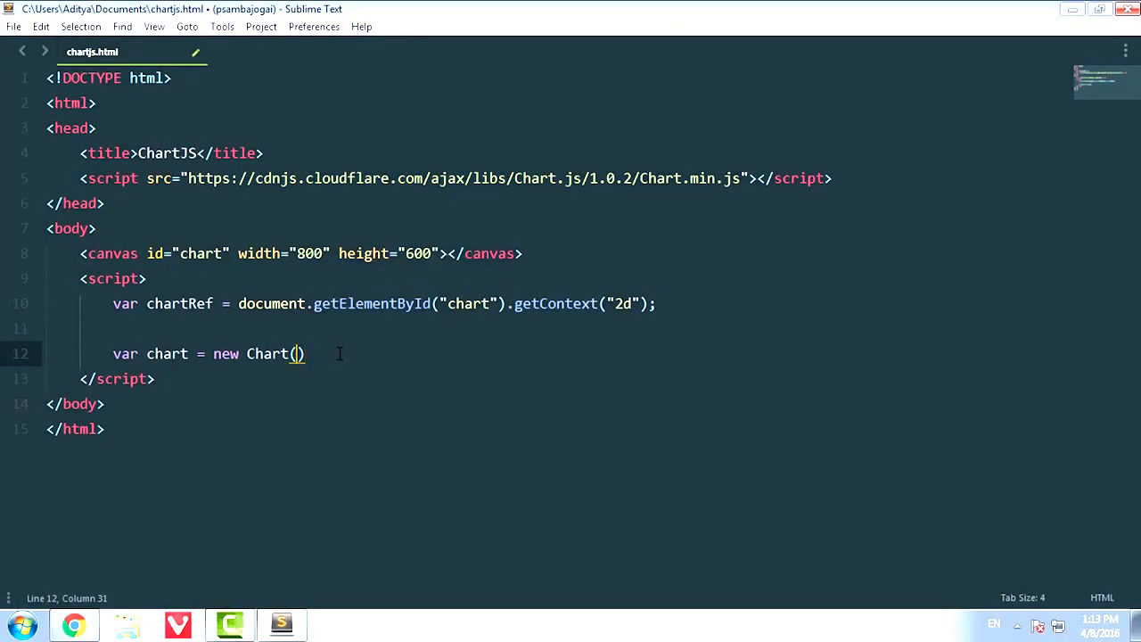
{"action": "type", "text": "chartRef"}
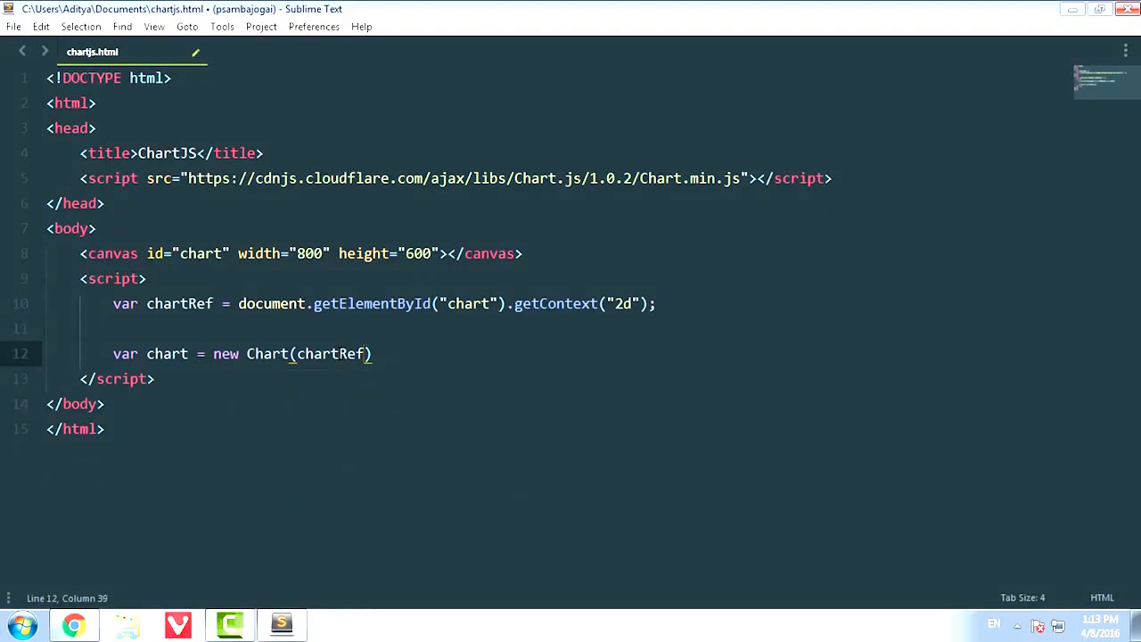
{"action": "key", "text": "Right"}
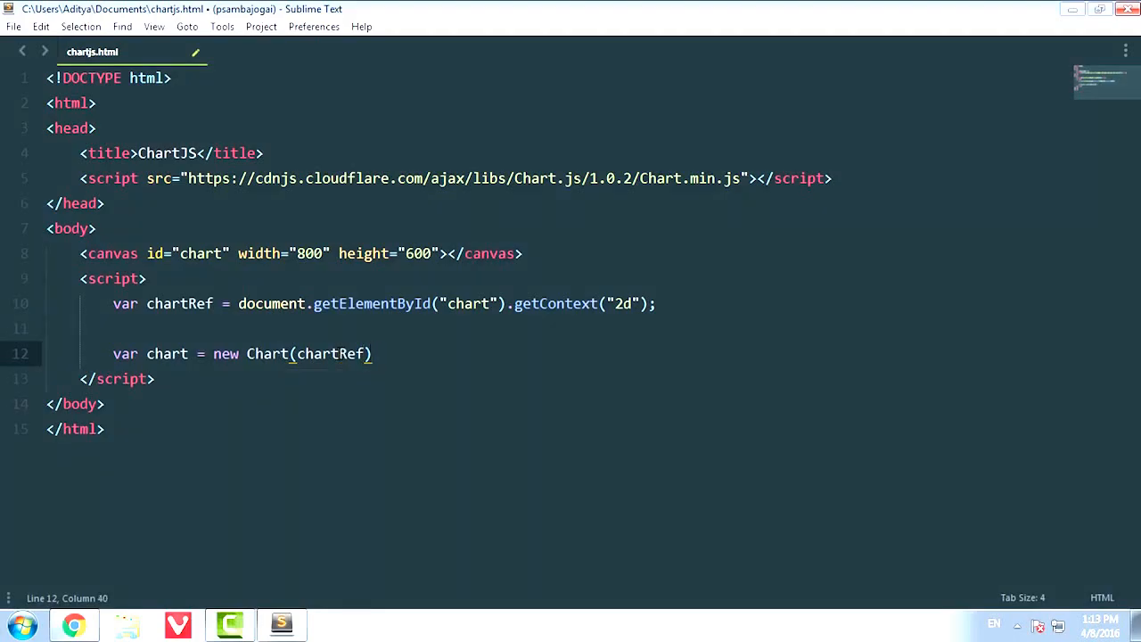
{"action": "type", "text": ";"}
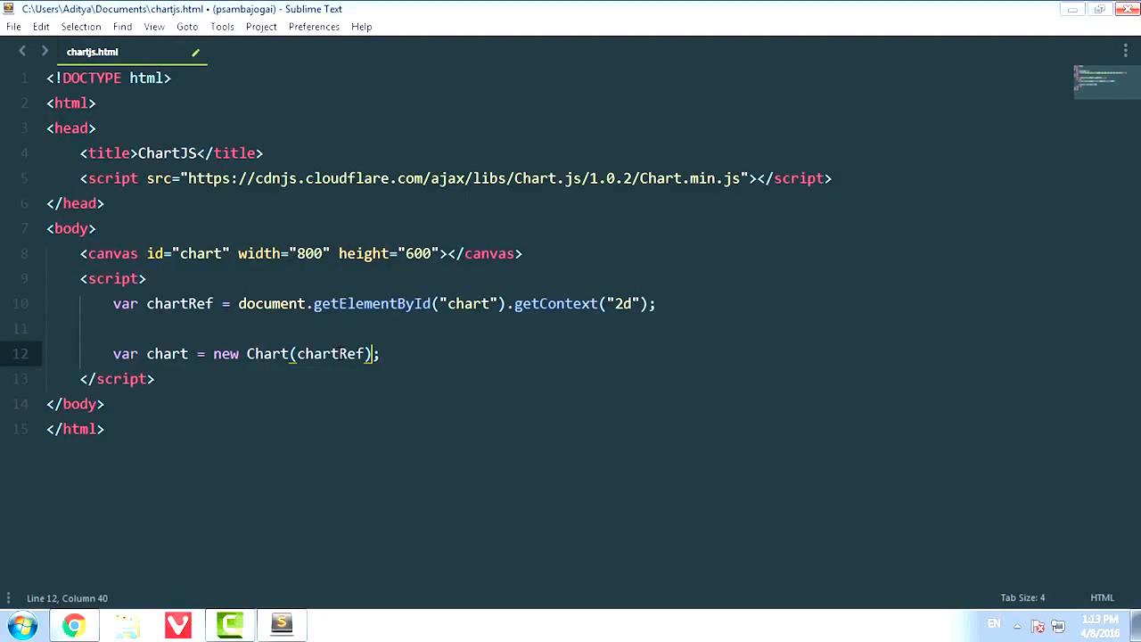
- Chain the chart type call onto new Chart, changing .Line to .Pie
{"action": "type", "text": ".Line(data"}
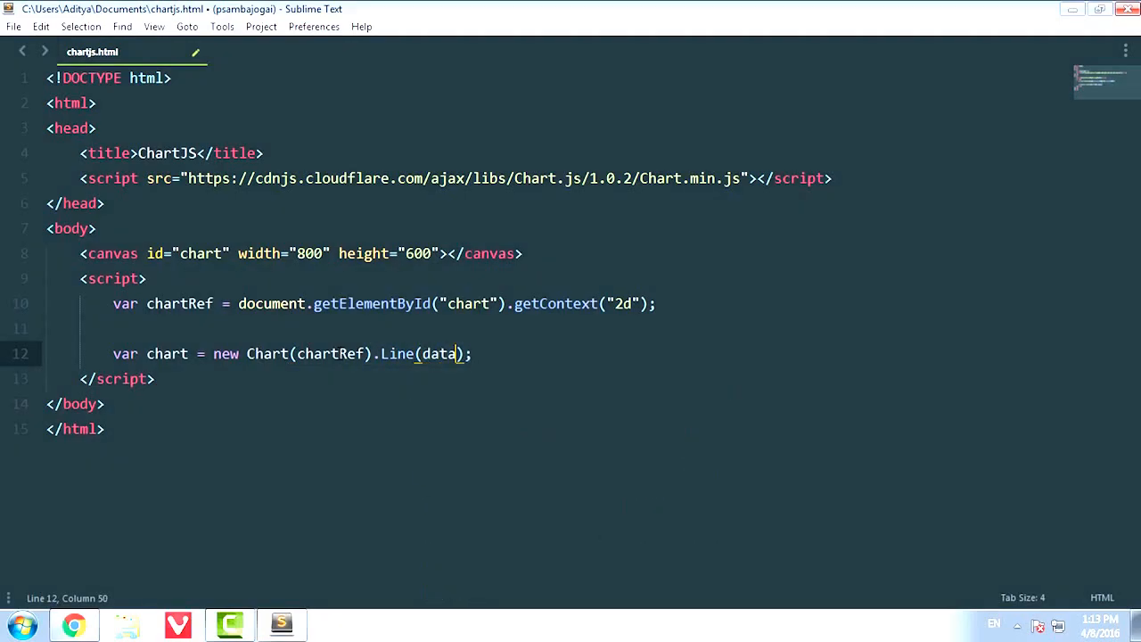
{"action": "double_click", "coordinate": [396, 353]}
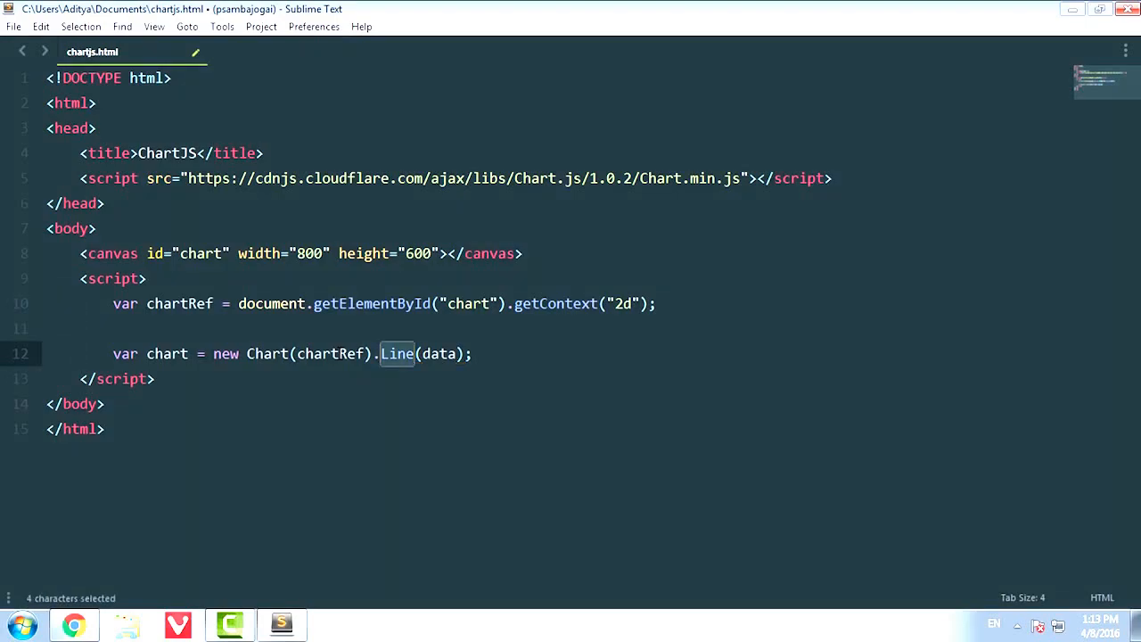
{"action": "type", "text": "Pie"}
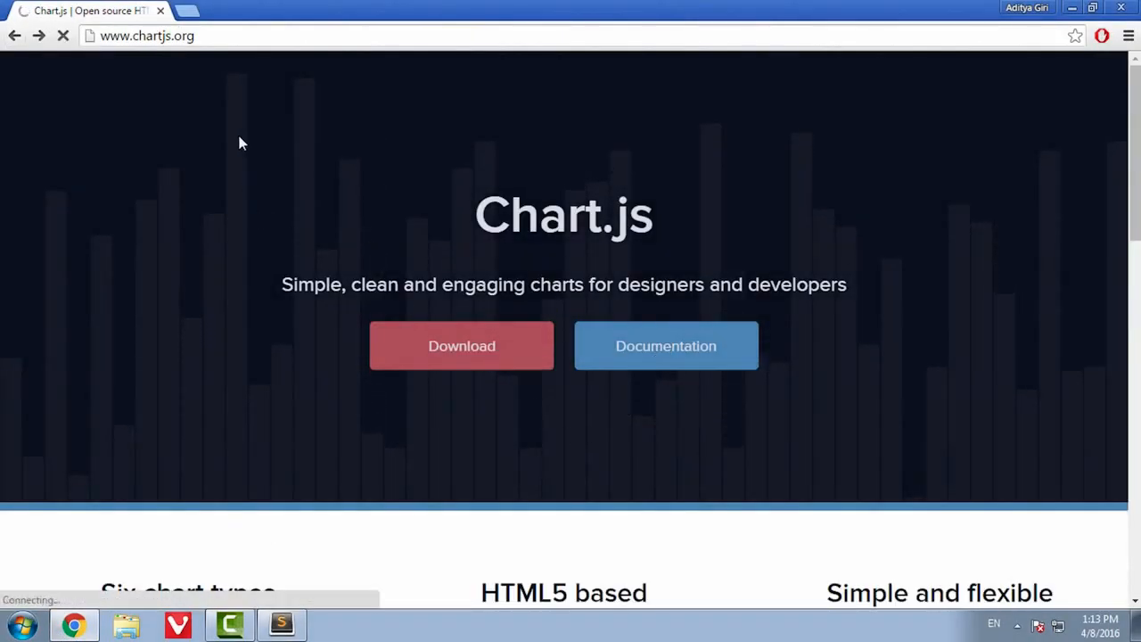
- Consult the Chart.js documentation for the data structure, selecting the Pie call's data argument in between
{"action": "left_click", "coordinate": [667, 346]}
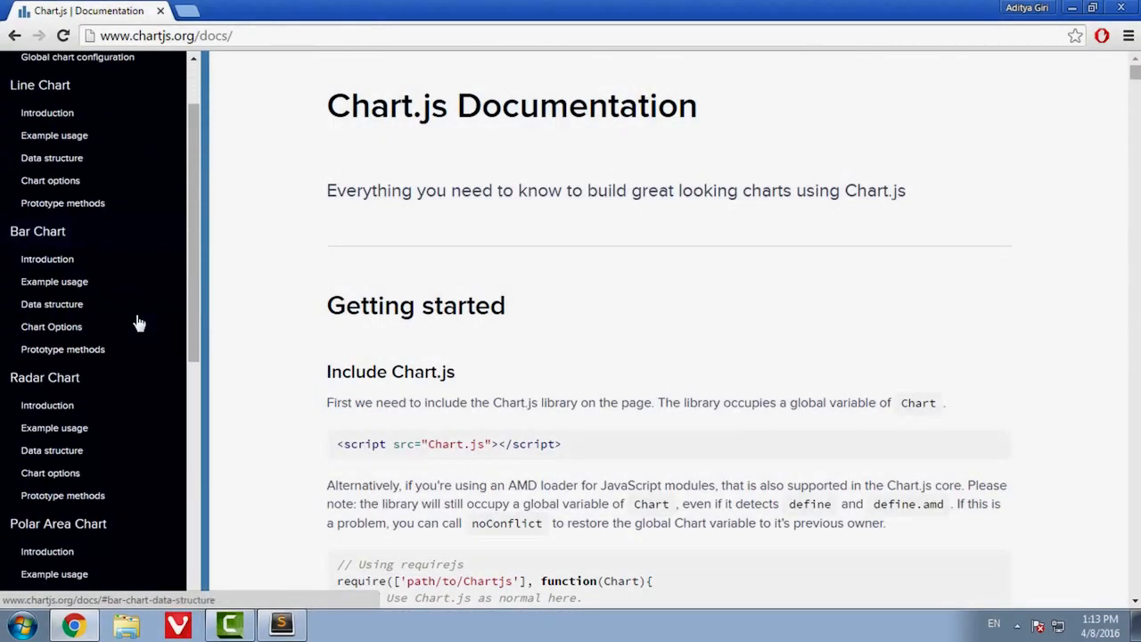
{"action": "scroll", "scroll_direction": "down", "scroll_amount": 3}
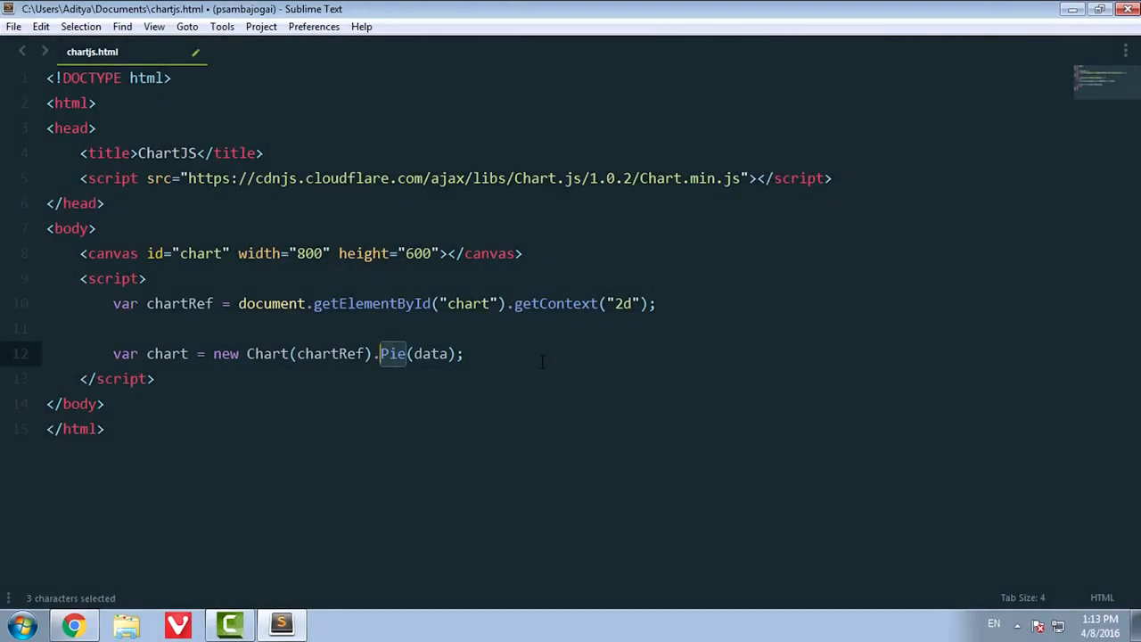
{"action": "double_click", "coordinate": [428, 353]}
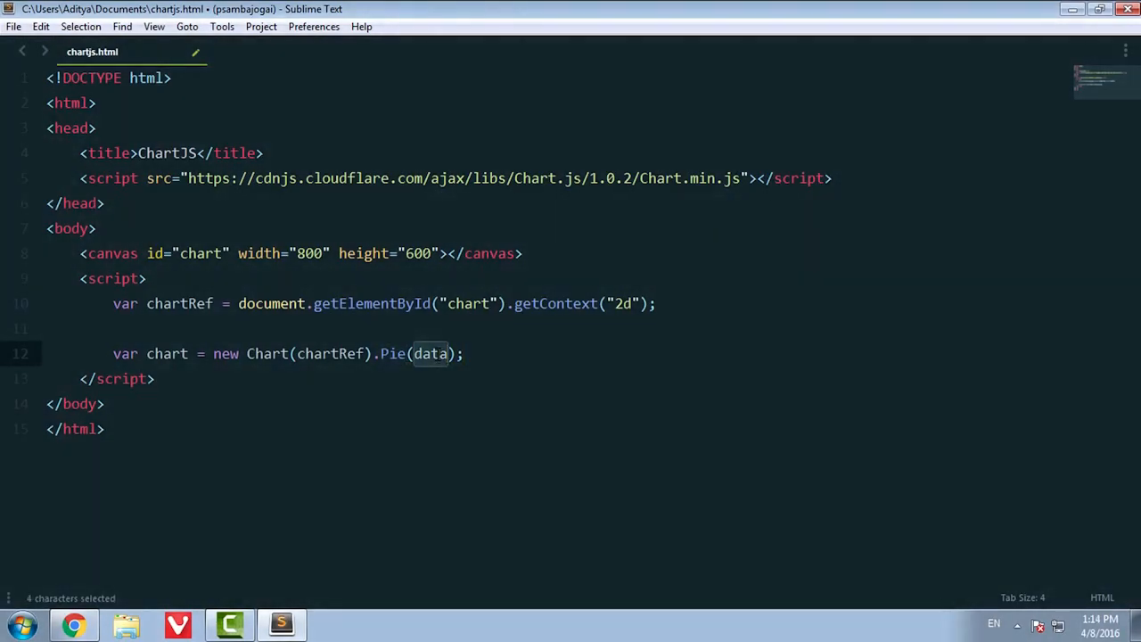
{"action": "left_click", "coordinate": [74, 624]}
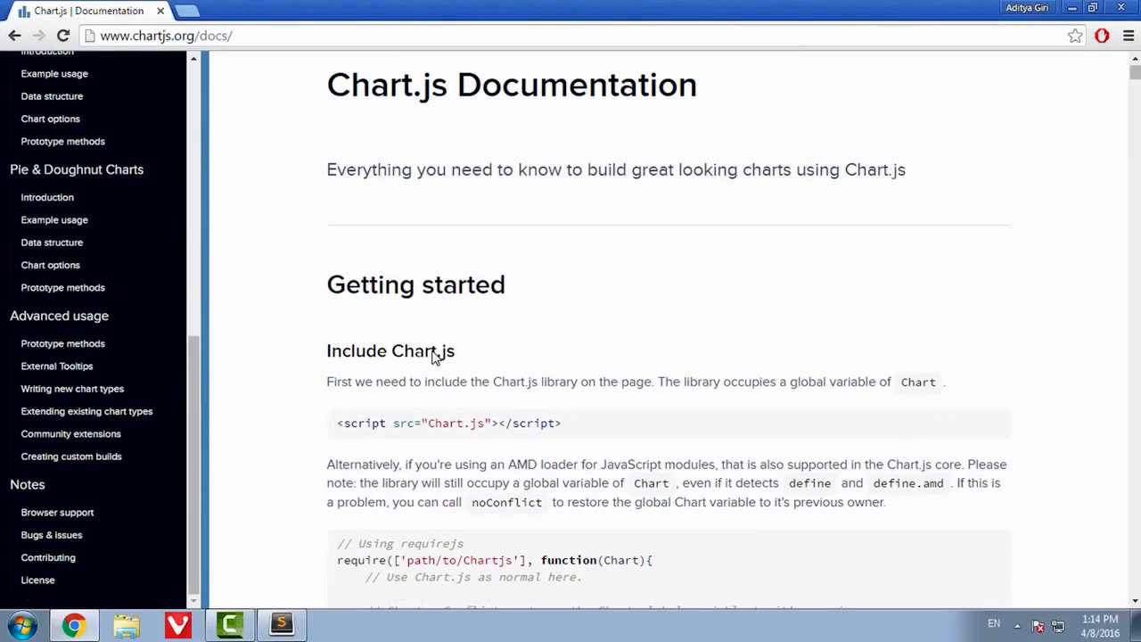
{"action": "scroll", "scroll_direction": "down", "scroll_amount": 3}
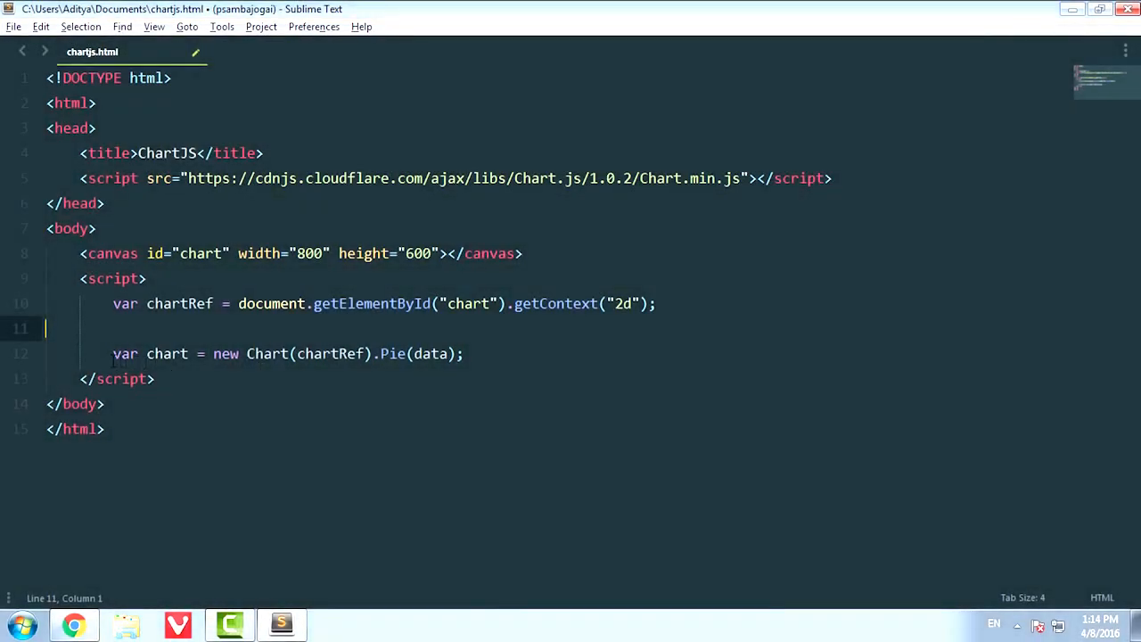
- Select the example var data block from the documentation to place it above the chart creation
{"action": "left_click_drag", "start_coordinate": [114, 353], "coordinate": [238, 353]}
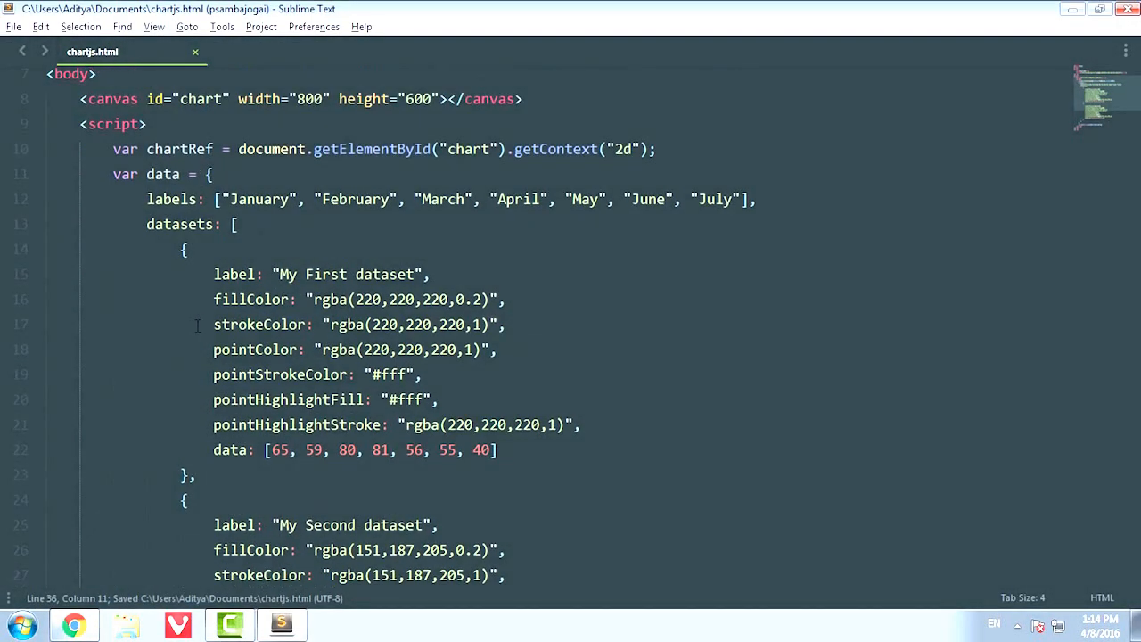
{"action": "double_click", "coordinate": [163, 175]}
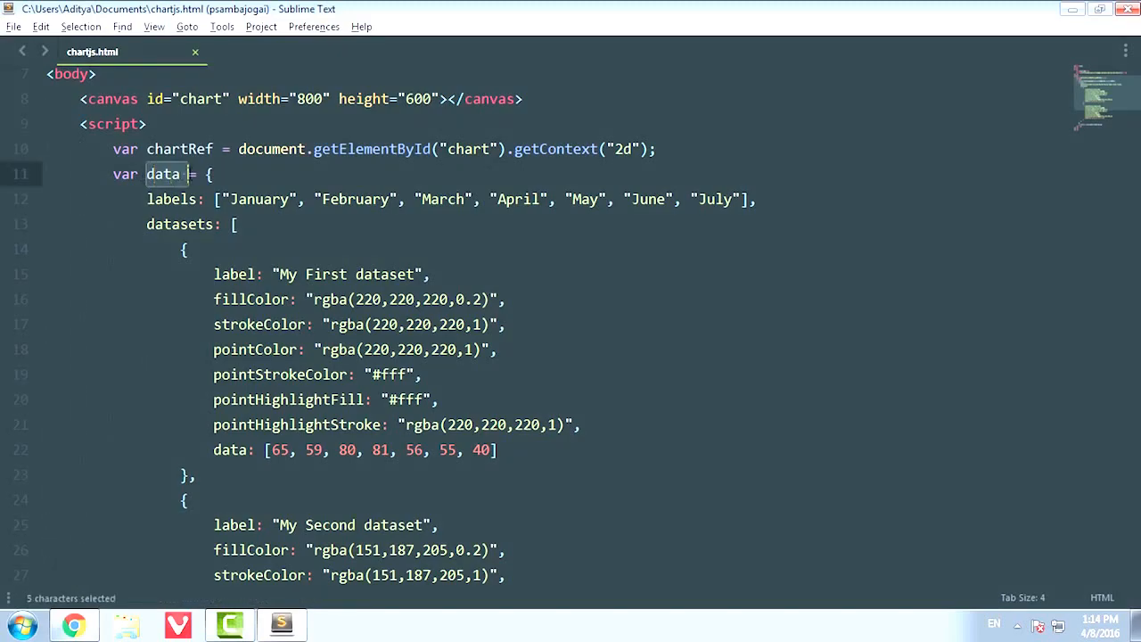
{"action": "left_click_drag", "start_coordinate": [164, 175], "coordinate": [384, 449]}
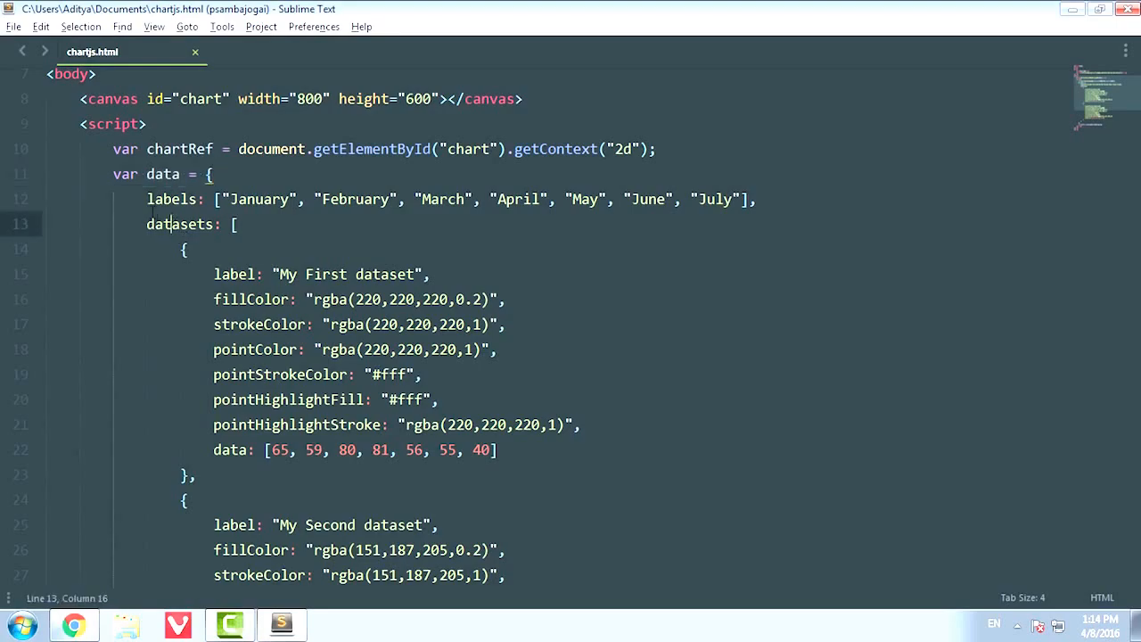
- Define the data object with January–July labels and two styled datasets, saved
{"action": "double_click", "coordinate": [171, 199]}
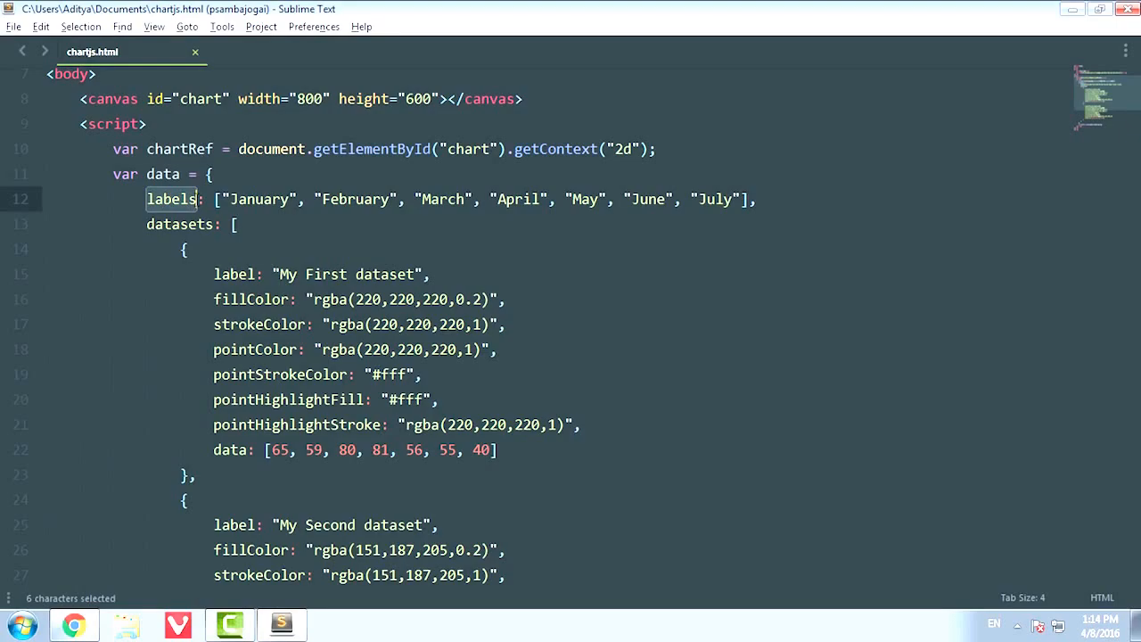
{"action": "left_click_drag", "start_coordinate": [147, 199], "coordinate": [203, 200]}
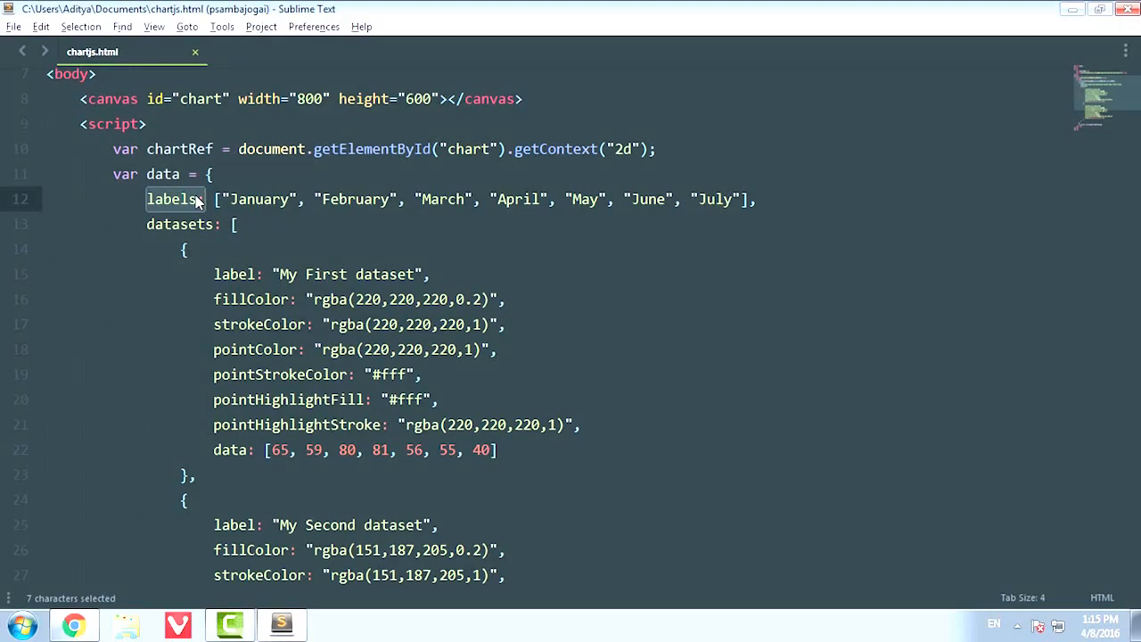
{"action": "left_click_drag", "start_coordinate": [200, 200], "coordinate": [413, 374]}
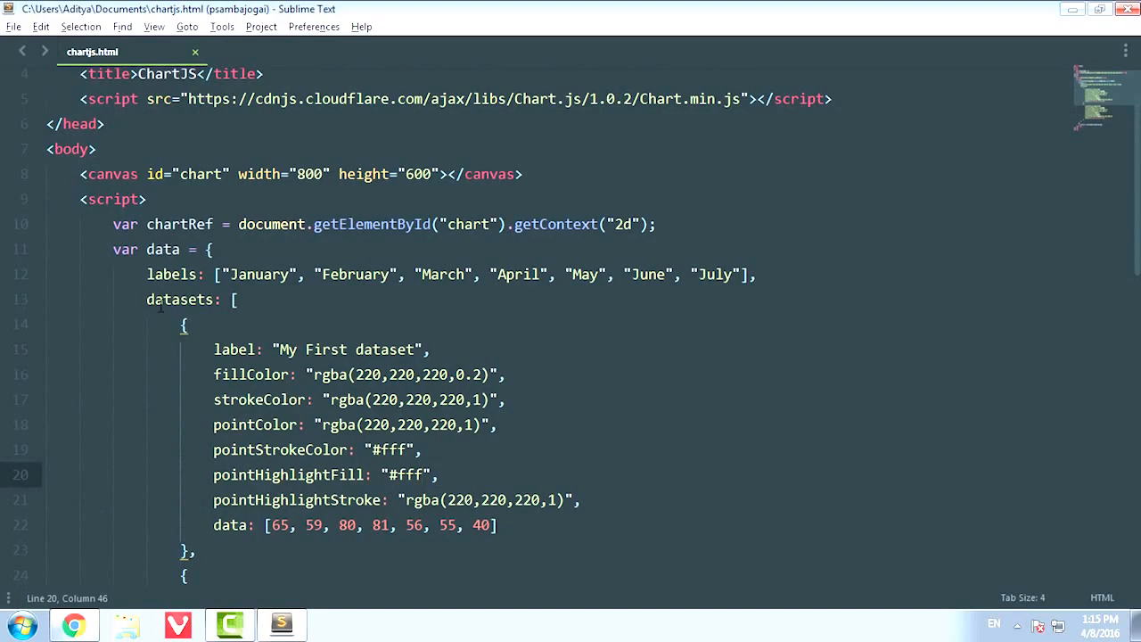
{"action": "double_click", "coordinate": [171, 274]}
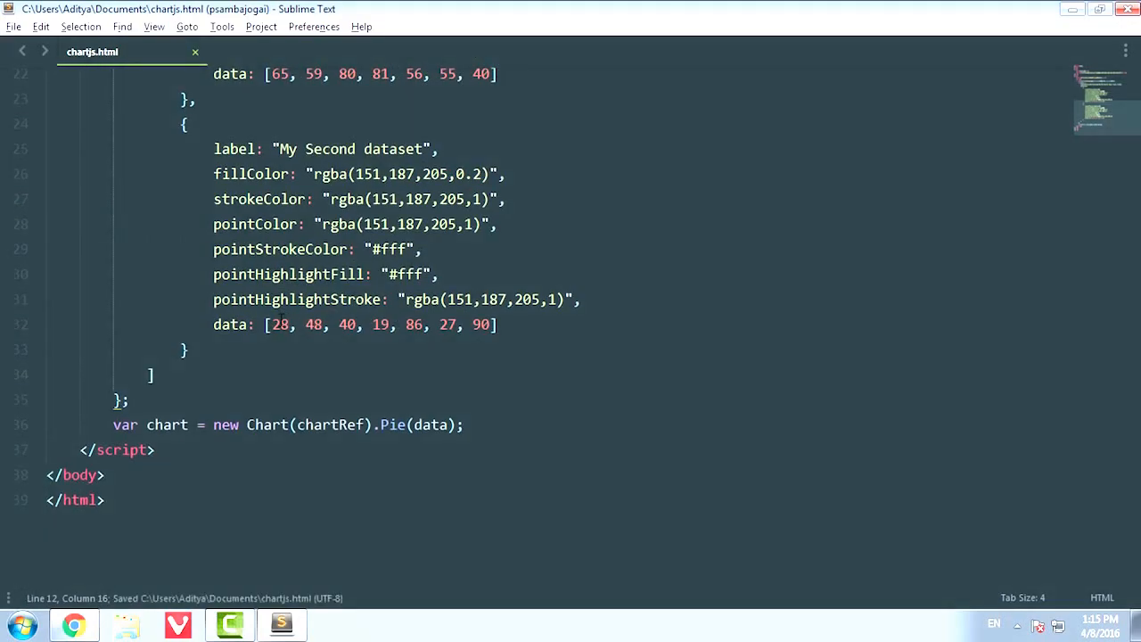
- Change the chart type back to Line and open chartjs.html in Chrome to render it
{"action": "double_click", "coordinate": [392, 424]}
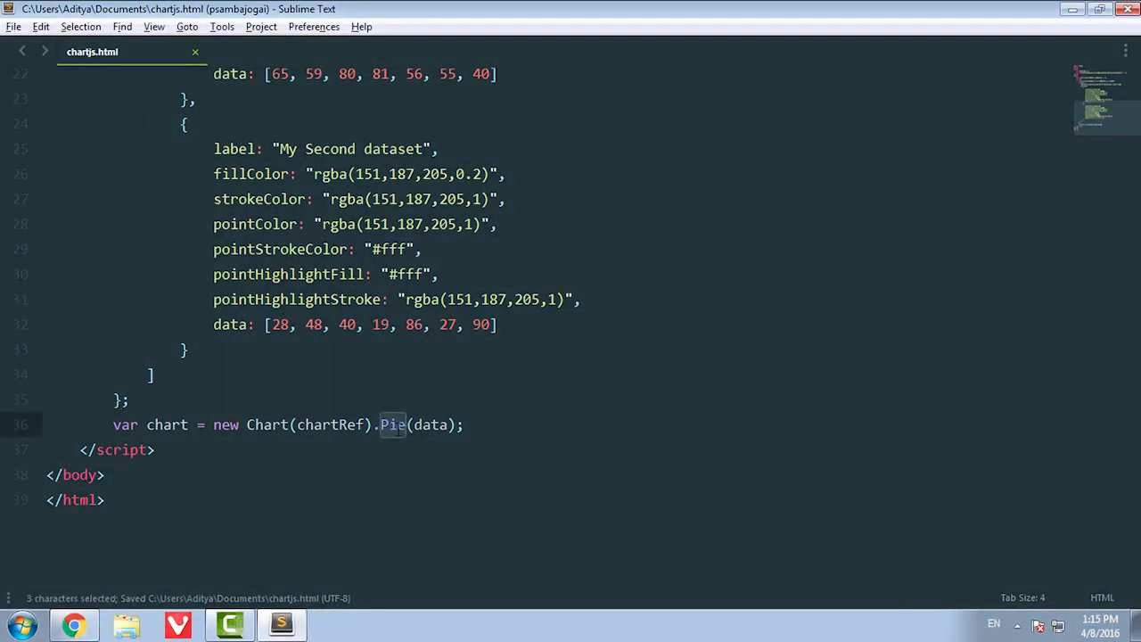
{"action": "type", "text": "Line"}
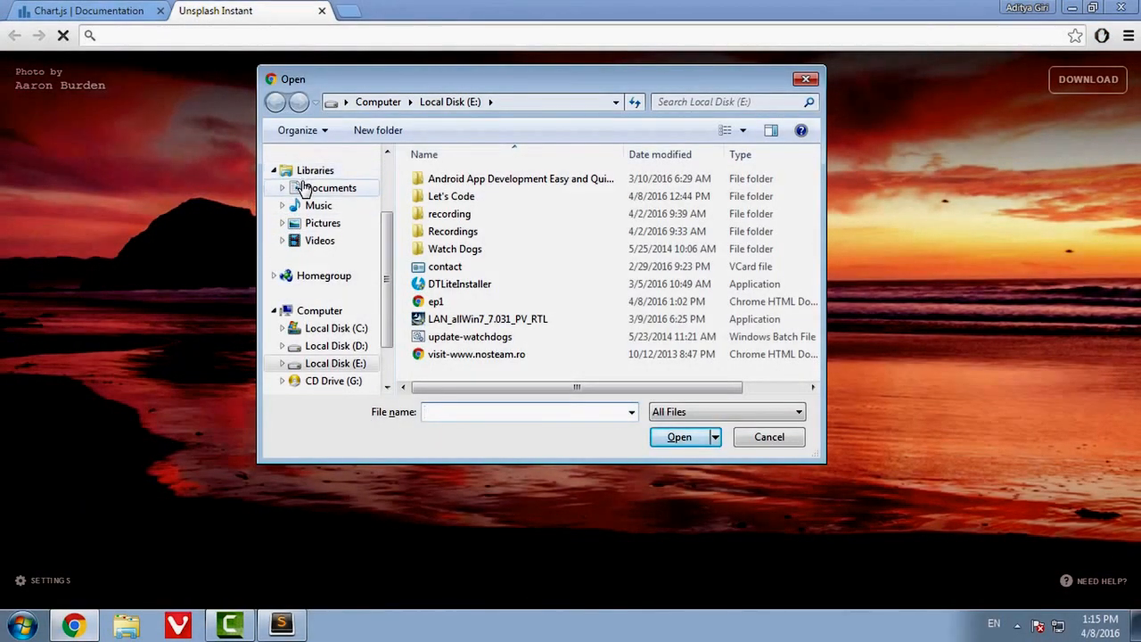
{"action": "mouse_move", "coordinate": [335, 203]}
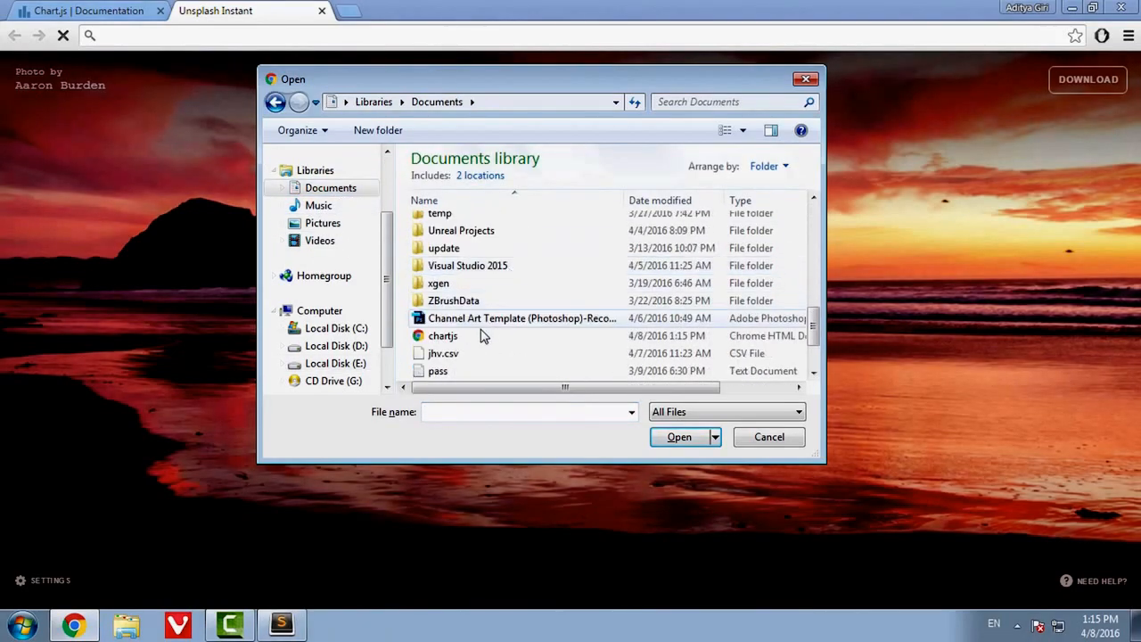
{"action": "double_click", "coordinate": [442, 335]}
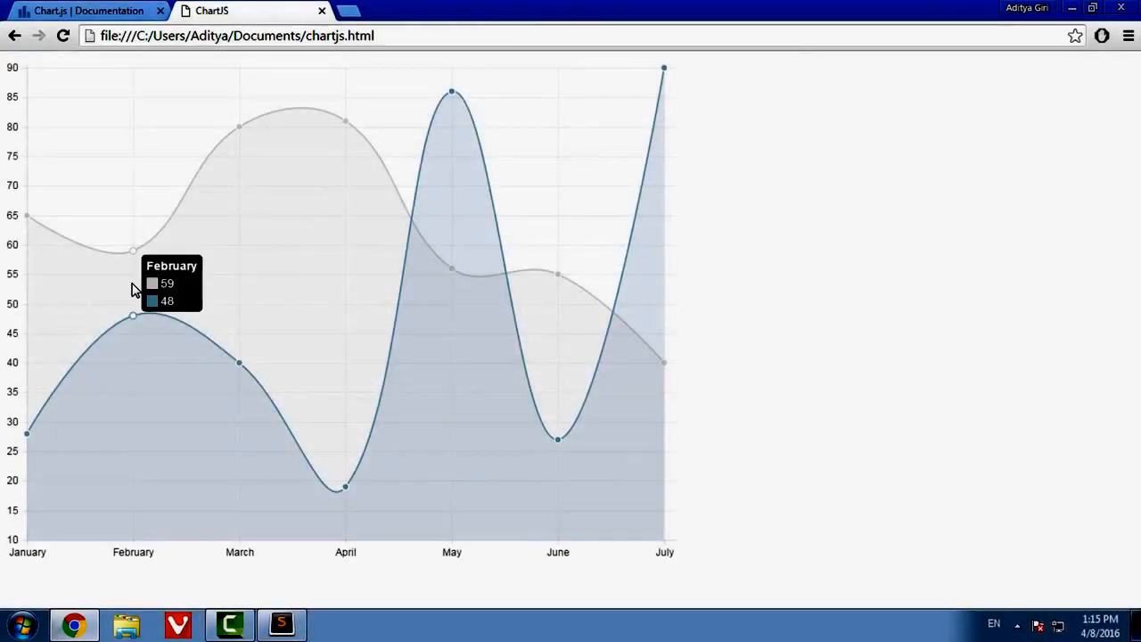
{"action": "mouse_move", "coordinate": [27, 433]}
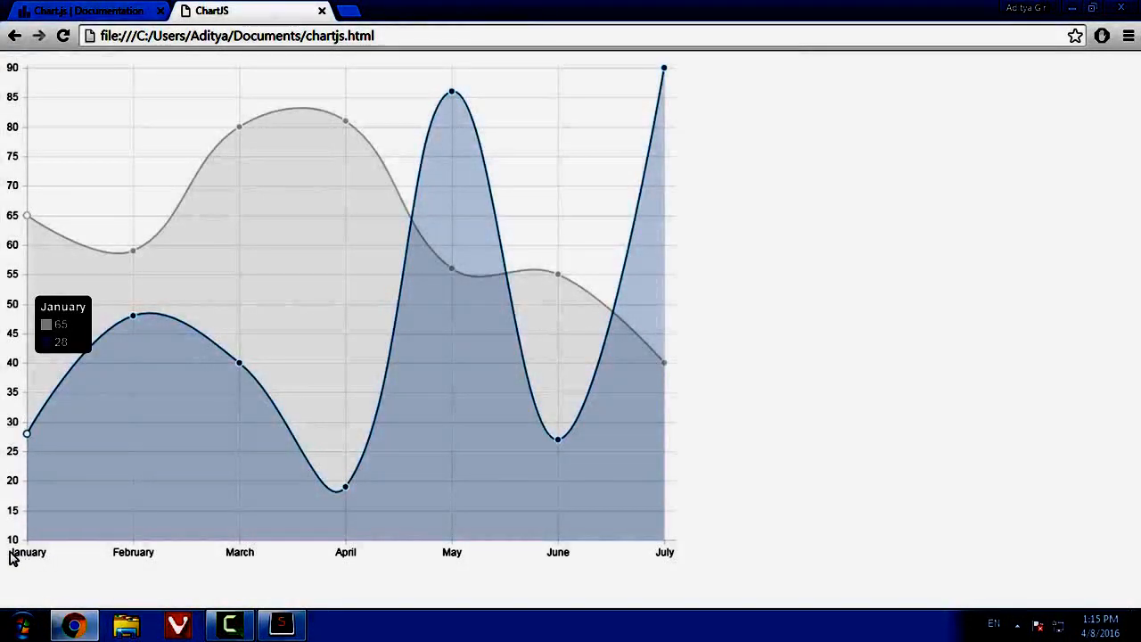
{"action": "mouse_move", "coordinate": [688, 549]}
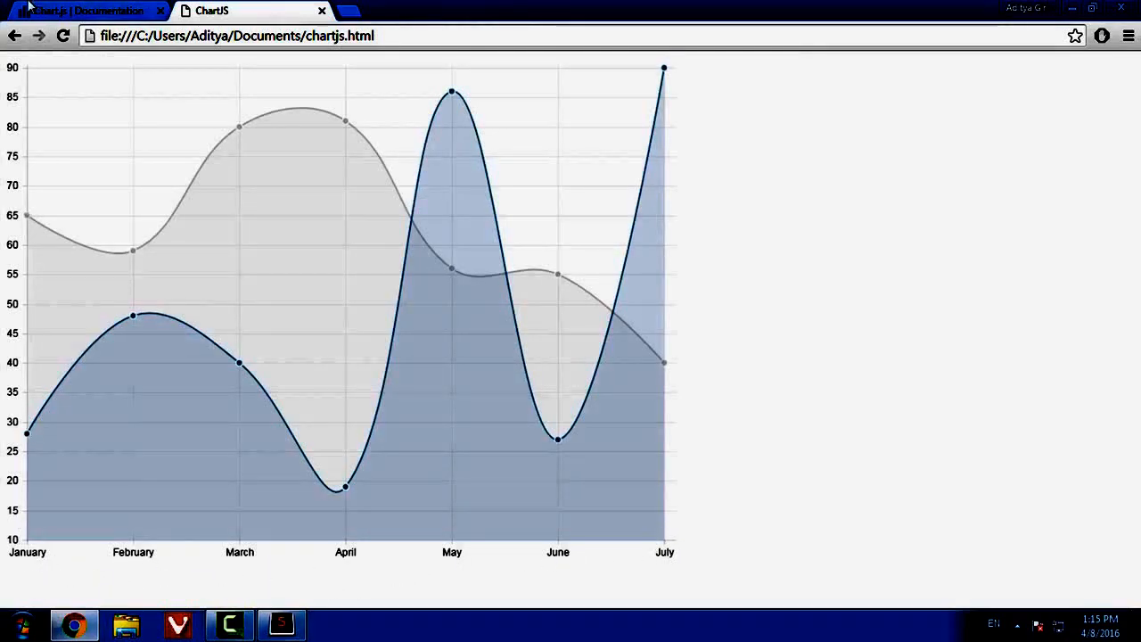
{"action": "mouse_move", "coordinate": [26, 429]}
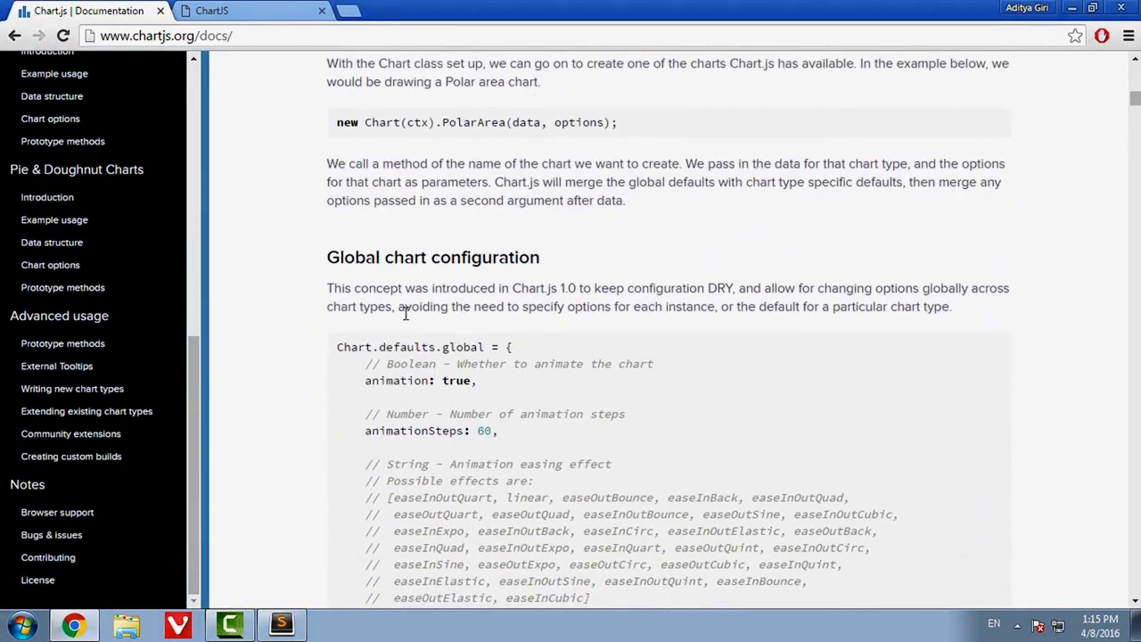
- Pass Chart.defaults.global as the options argument of Line(data)
{"action": "scroll", "scroll_direction": "down", "scroll_amount": 3}
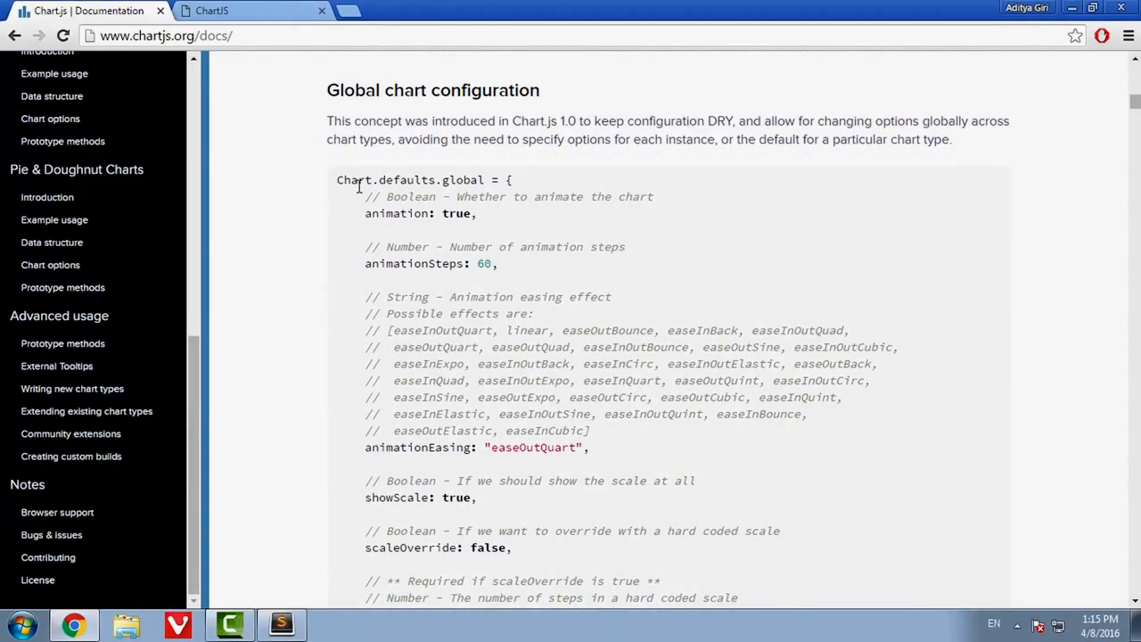
{"action": "left_click", "coordinate": [228, 624]}
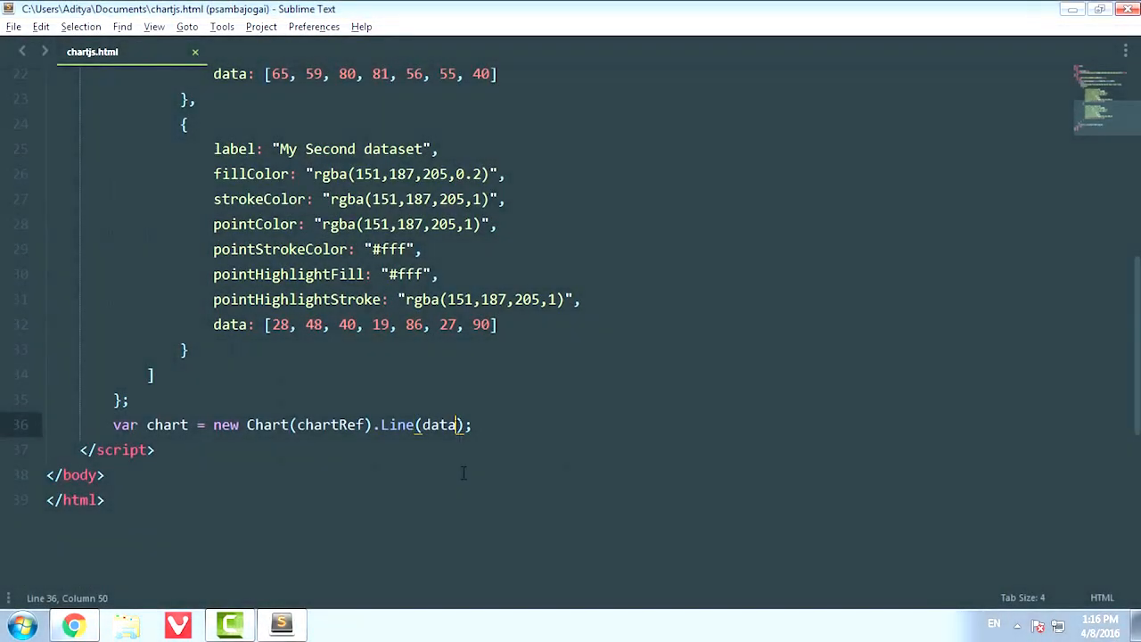
{"action": "type", "text": ", option"}
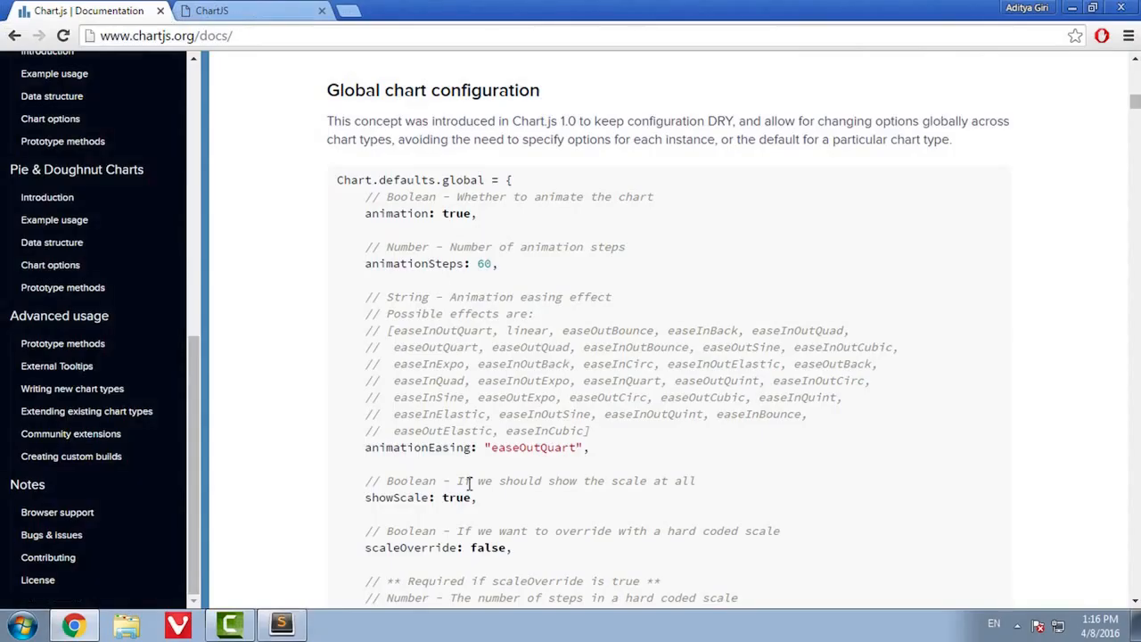
{"action": "mouse_move", "coordinate": [549, 312]}
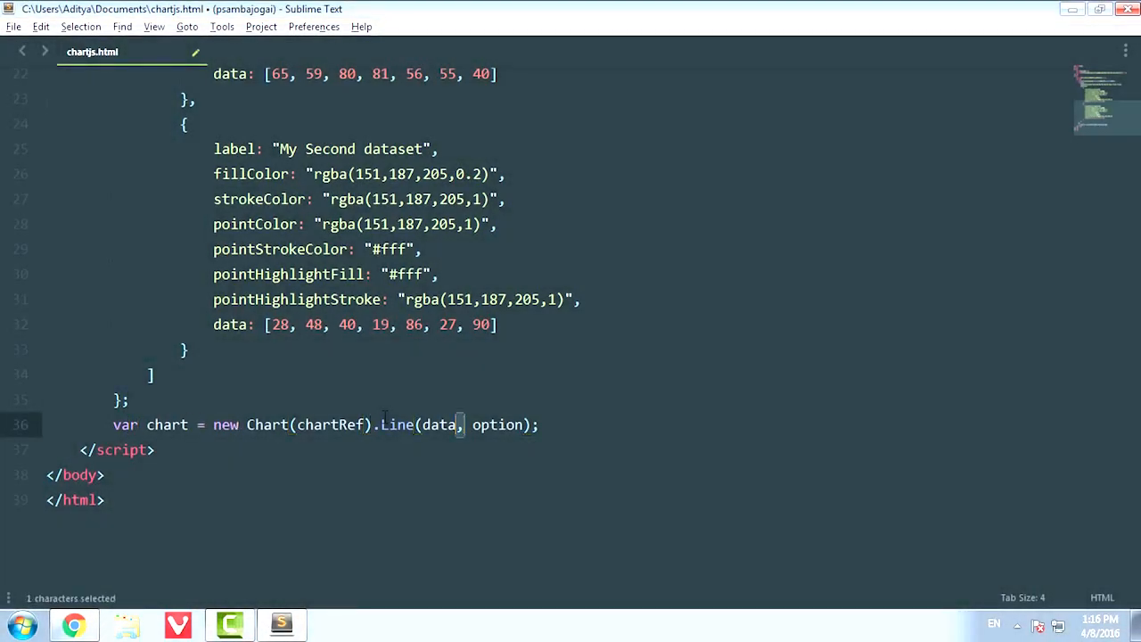
{"action": "double_click", "coordinate": [495, 424]}
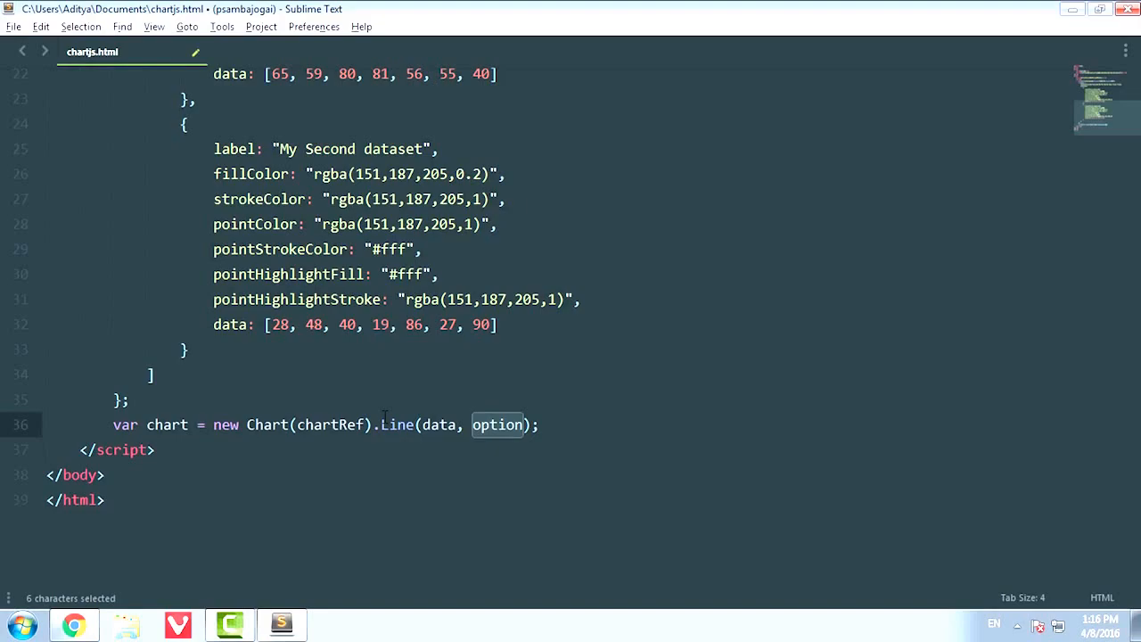
{"action": "type", "text": "Chart."}
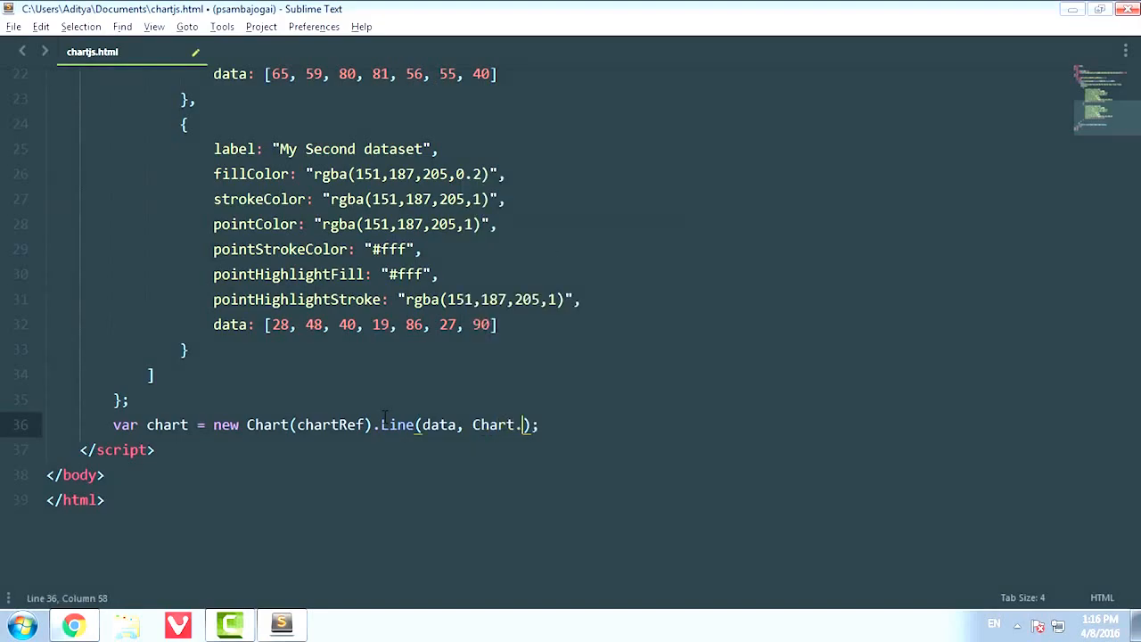
{"action": "type", "text": "defaults.global"}
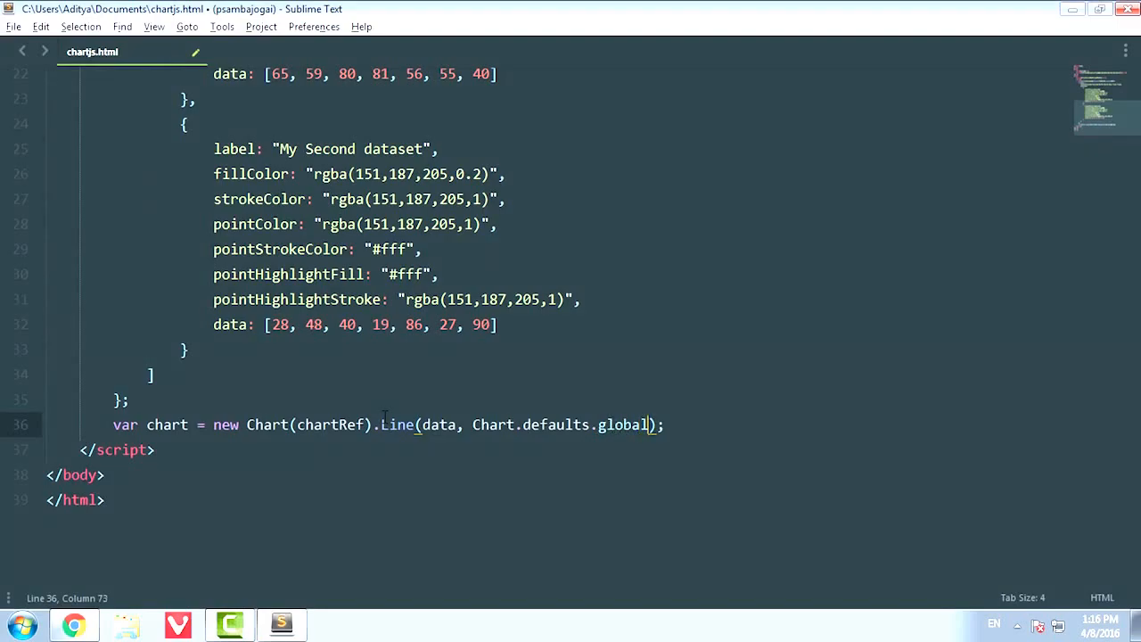
{"action": "left_click_drag", "start_coordinate": [460, 425], "coordinate": [649, 424]}
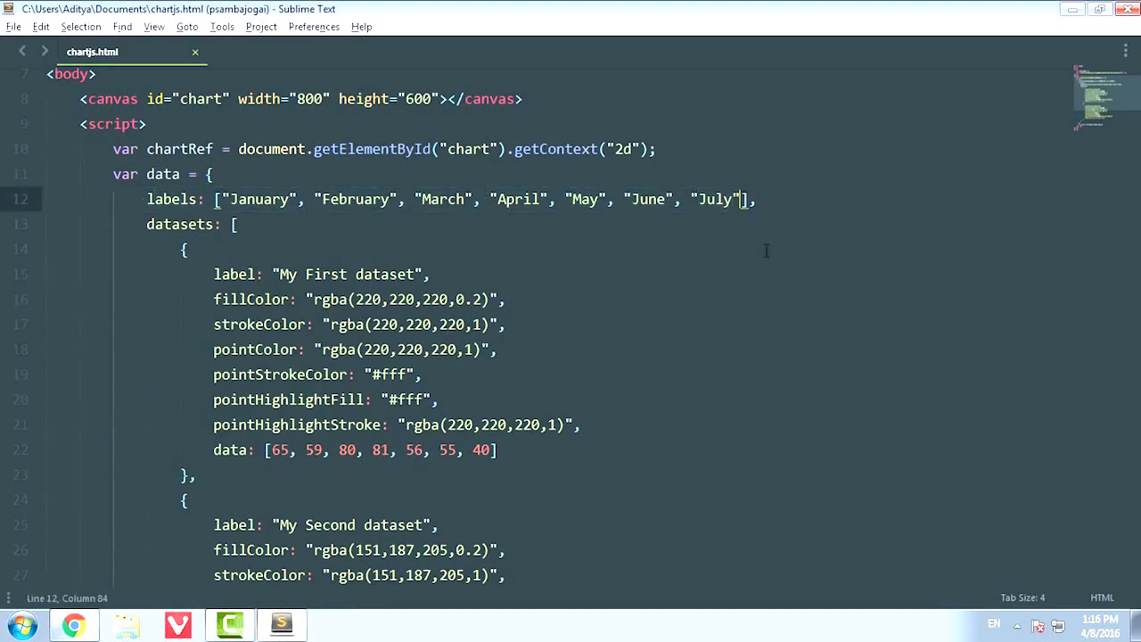
- Extend the labels array with August, September, October, November, December
{"action": "type", "text": ","}
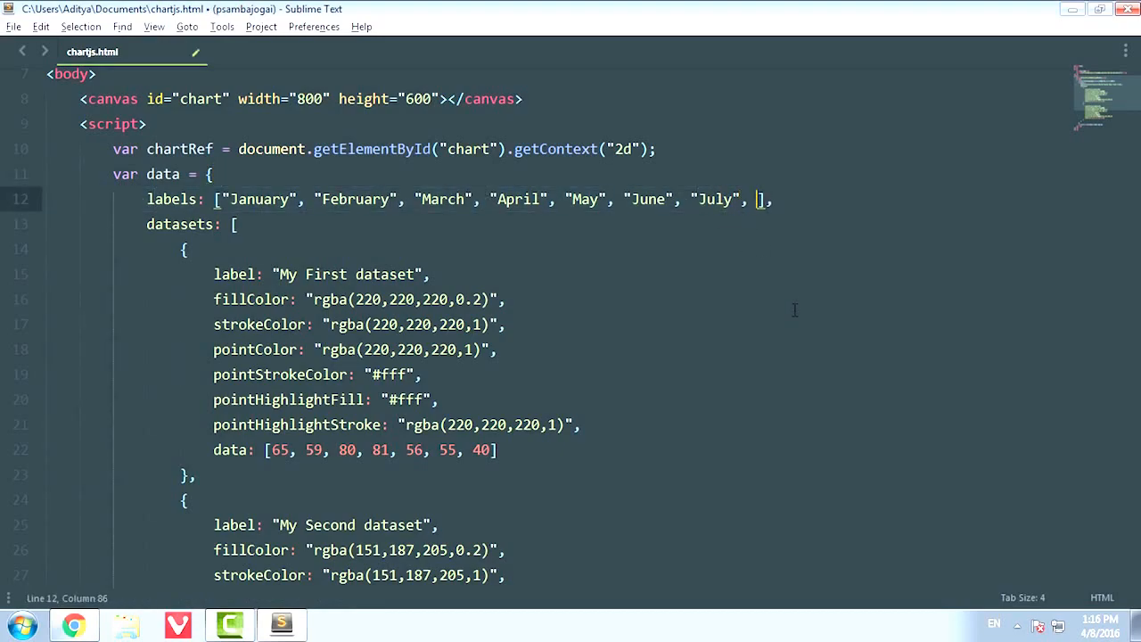
{"action": "type", "text": "\"\""}
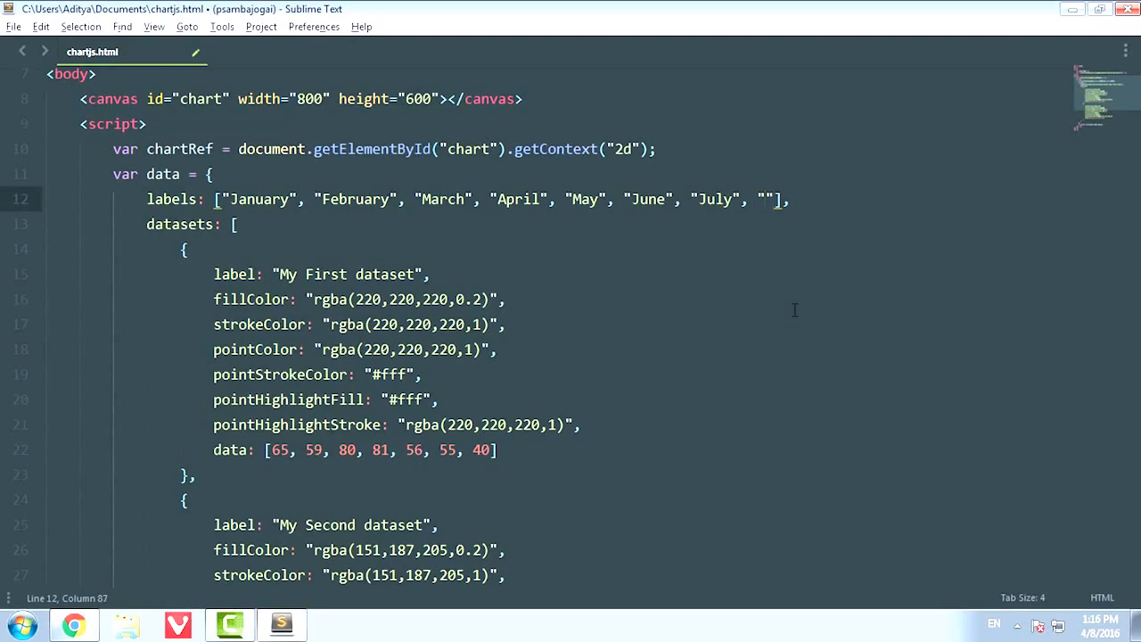
{"action": "type", "text": "Augu"}
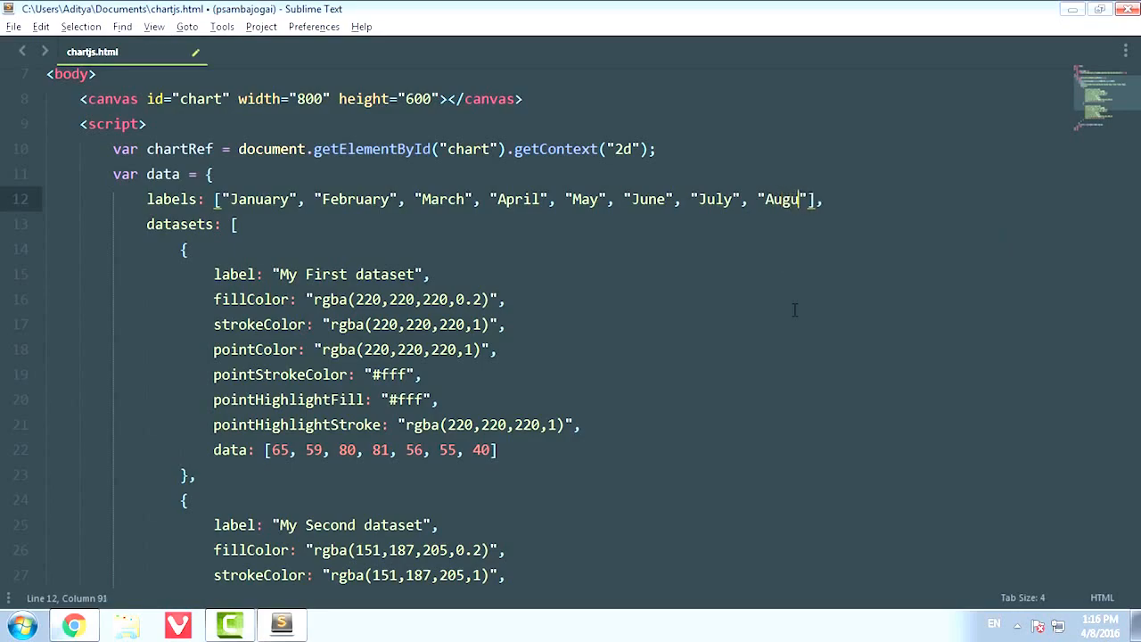
{"action": "type", "text": "st\","}
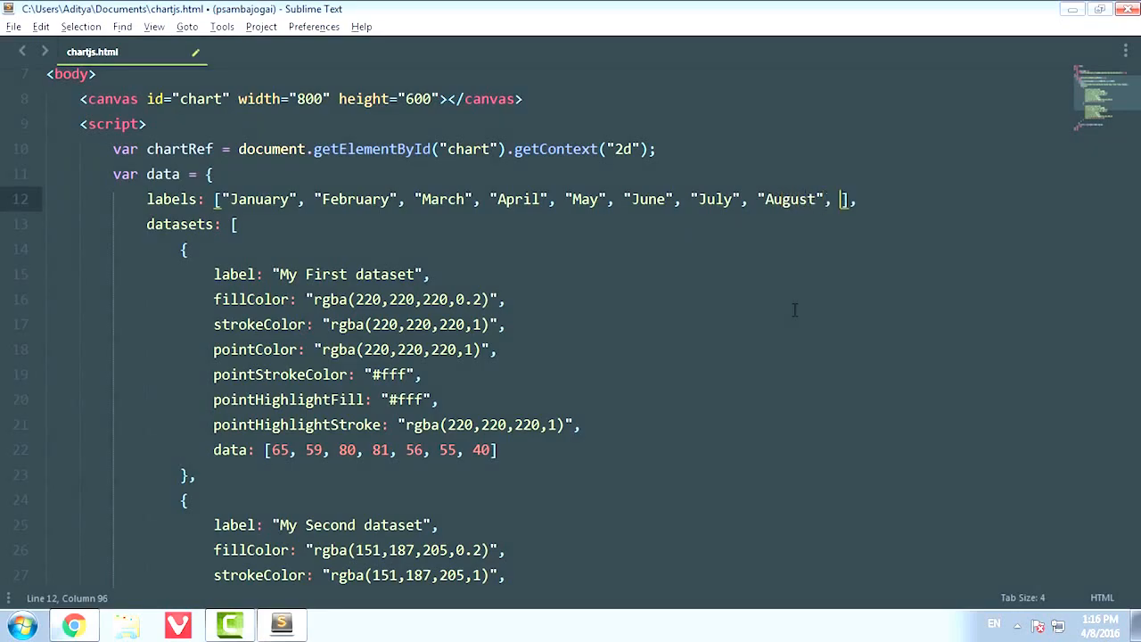
{"action": "type", "text": "\"\""}
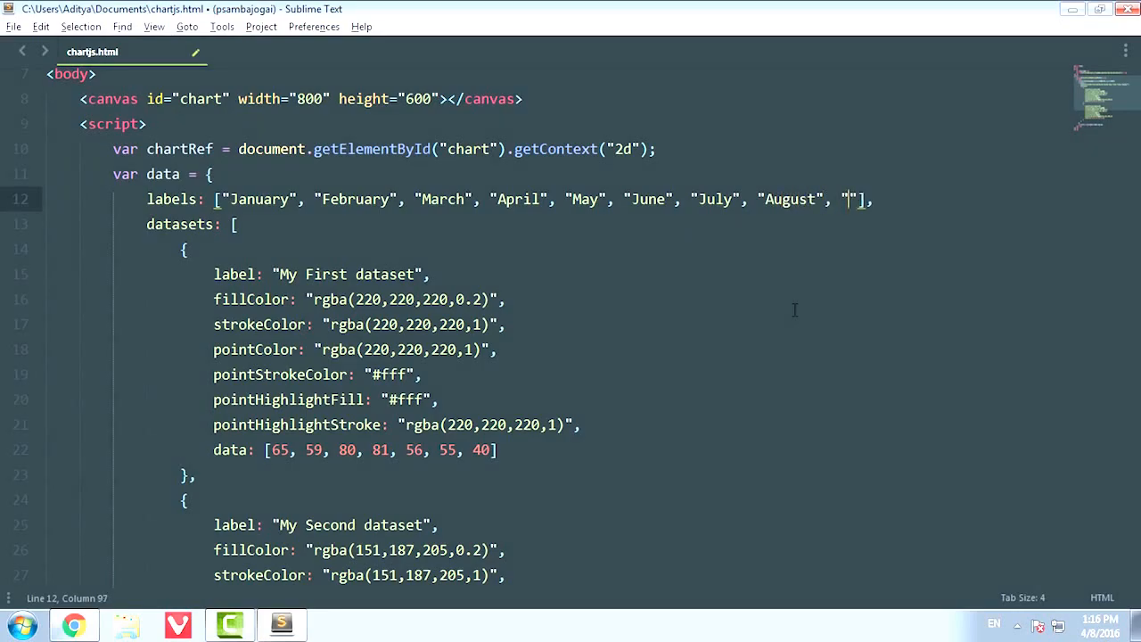
{"action": "type", "text": "Septemb"}
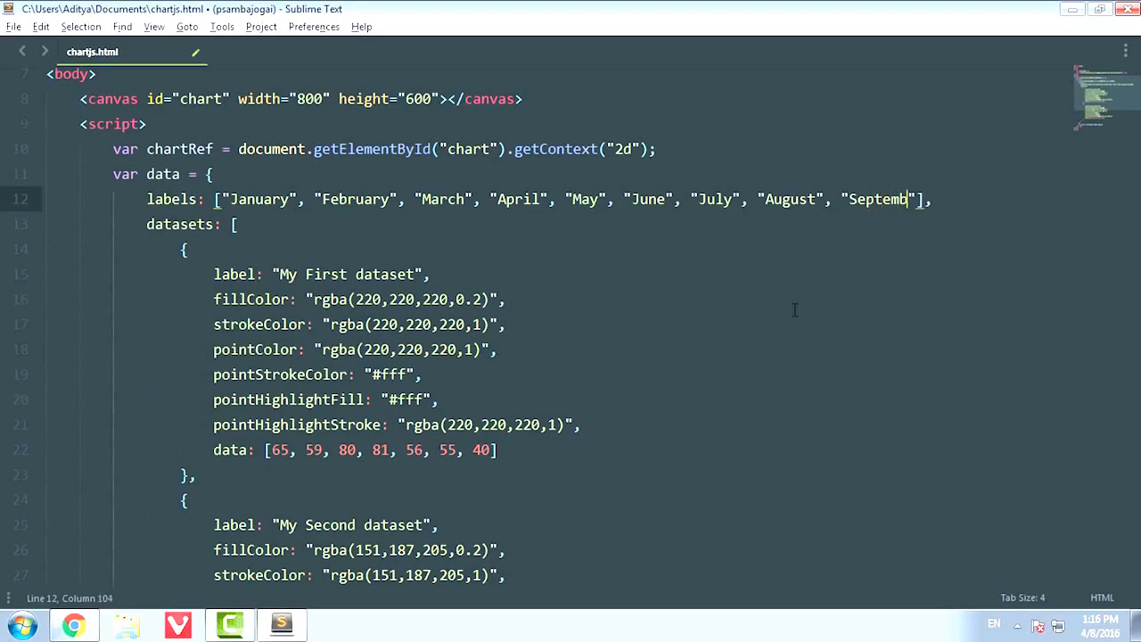
{"action": "type", "text": "er\","}
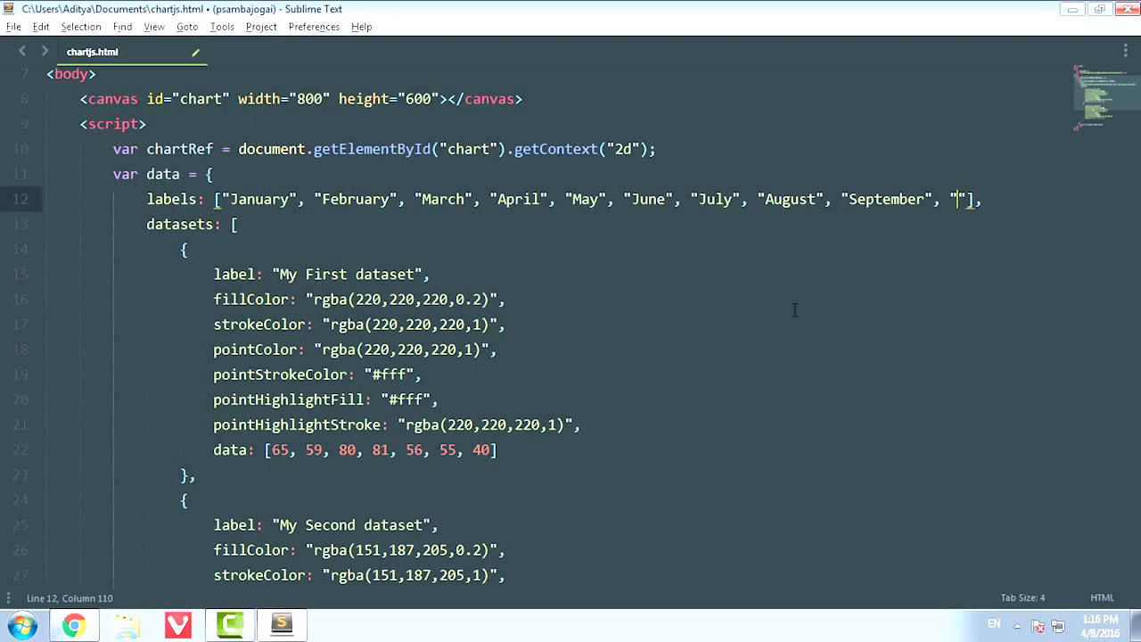
{"action": "type", "text": "October"}
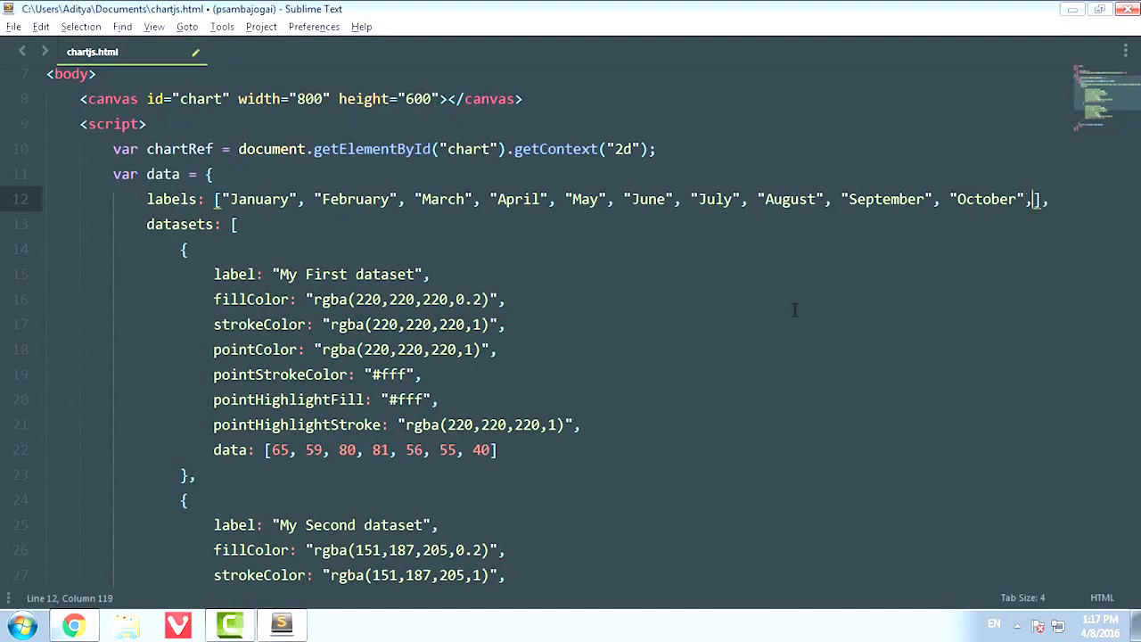
{"action": "type", "text": "No\""}
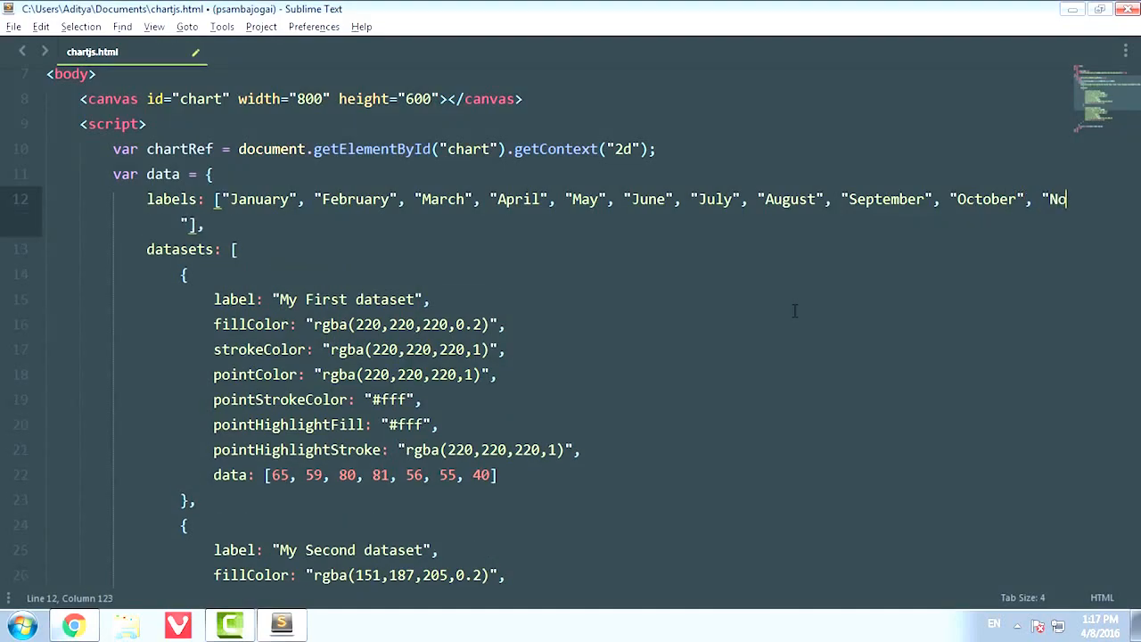
{"action": "type", "text": "vember\","}
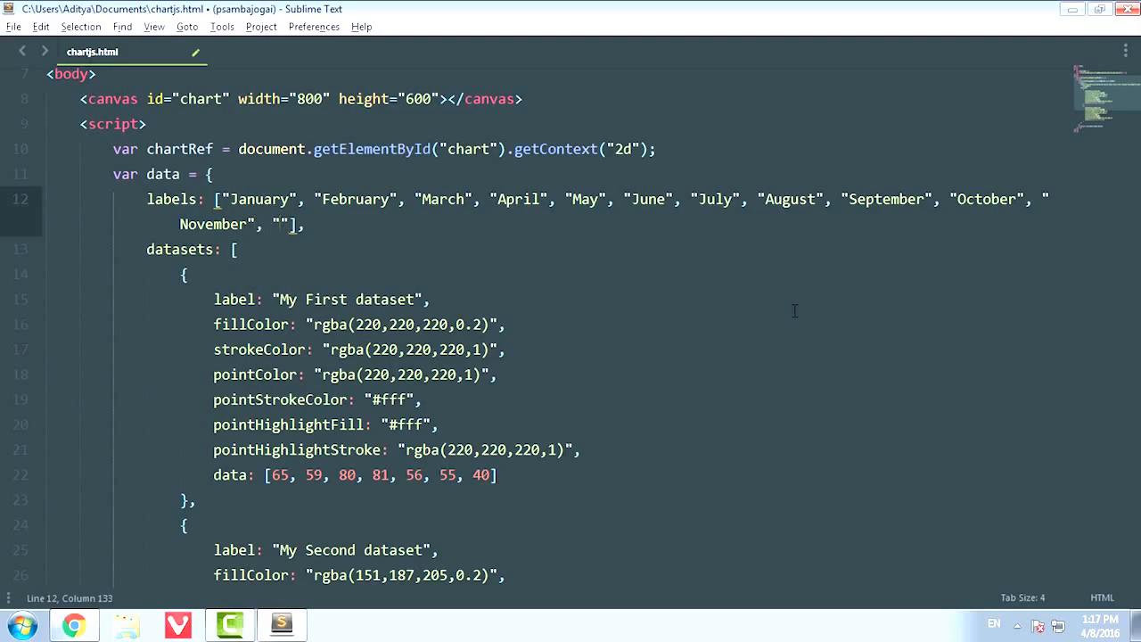
{"action": "type", "text": "Dice"}
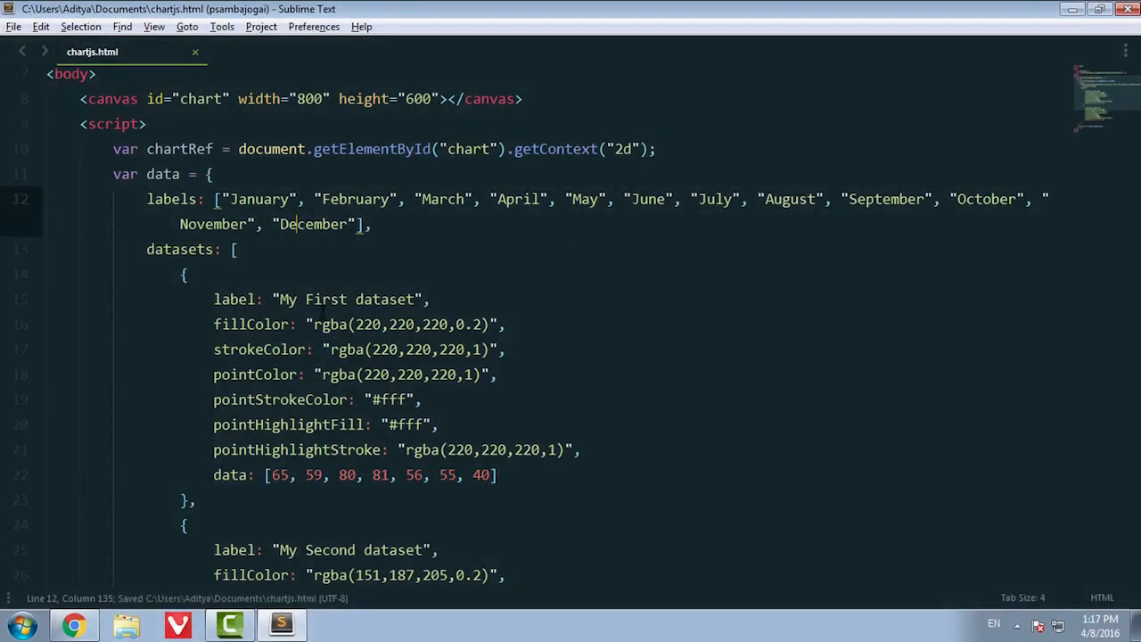
- View the rendered line chart in Chrome now spanning January through December
{"action": "left_click", "coordinate": [75, 624]}
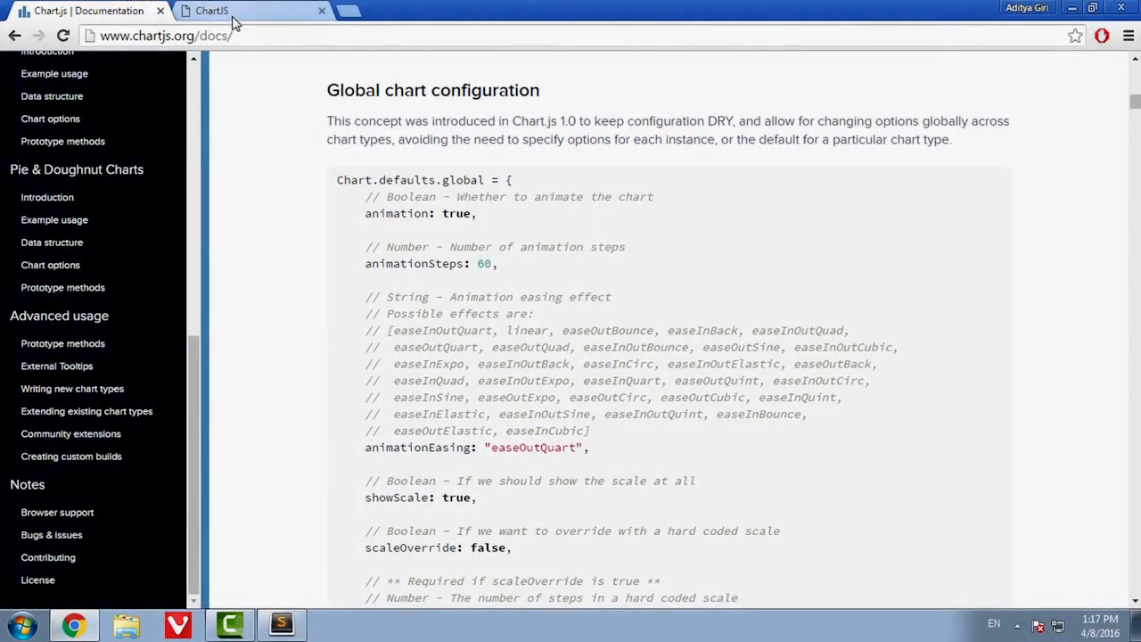
{"action": "left_click", "coordinate": [211, 11]}
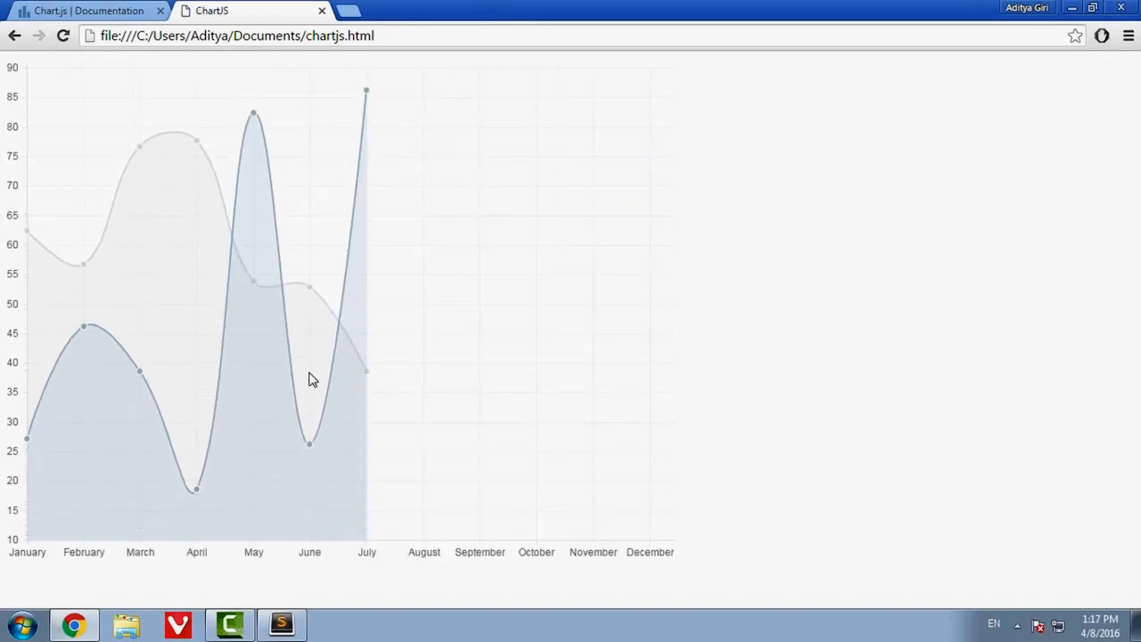
{"action": "mouse_move", "coordinate": [356, 196]}
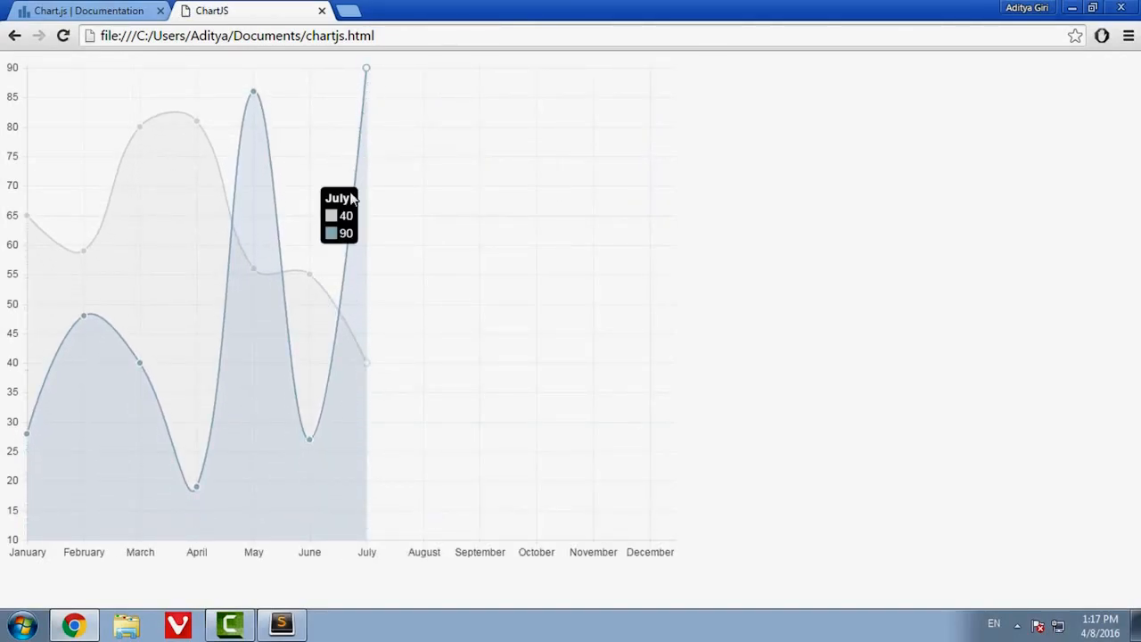
{"action": "mouse_move", "coordinate": [378, 122]}
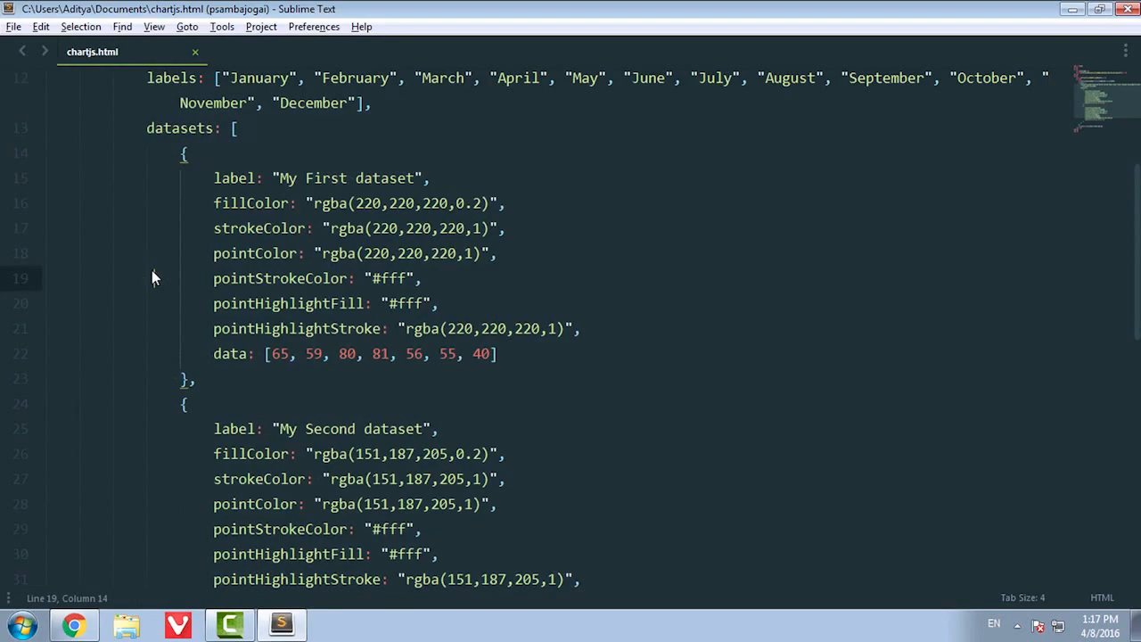
{"action": "double_click", "coordinate": [233, 179]}
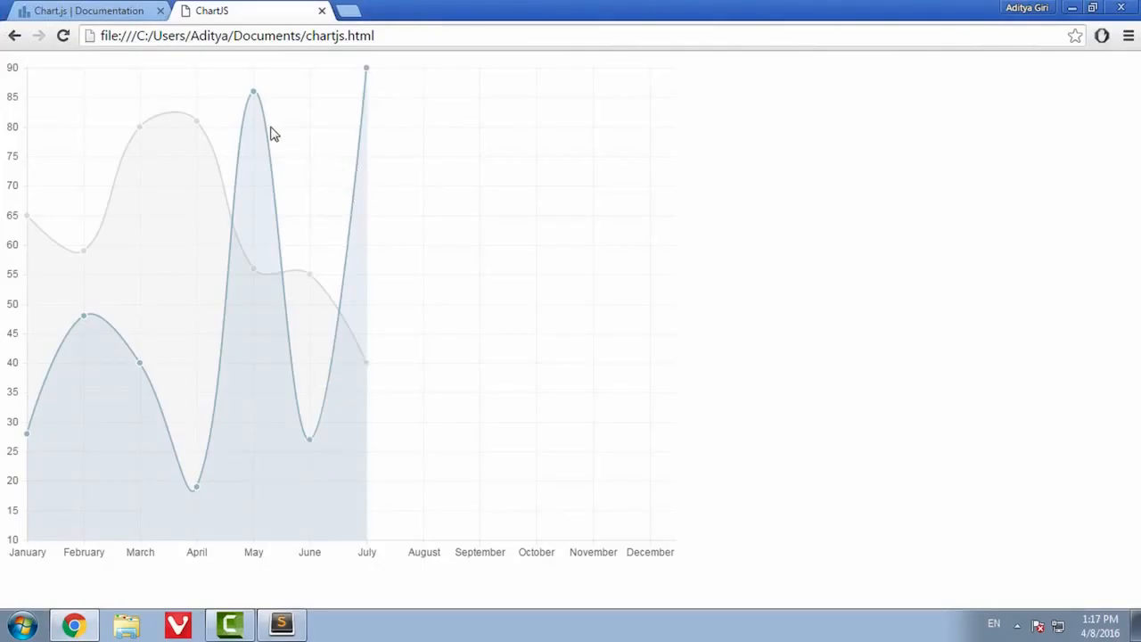
{"action": "mouse_move", "coordinate": [253, 93]}
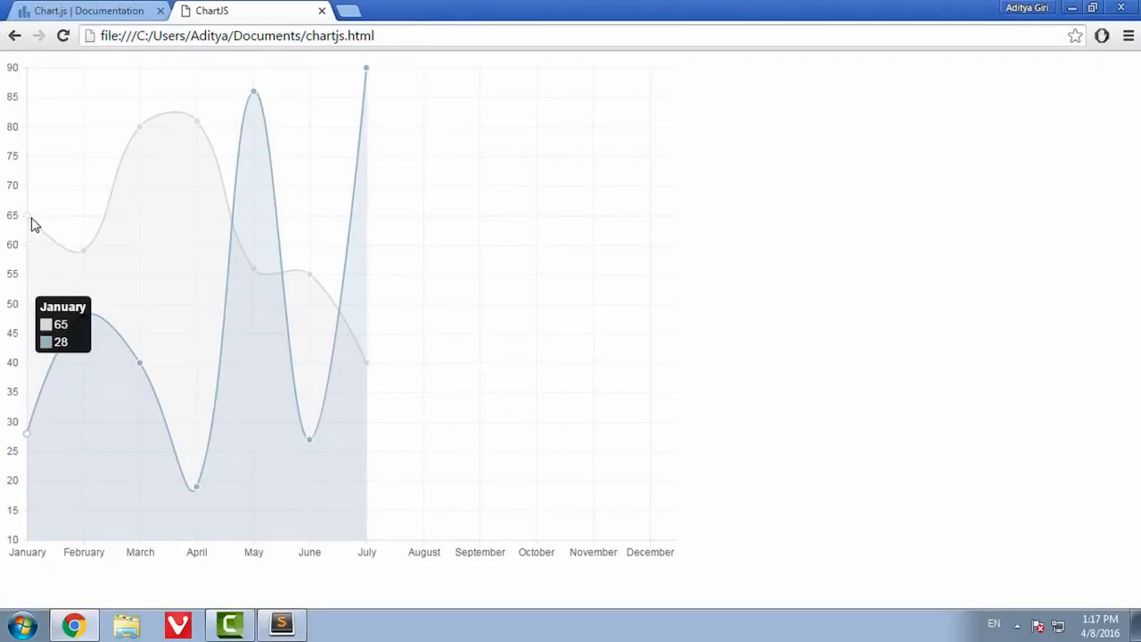
- Remove the second dataset in the editor, switching between Chrome and Sublime Text
{"action": "left_click", "coordinate": [228, 624]}
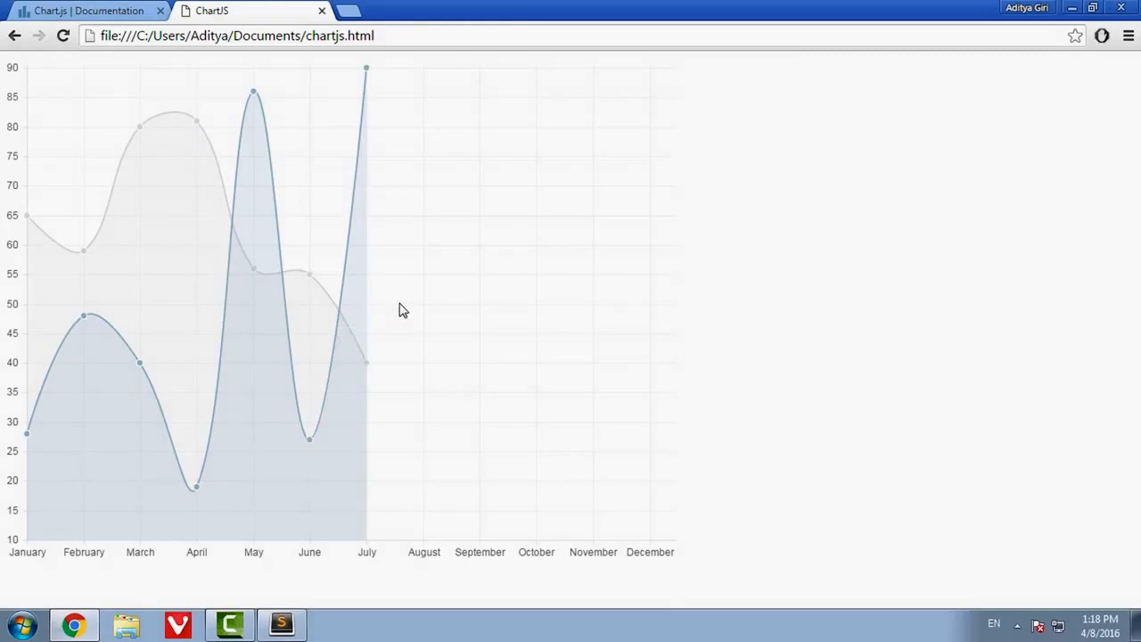
{"action": "key", "text": "alt+tab"}
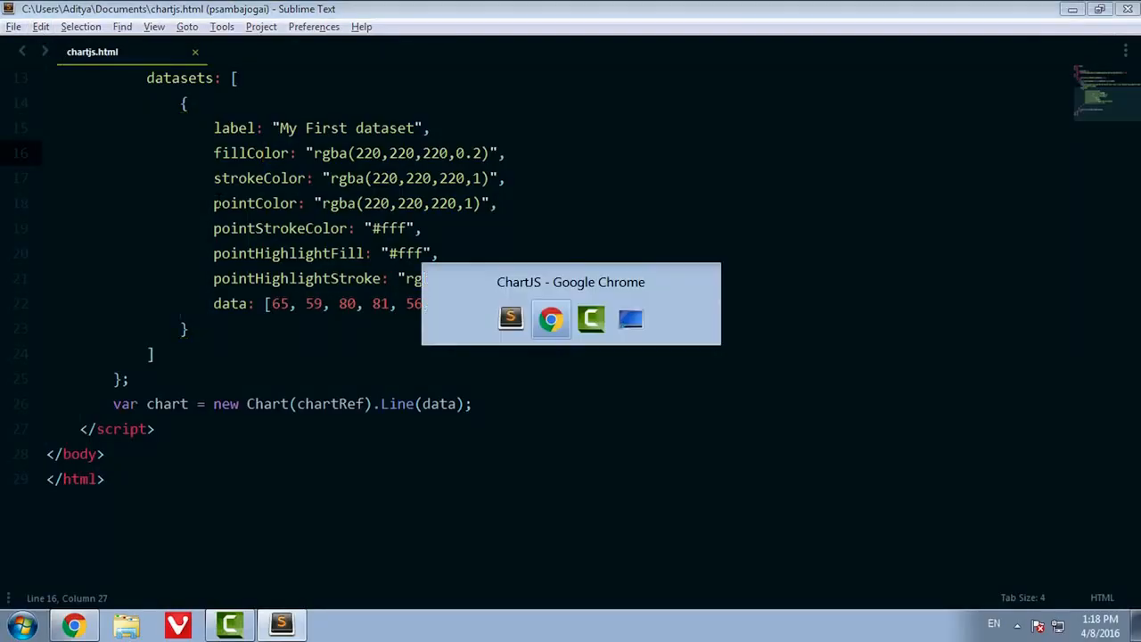
{"action": "left_click", "coordinate": [550, 317]}
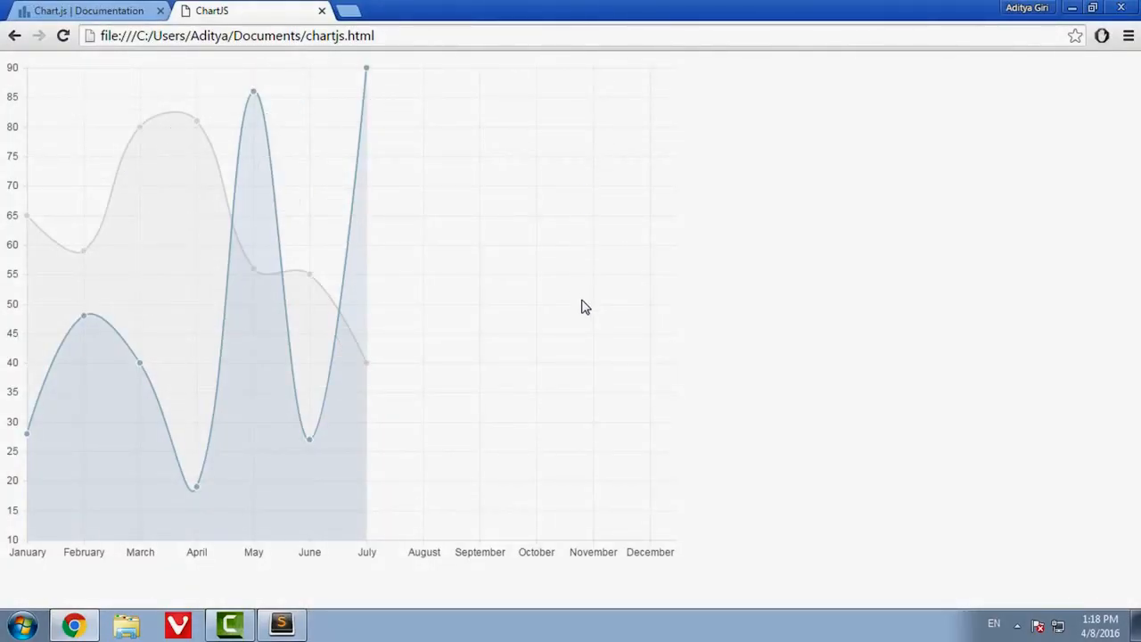
{"action": "left_click", "coordinate": [229, 624]}
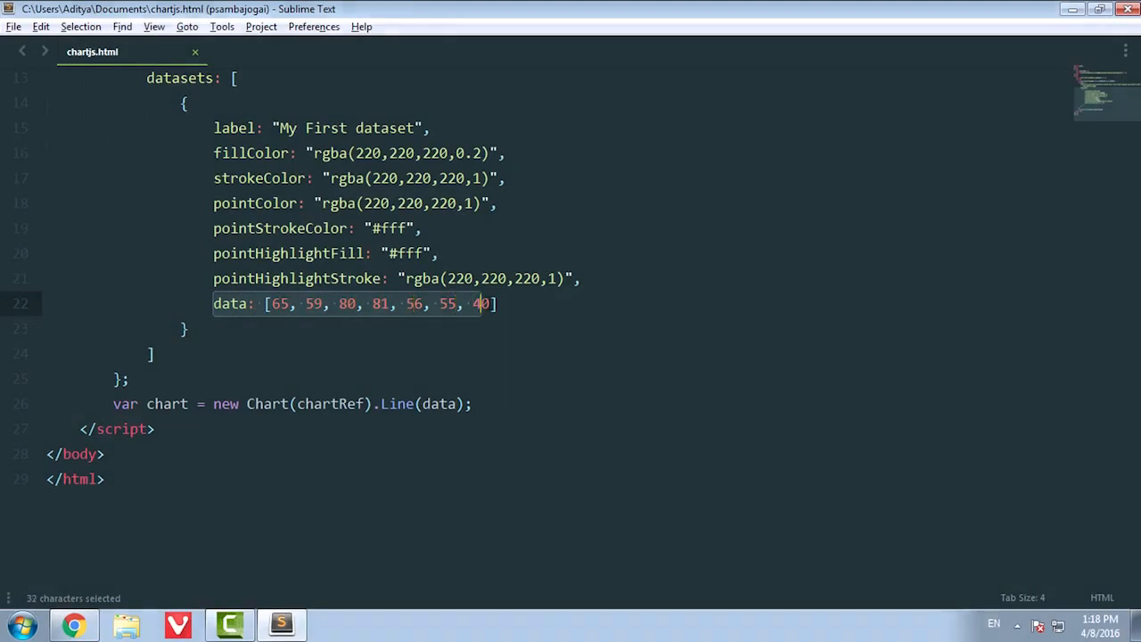
- Append 50, 87, 58, 99, 45 to the dataset's data list for twelve monthly values
{"action": "scroll", "scroll_direction": "up", "scroll_amount": 3}
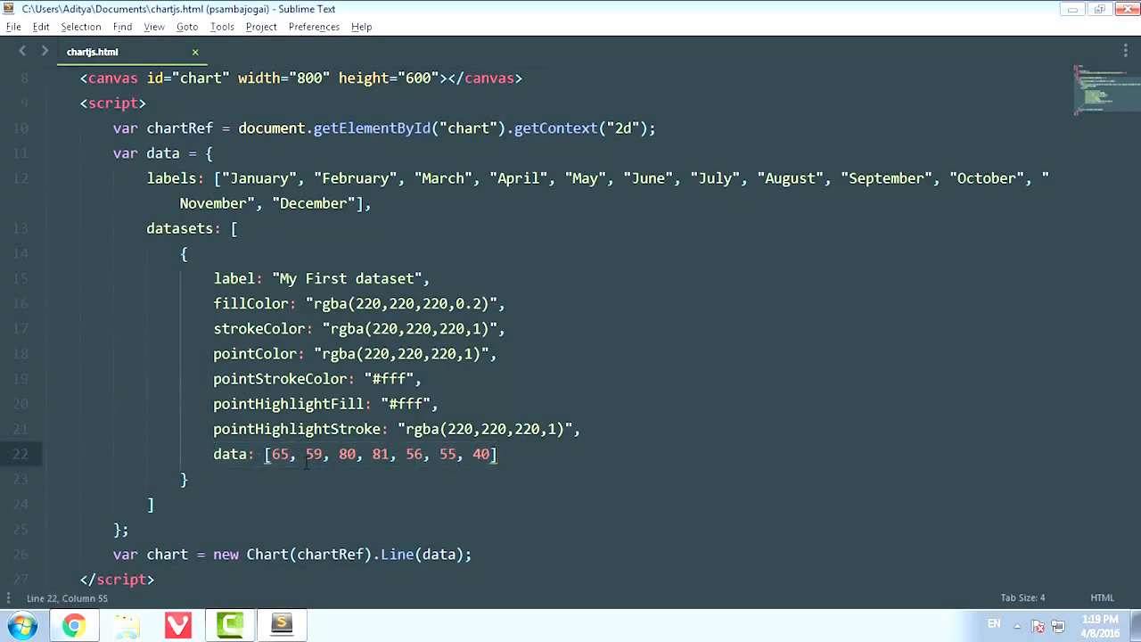
{"action": "double_click", "coordinate": [314, 454]}
{"action": "type", "text": ", "}
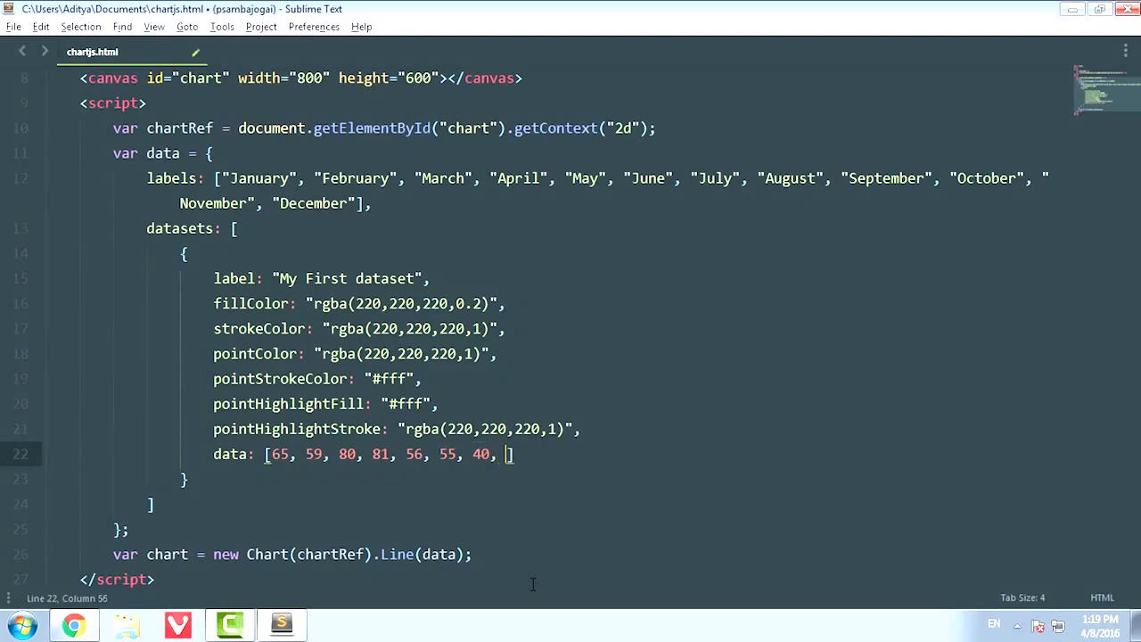
{"action": "type", "text": "50,"}
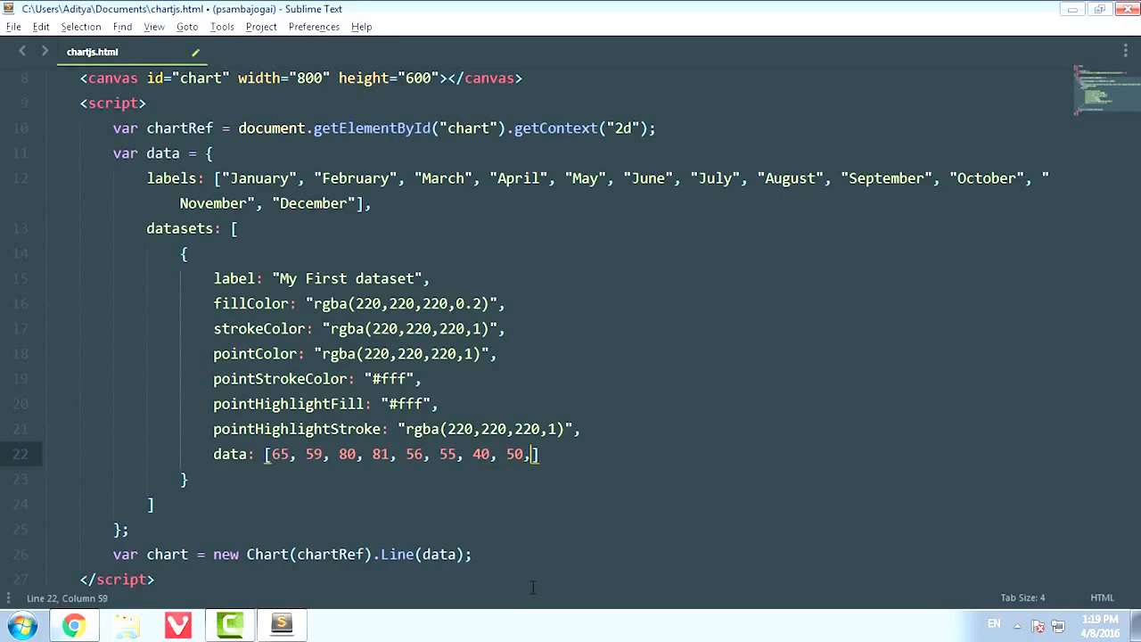
{"action": "type", "text": "87"}
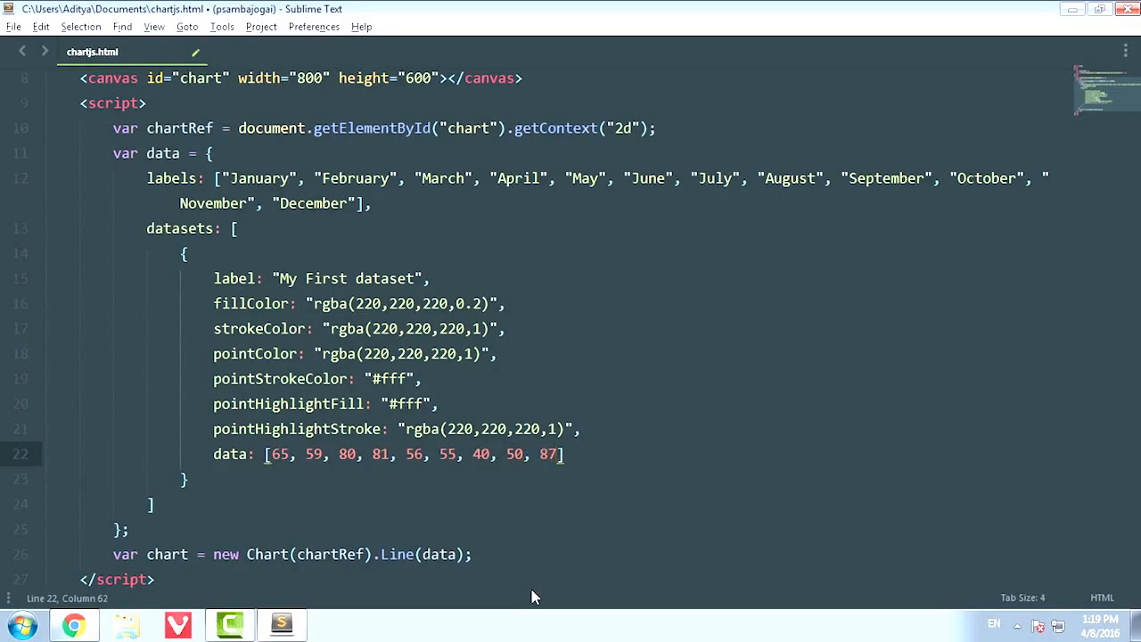
{"action": "mouse_move", "coordinate": [472, 515]}
{"action": "type", "text": ", "}
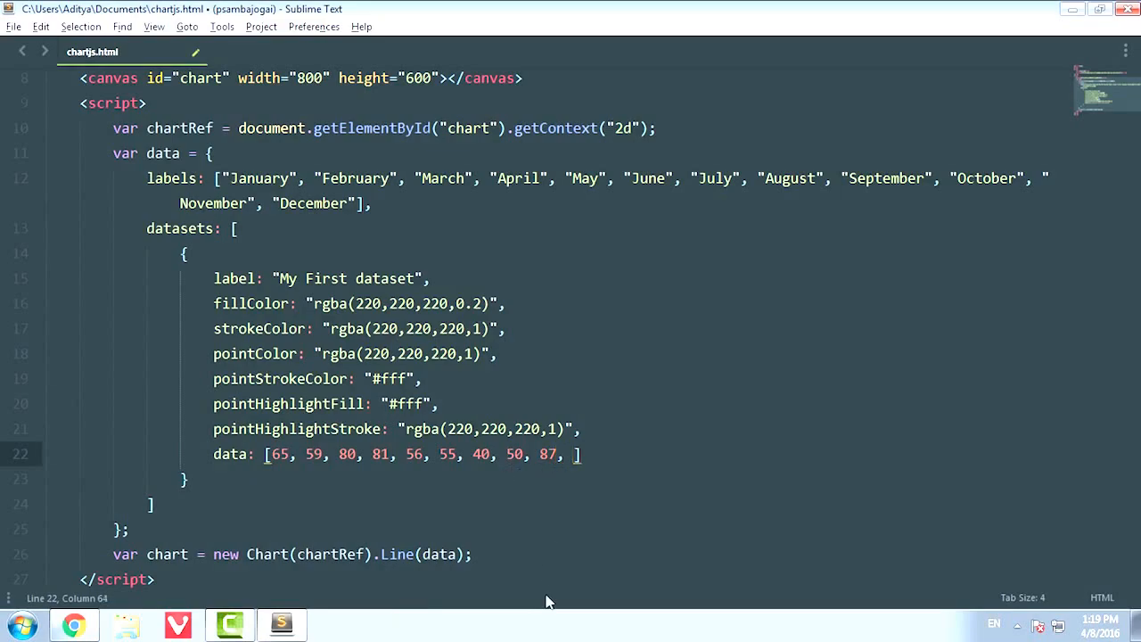
{"action": "type", "text": "58"}
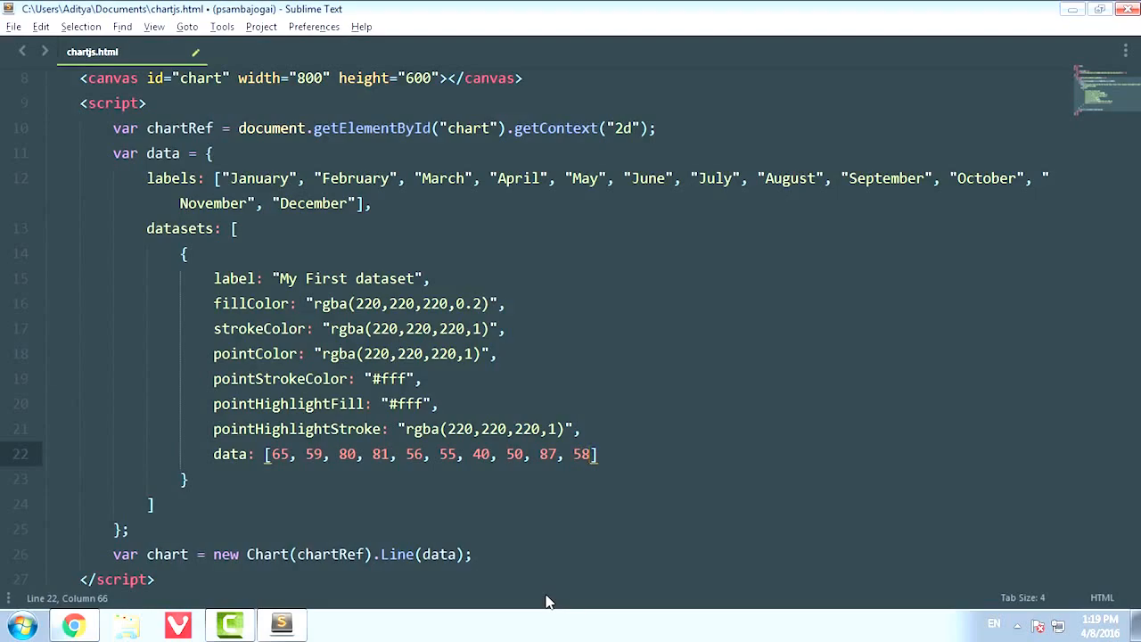
{"action": "type", "text": ", 99"}
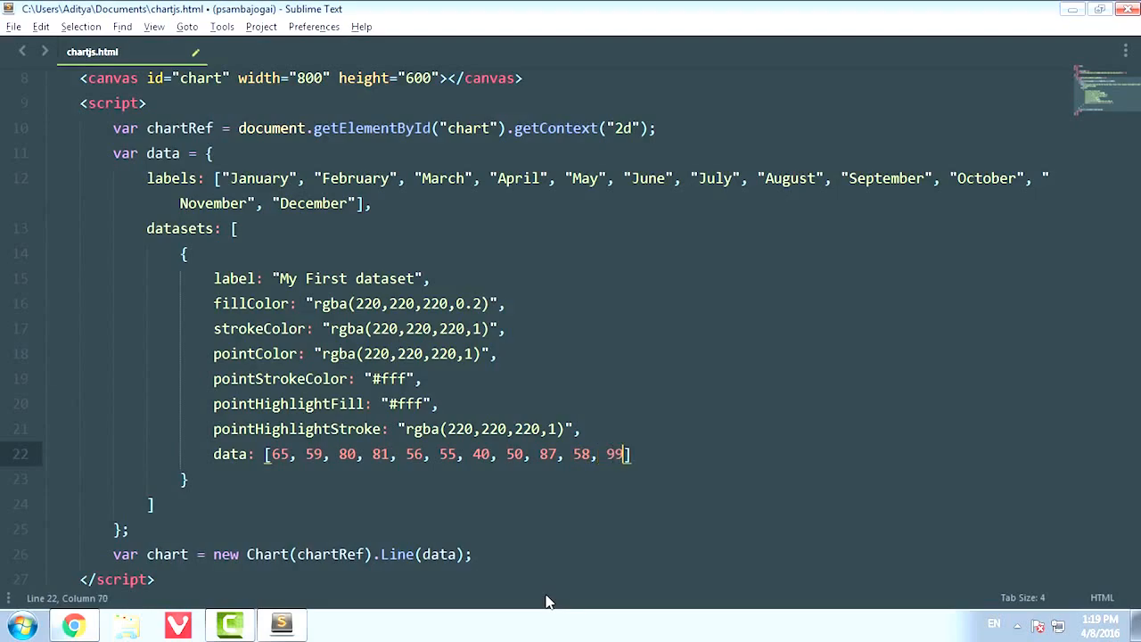
{"action": "type", "text": ","}
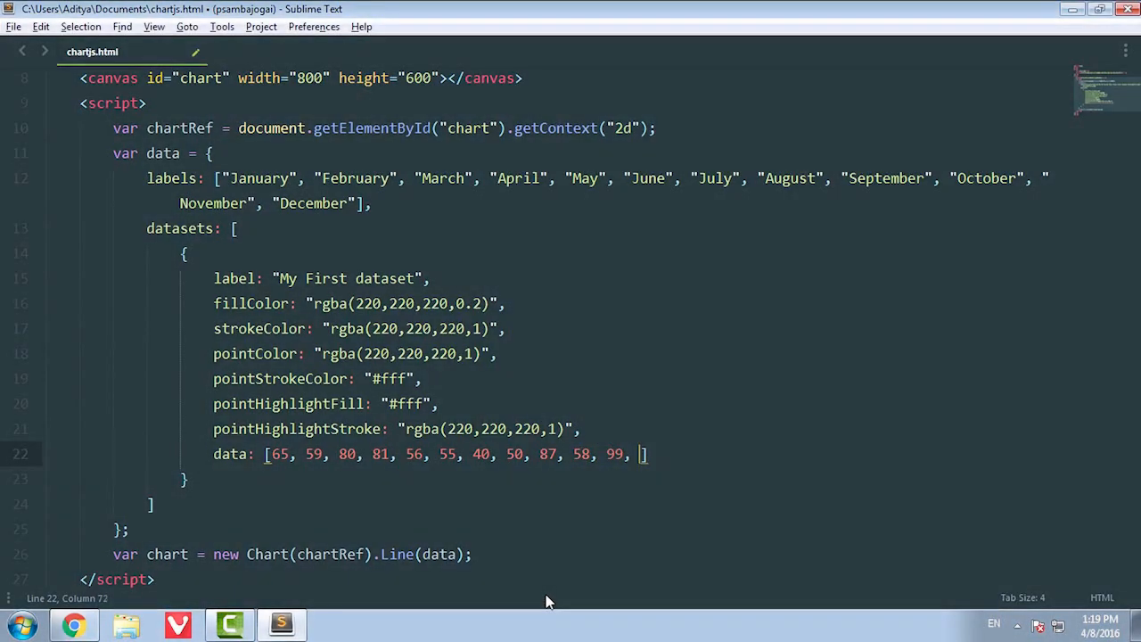
{"action": "type", "text": "45"}
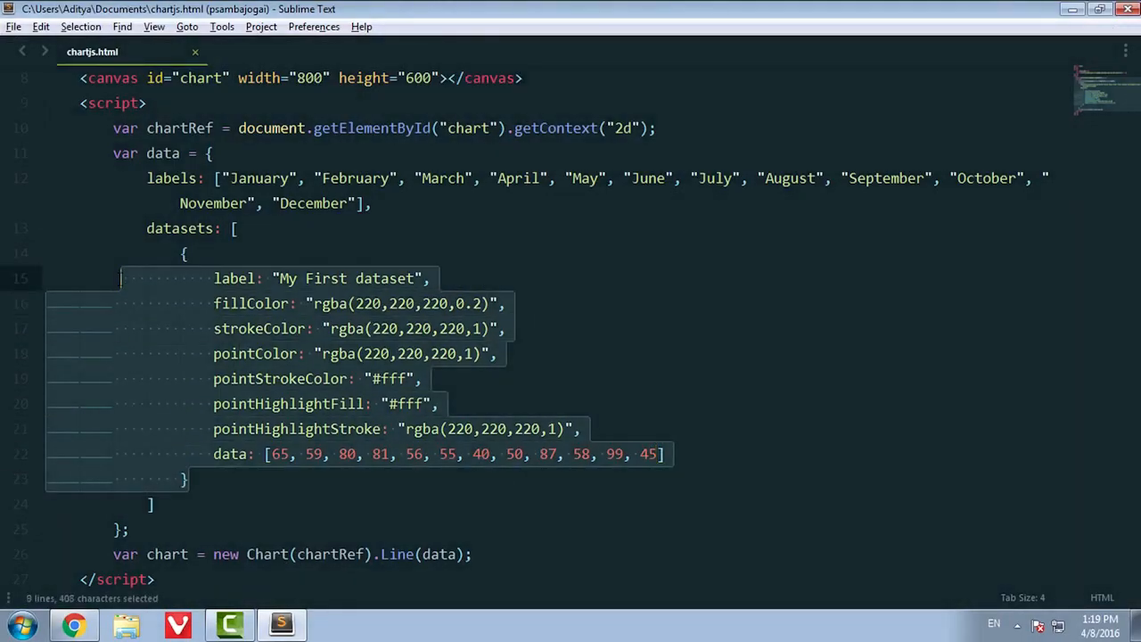
- Duplicate the dataset block, rename it My Second dataset and change its colour values from 220 to 182
{"action": "key", "text": "ctrl+c"}
{"action": "type", "text": ","}
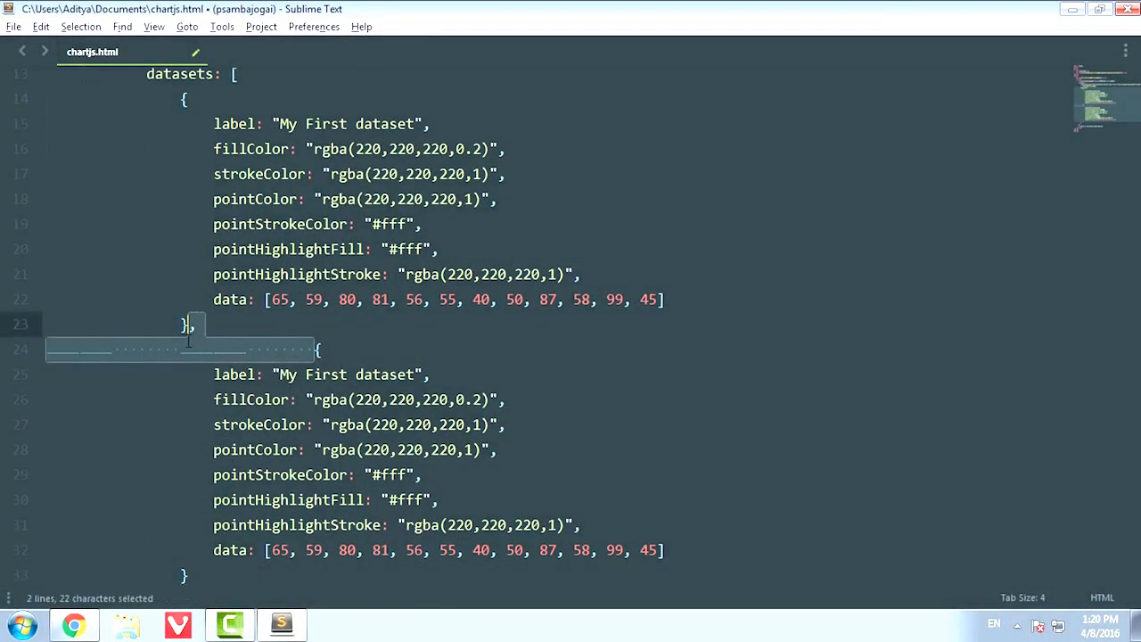
{"action": "key", "text": "ctrl+s"}
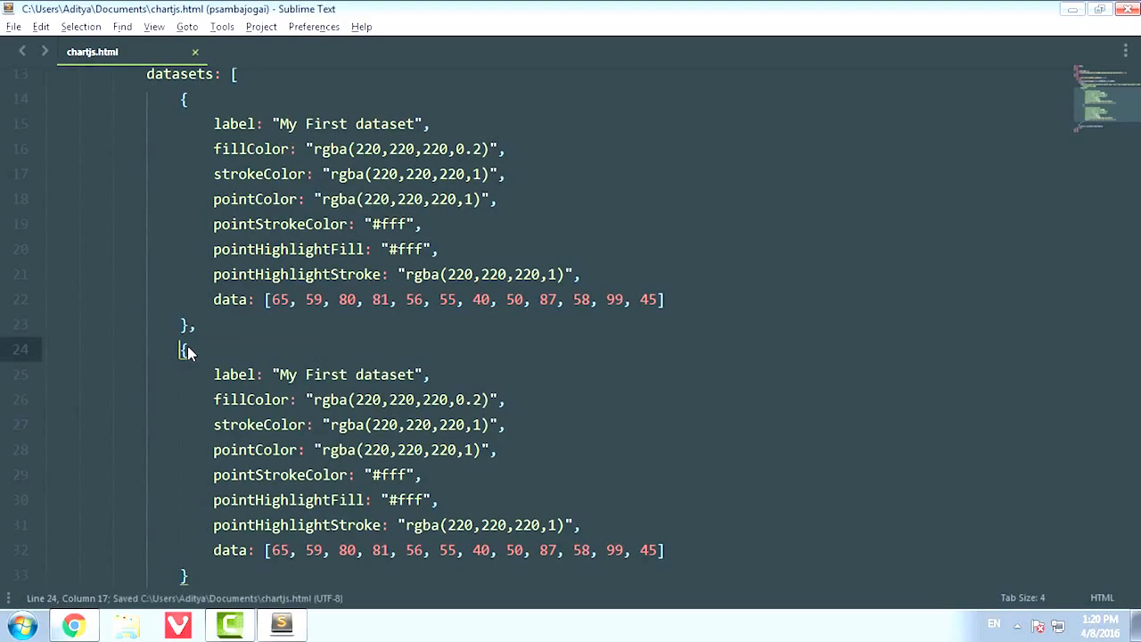
{"action": "type", "text": "S"}
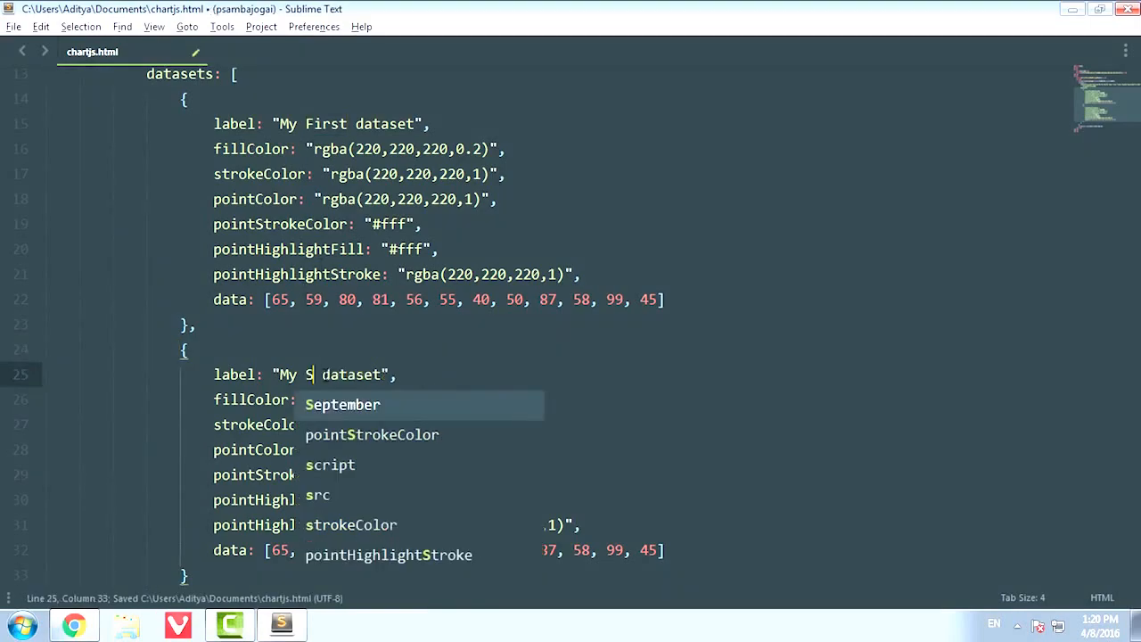
{"action": "type", "text": "econd"}
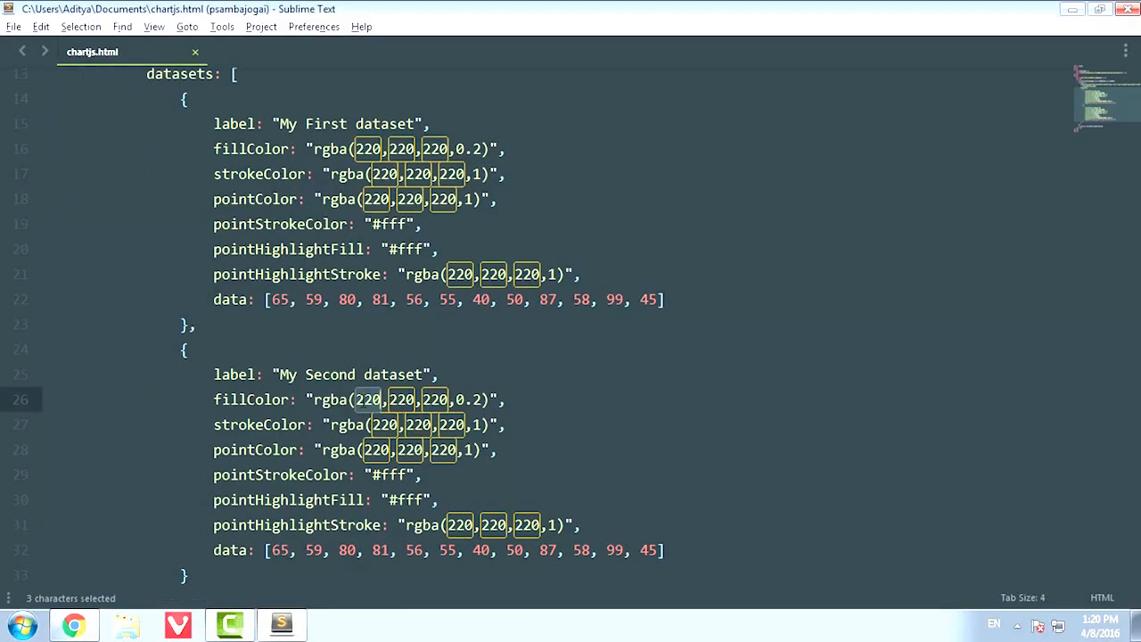
{"action": "type", "text": "182"}
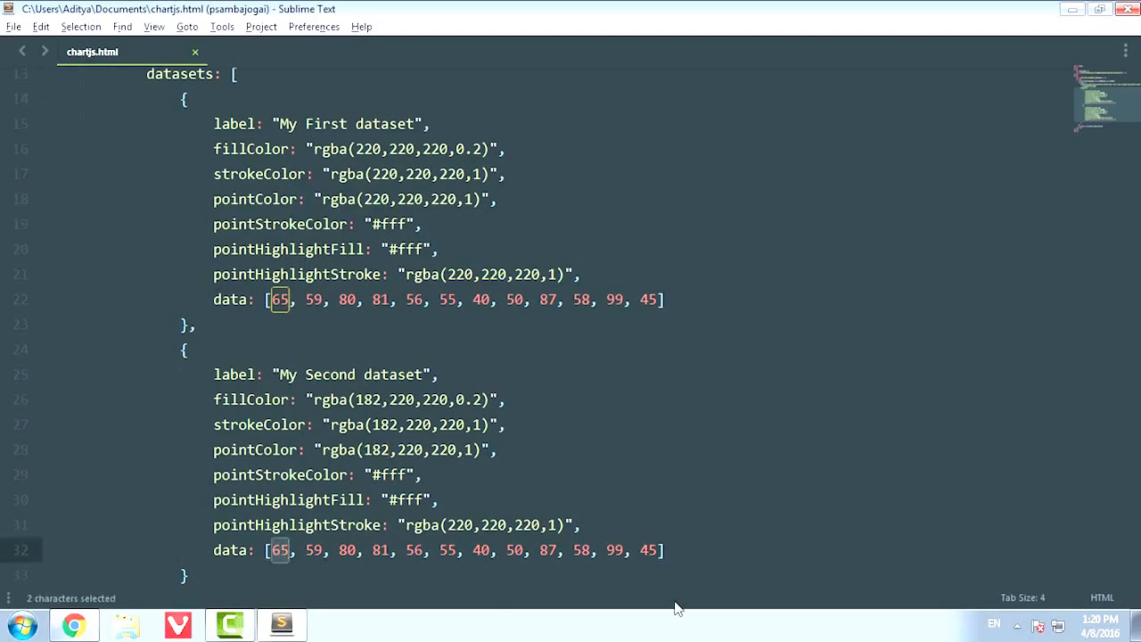
- Retype the second dataset's twelve data values (56, 5, 78 among them)
{"action": "type", "text": "56, 9"}
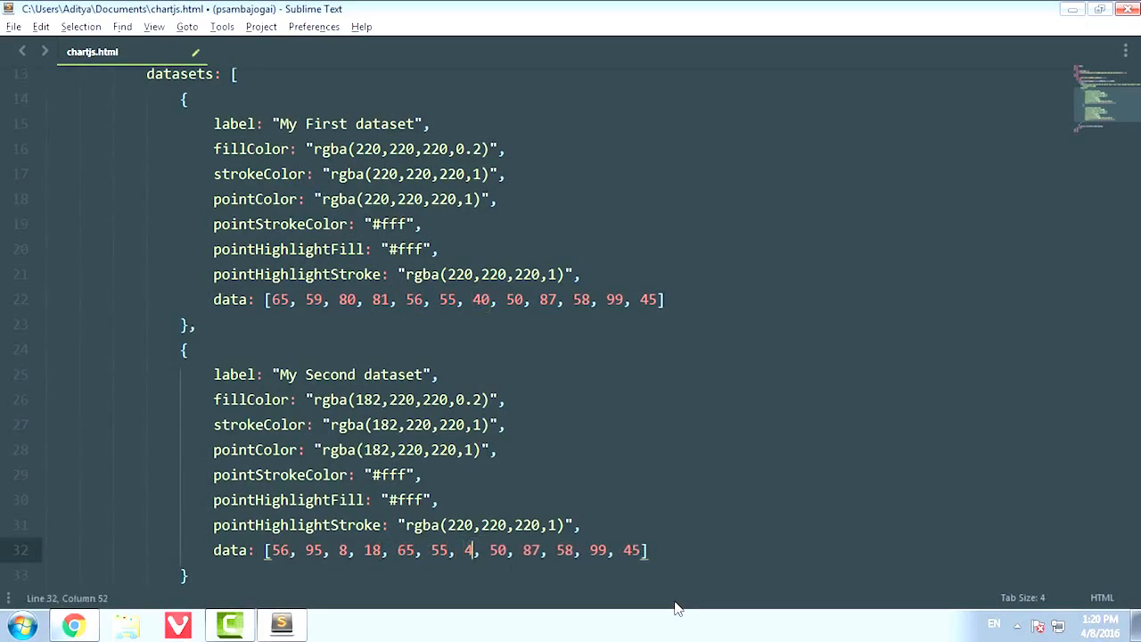
{"action": "type", "text": ", 5"}
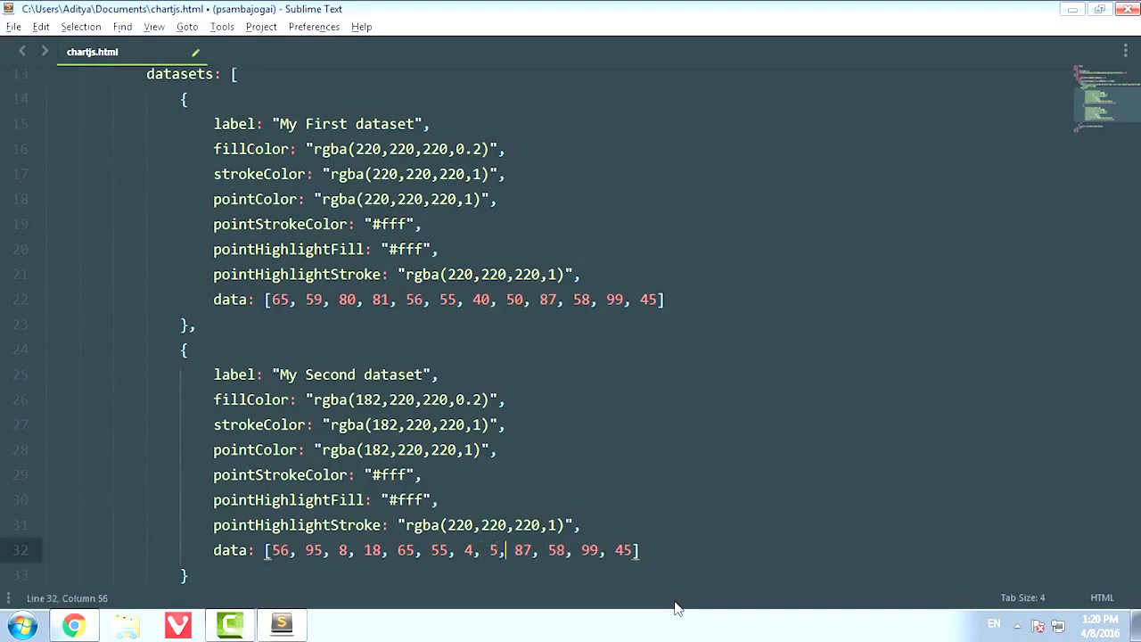
{"action": "type", "text": "78"}
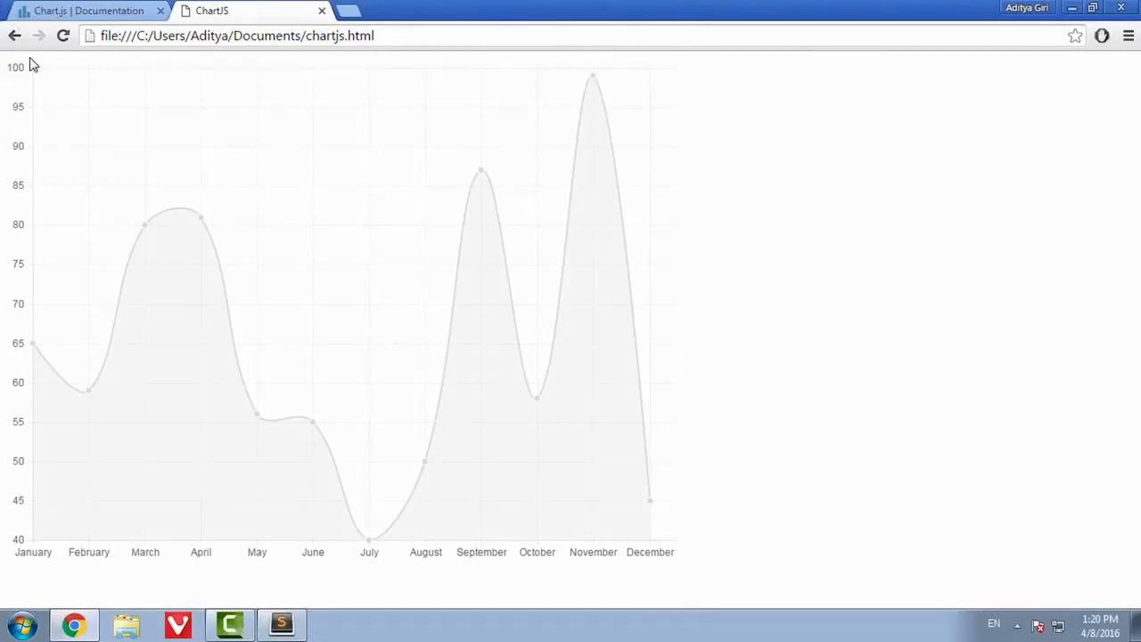
- Reload the chart page to see both lines overlaid, then return to the editor and select the chart type name
{"action": "left_click", "coordinate": [63, 36]}
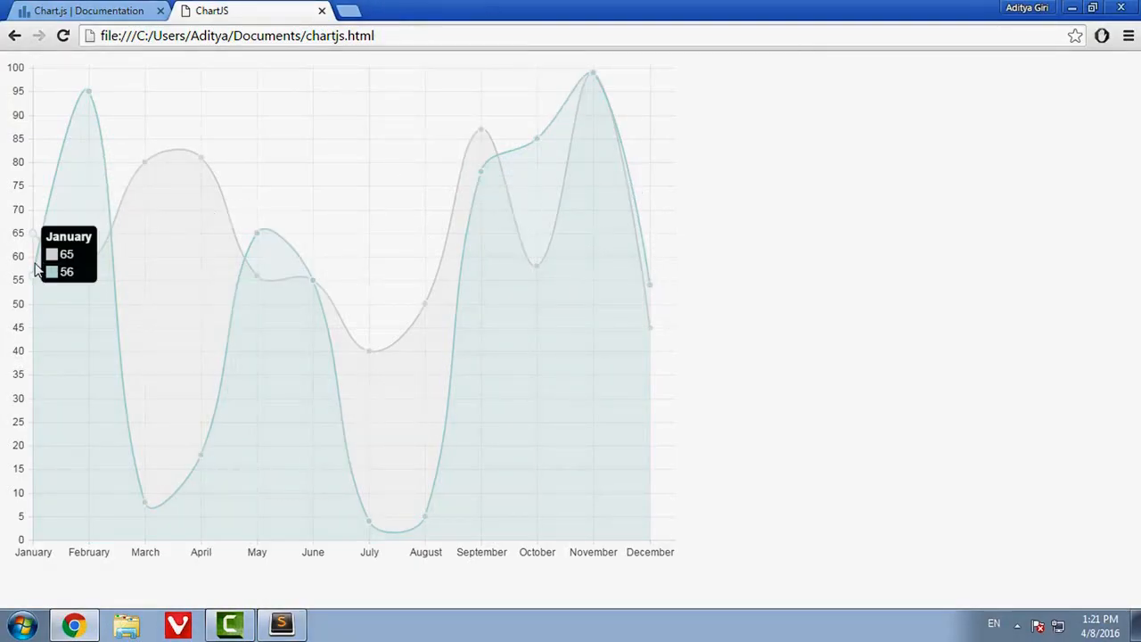
{"action": "left_click", "coordinate": [228, 624]}
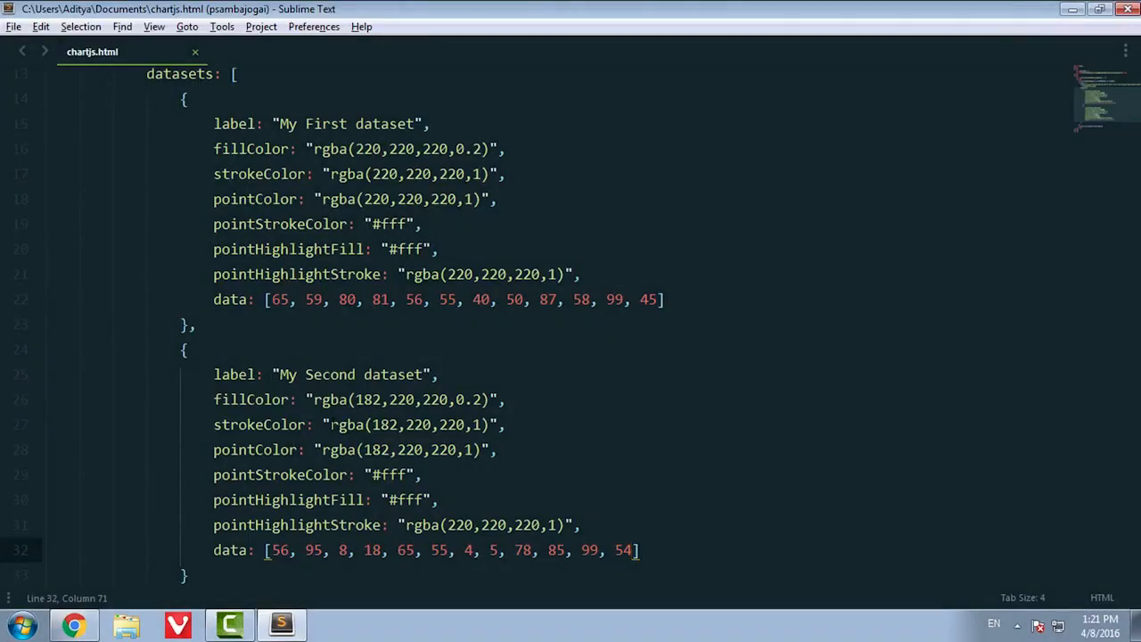
{"action": "double_click", "coordinate": [367, 399]}
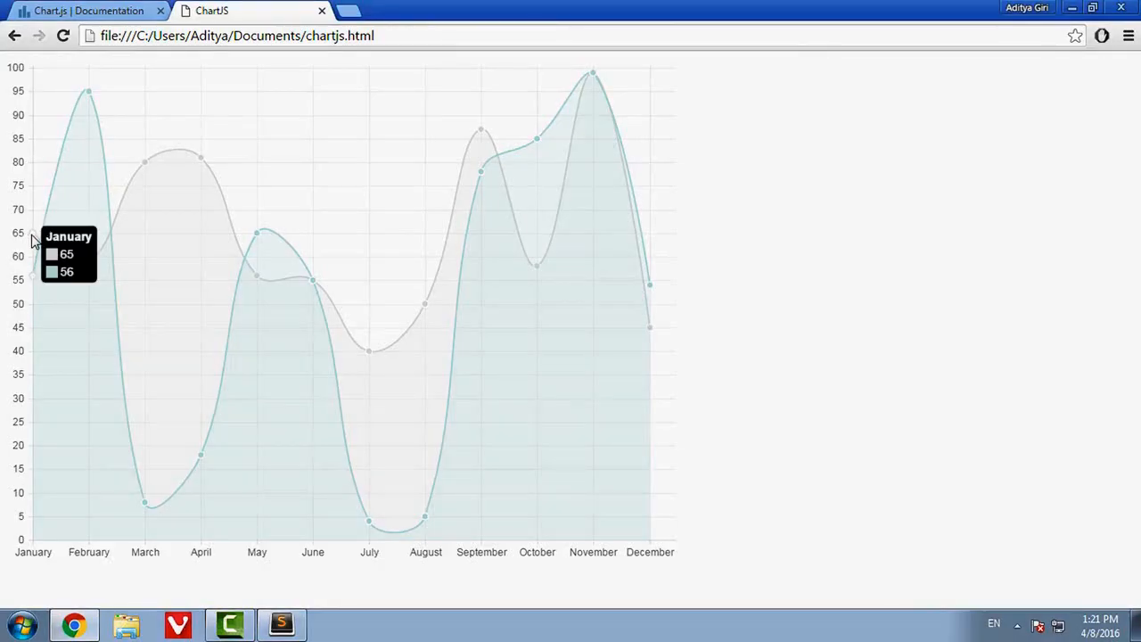
{"action": "mouse_move", "coordinate": [628, 271]}
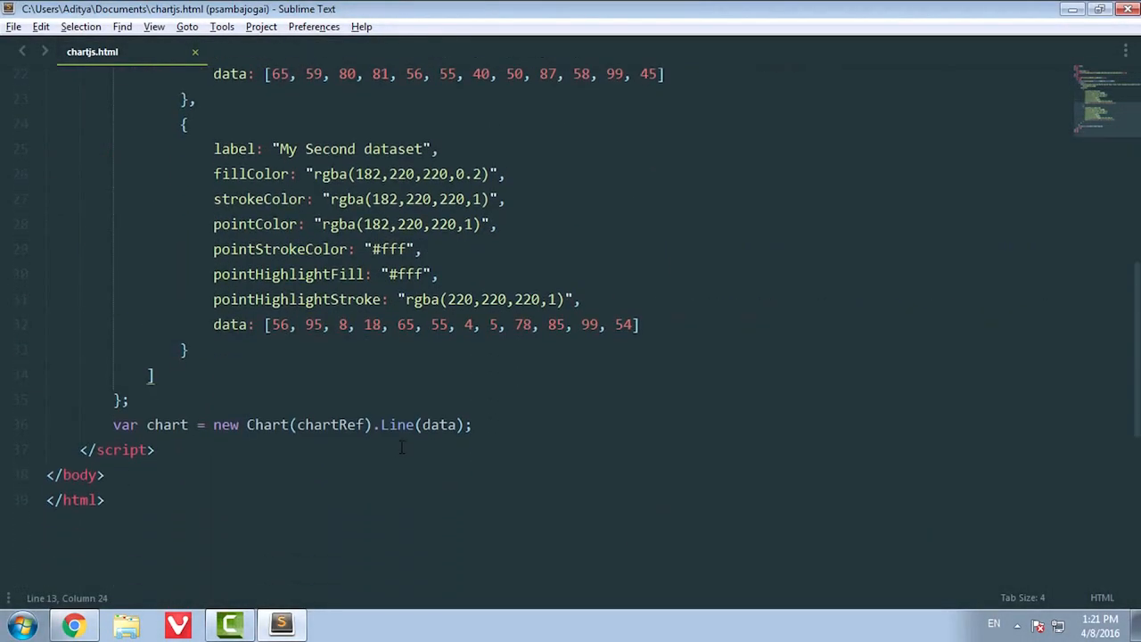
- Render the data as a Bar chart, then select the chart type again to switch it to Radar
{"action": "type", "text": "B"}
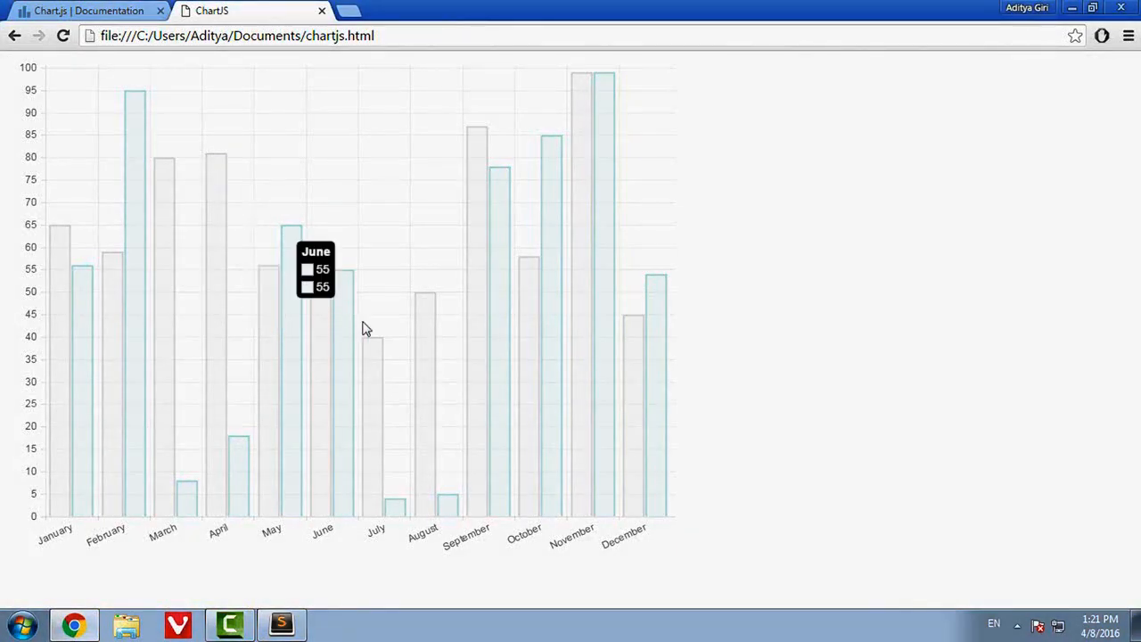
{"action": "mouse_move", "coordinate": [425, 360]}
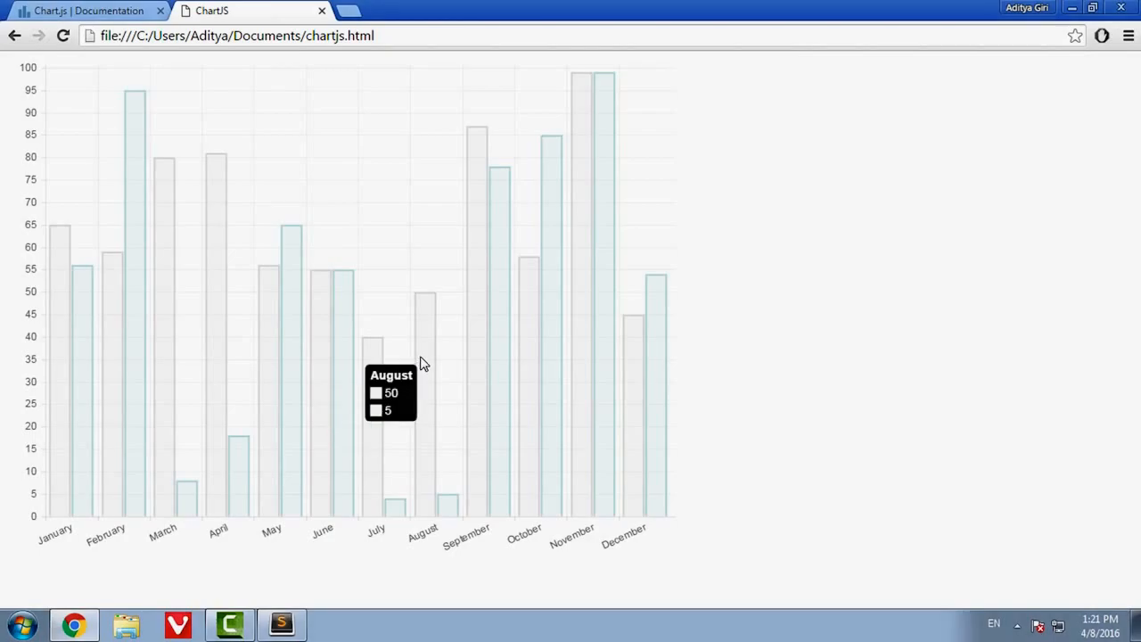
{"action": "left_click", "coordinate": [228, 624]}
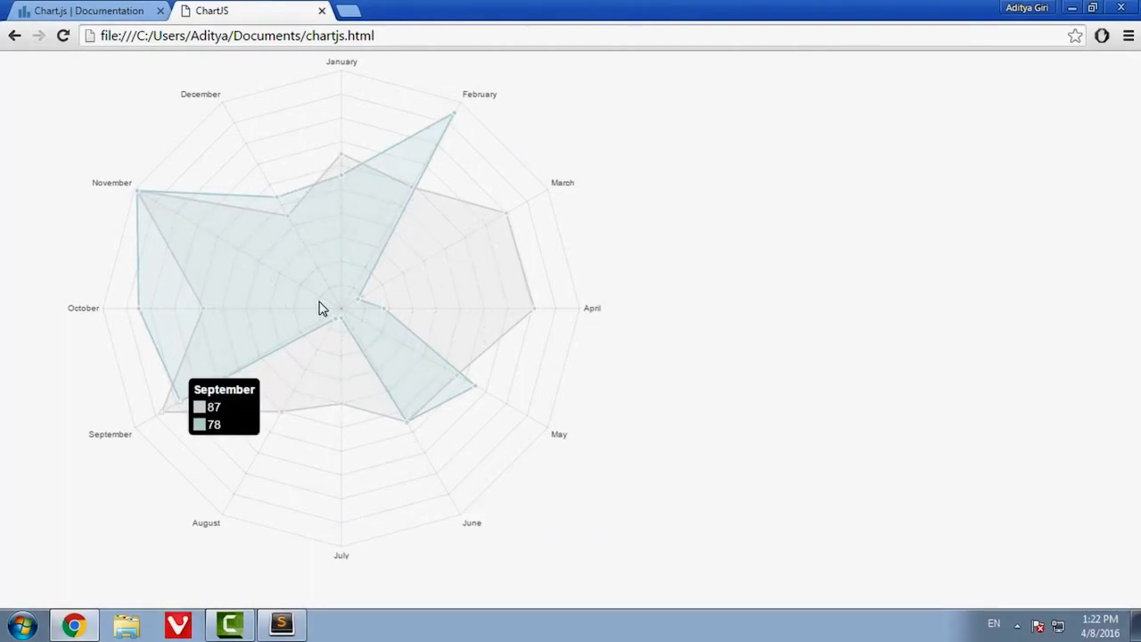
{"action": "mouse_move", "coordinate": [499, 332]}
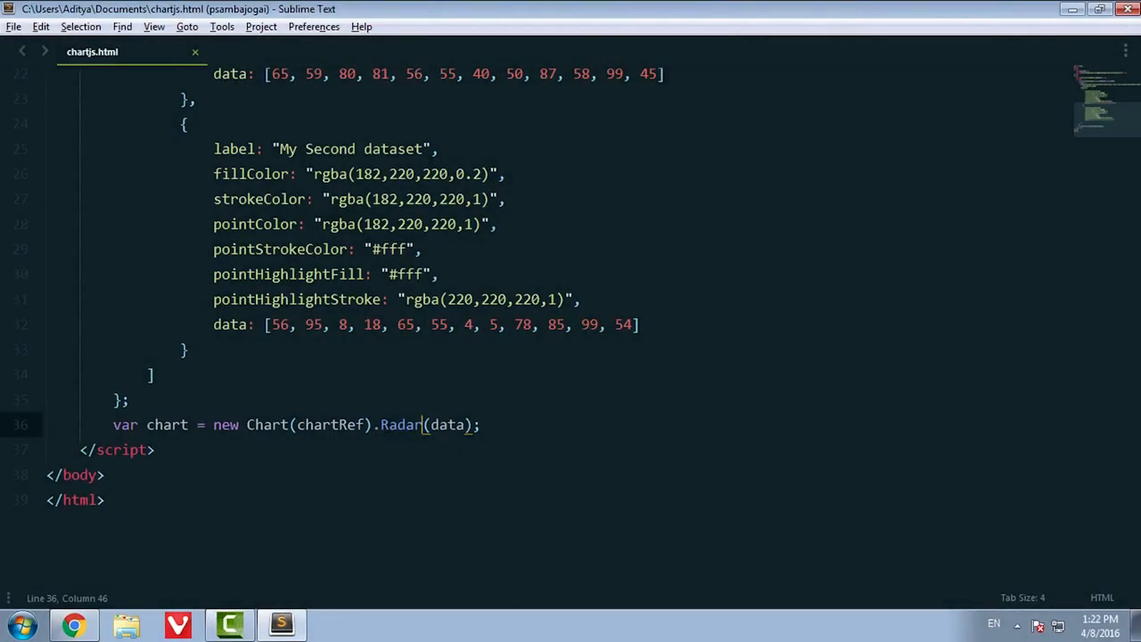
{"action": "double_click", "coordinate": [399, 425]}
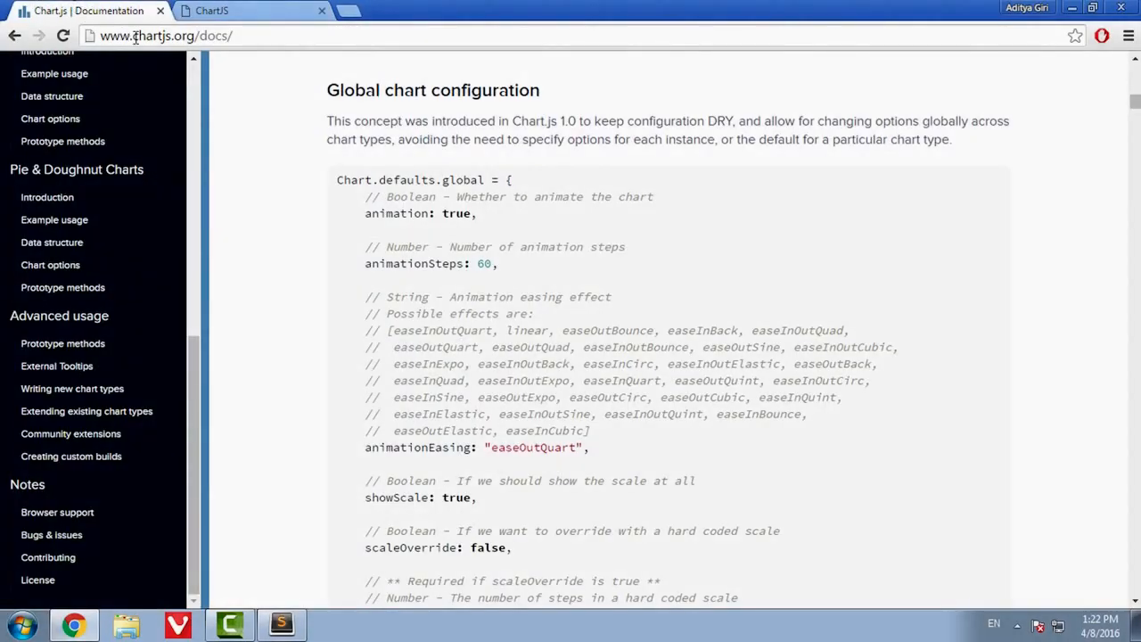
- Select the polar area example data in the Chart.js docs and switch back to the editor
{"action": "scroll", "scroll_direction": "down", "scroll_amount": 3}
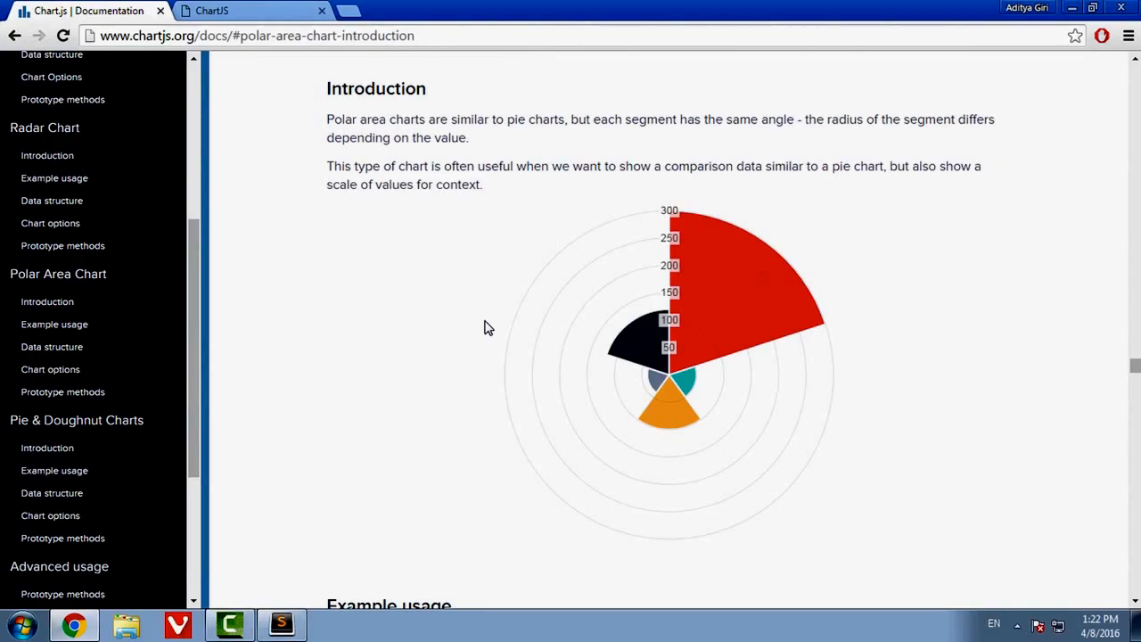
{"action": "scroll", "scroll_direction": "down", "scroll_amount": 3}
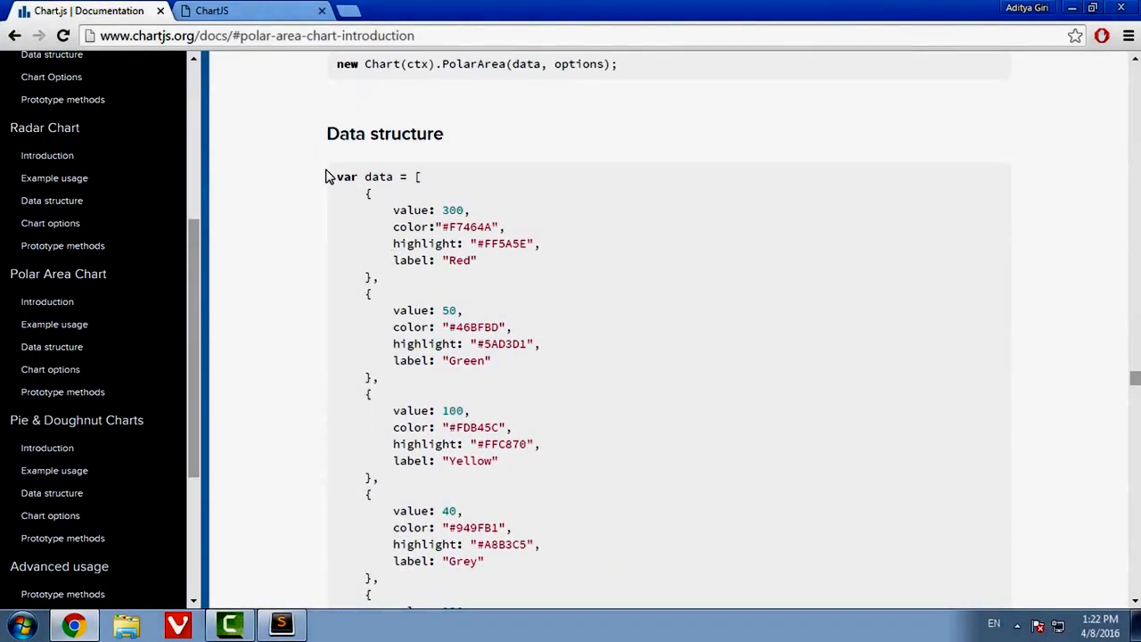
{"action": "left_click_drag", "start_coordinate": [337, 177], "coordinate": [372, 481]}
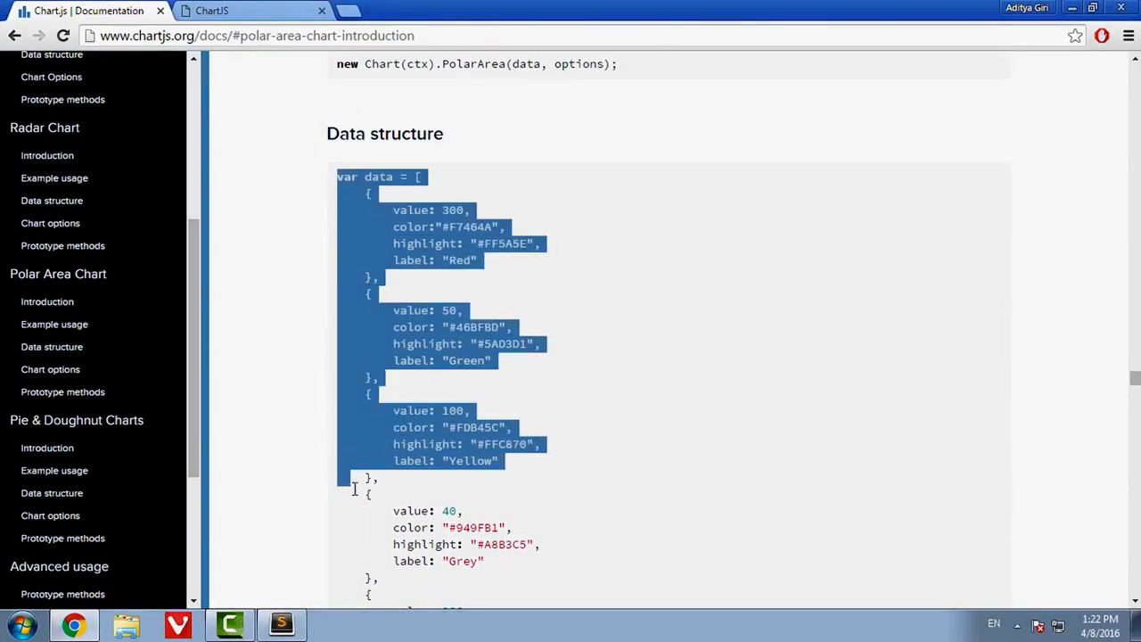
{"action": "scroll", "scroll_direction": "down", "scroll_amount": 3}
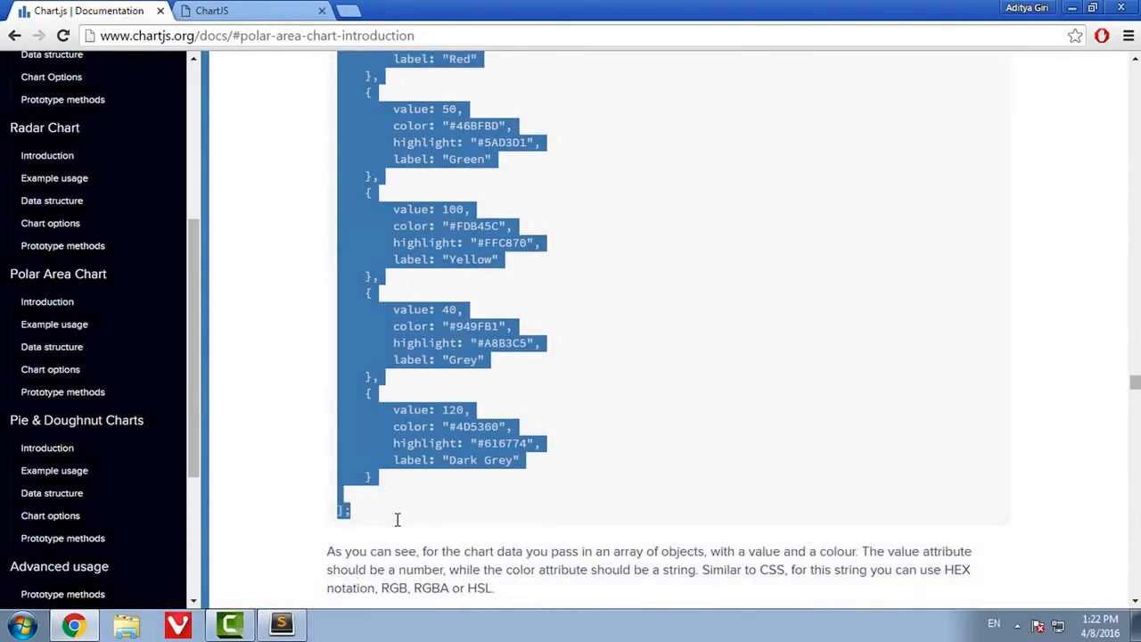
{"action": "left_click", "coordinate": [230, 624]}
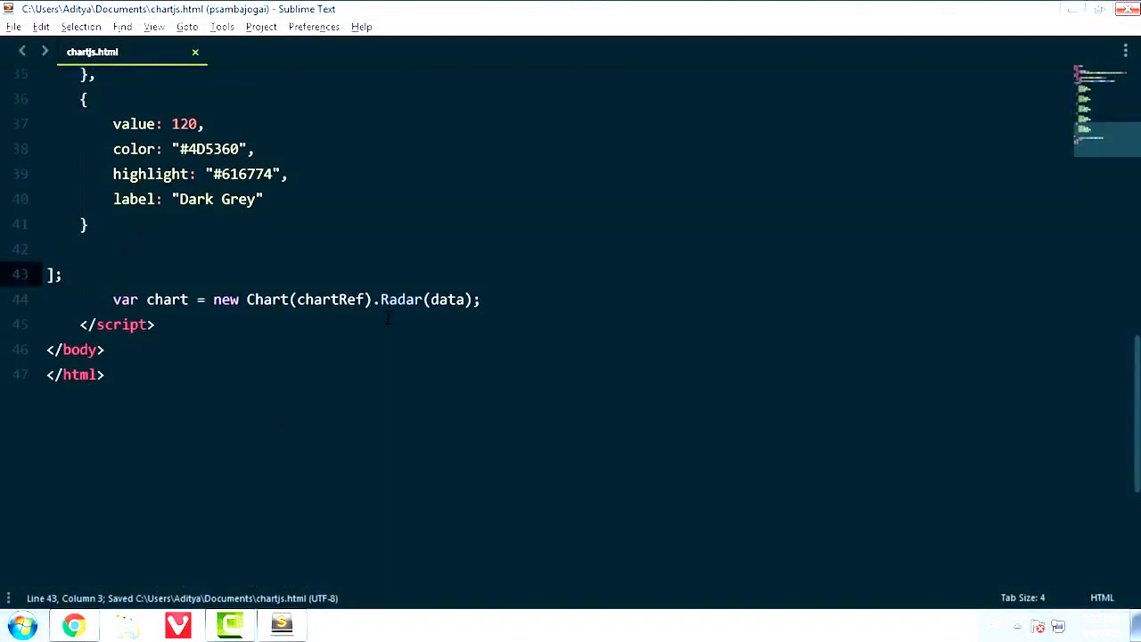
- Replace Radar with PolarArea in new Chart(chartRef).Radar(data)
{"action": "double_click", "coordinate": [401, 299]}
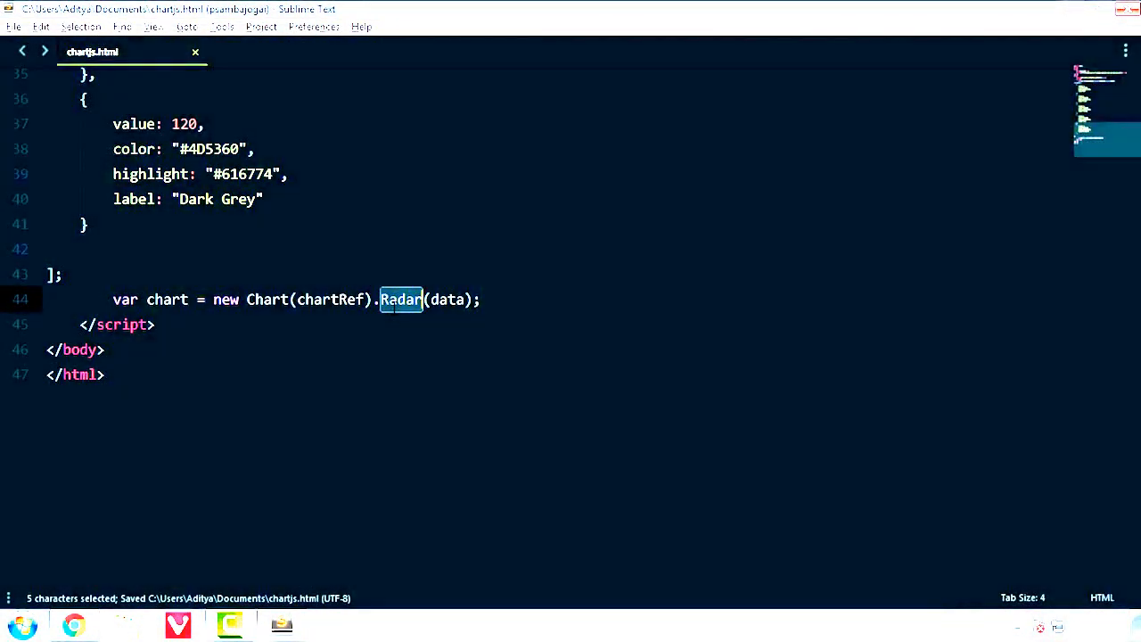
{"action": "type", "text": "Pola"}
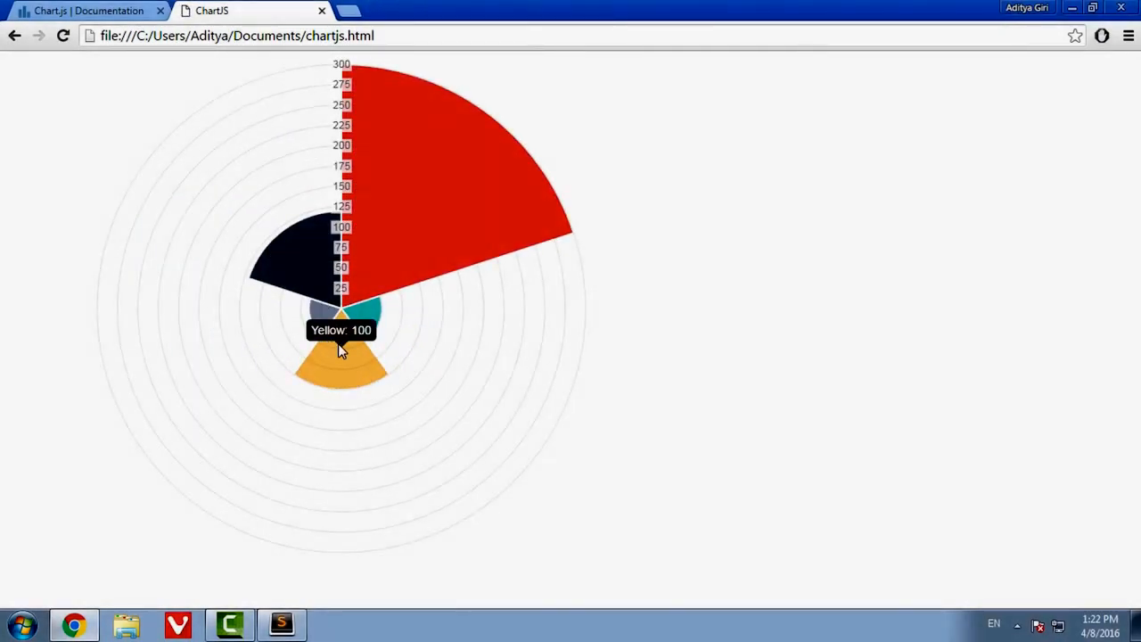
- View the pie chart in Chrome, check the Chart.js documentation tab and return to the editor
{"action": "left_click", "coordinate": [87, 11]}
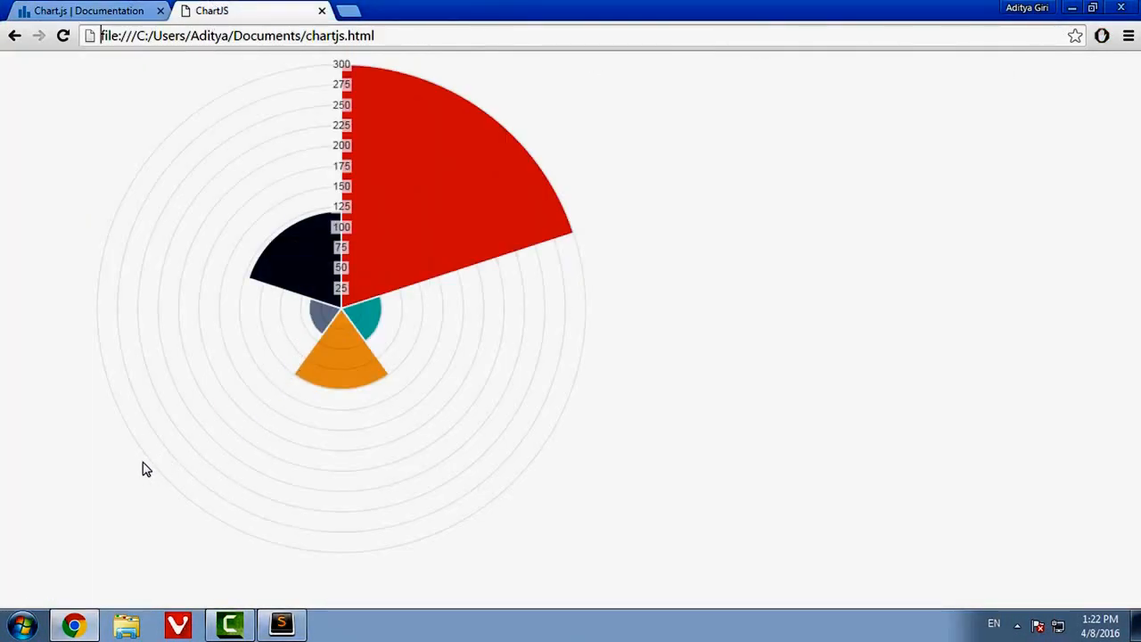
{"action": "mouse_move", "coordinate": [410, 198]}
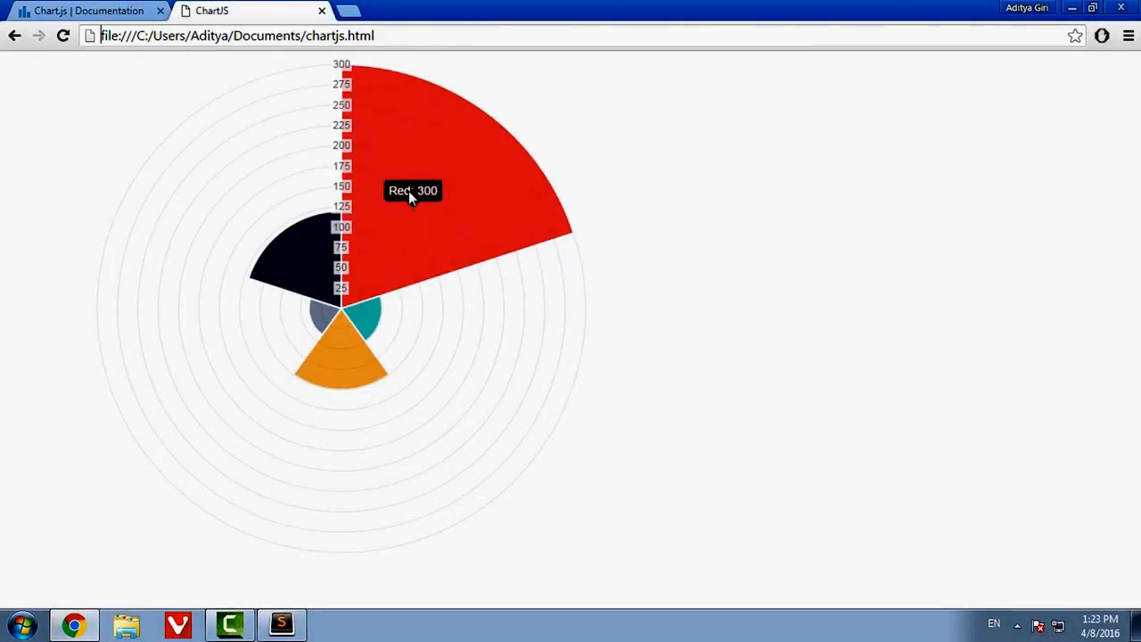
{"action": "mouse_move", "coordinate": [389, 330]}
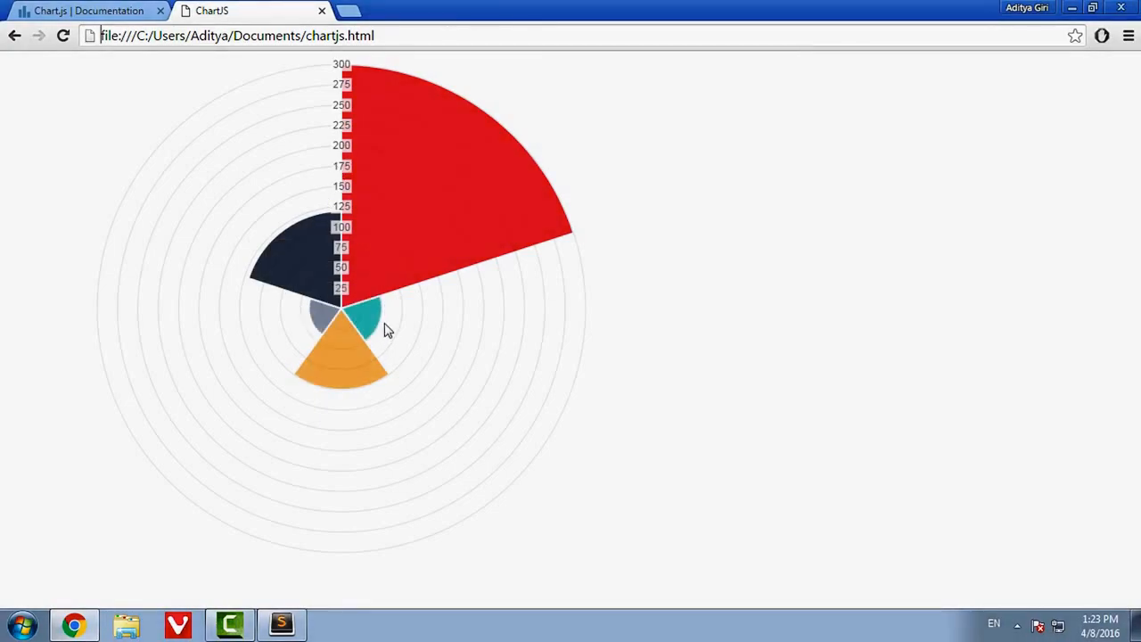
{"action": "mouse_move", "coordinate": [105, 59]}
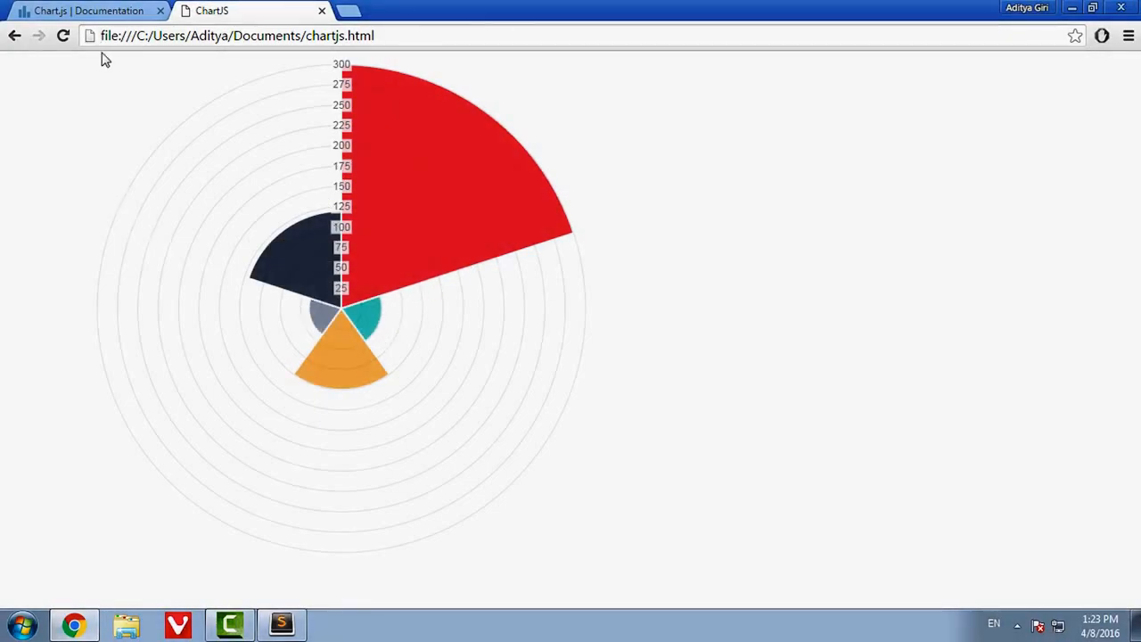
{"action": "left_click", "coordinate": [86, 11]}
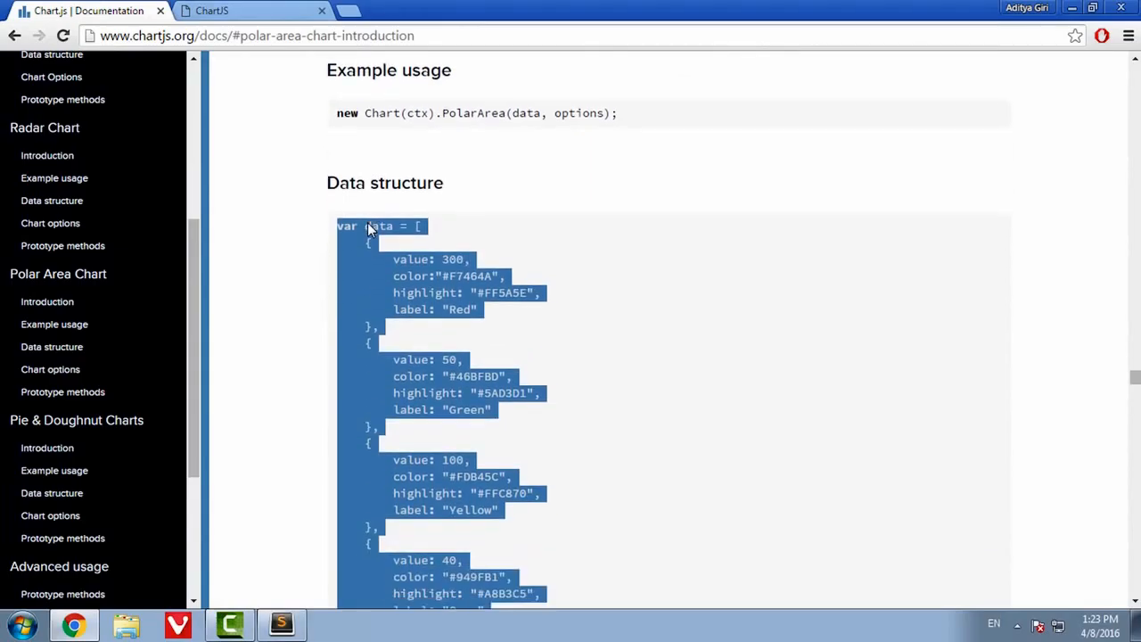
{"action": "left_click", "coordinate": [230, 624]}
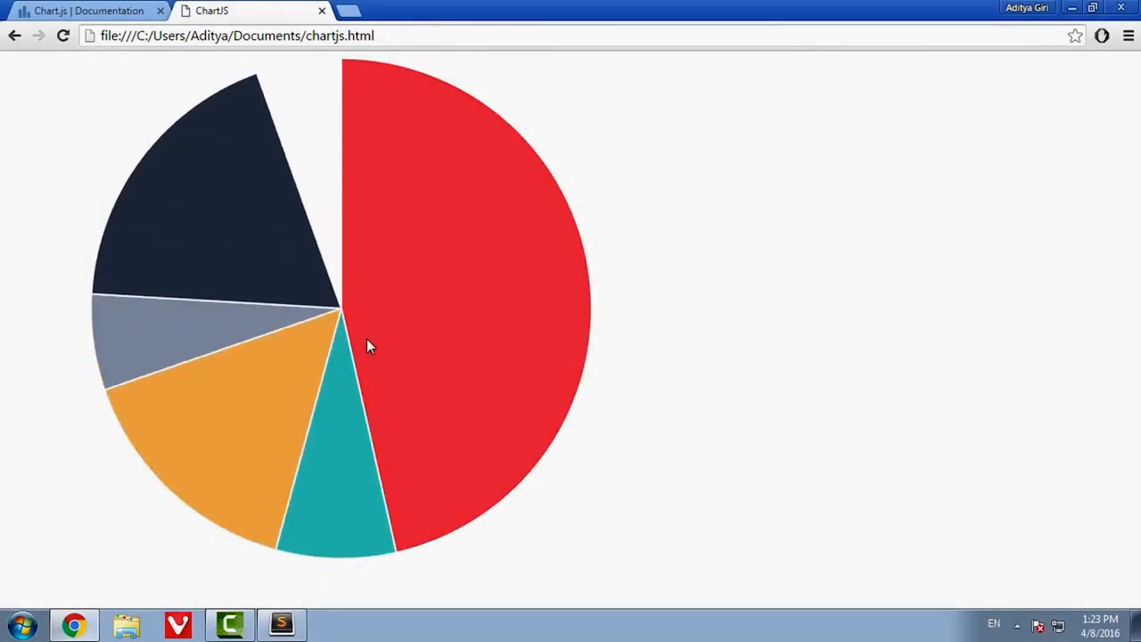
{"action": "mouse_move", "coordinate": [464, 433]}
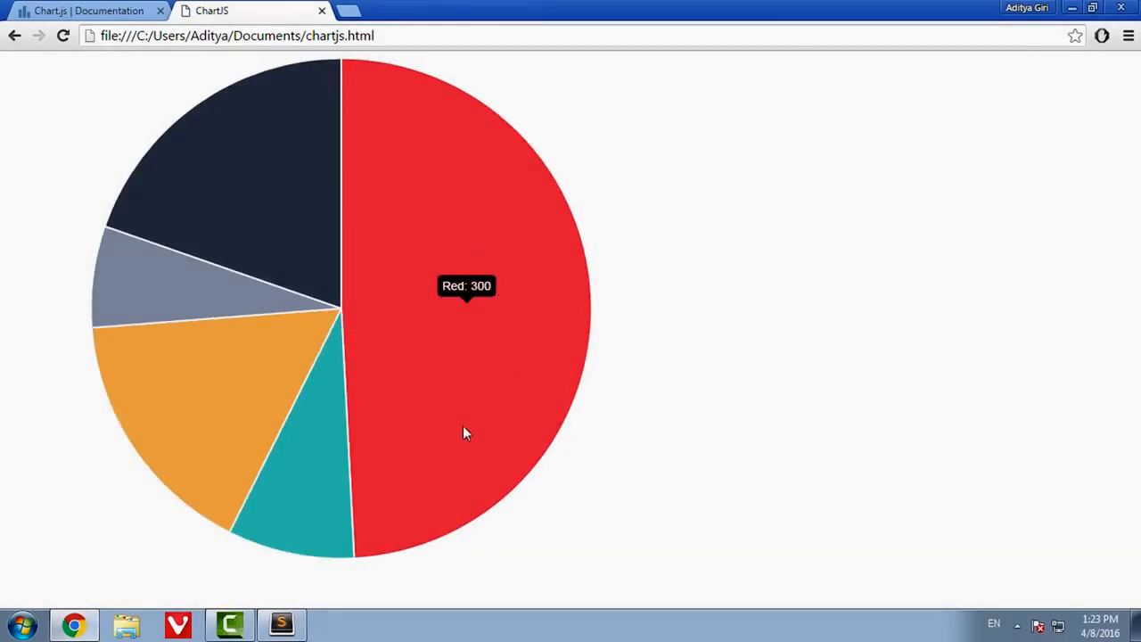
{"action": "mouse_move", "coordinate": [513, 339]}
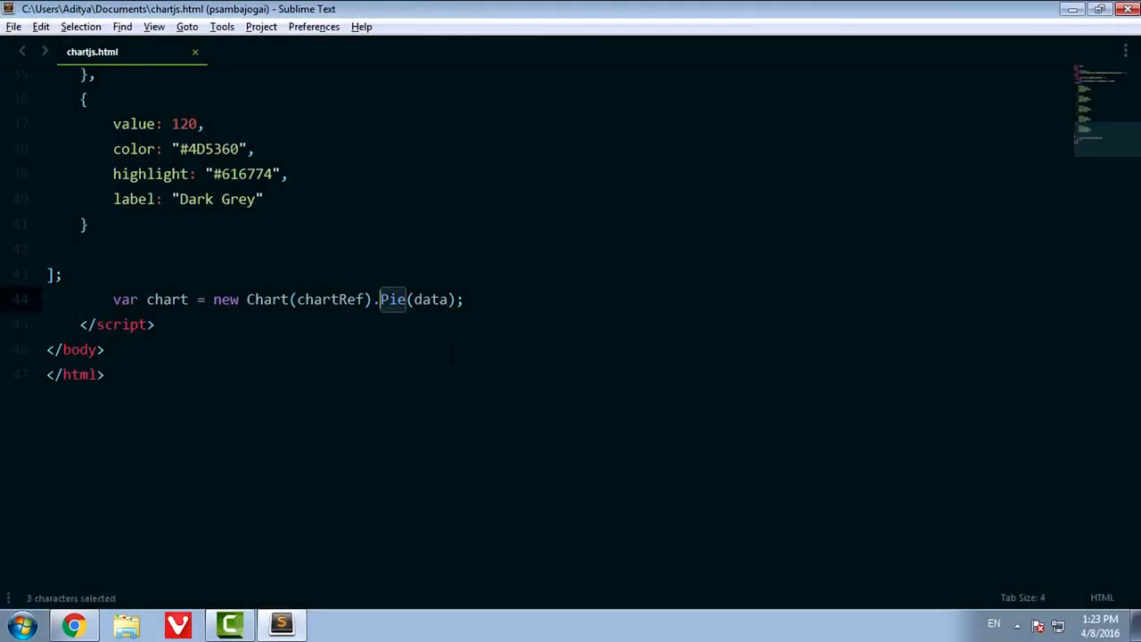
- Replace Pie with Doughnut as the chart type and reload the page to render the doughnut chart
{"action": "type", "text": "Dou"}
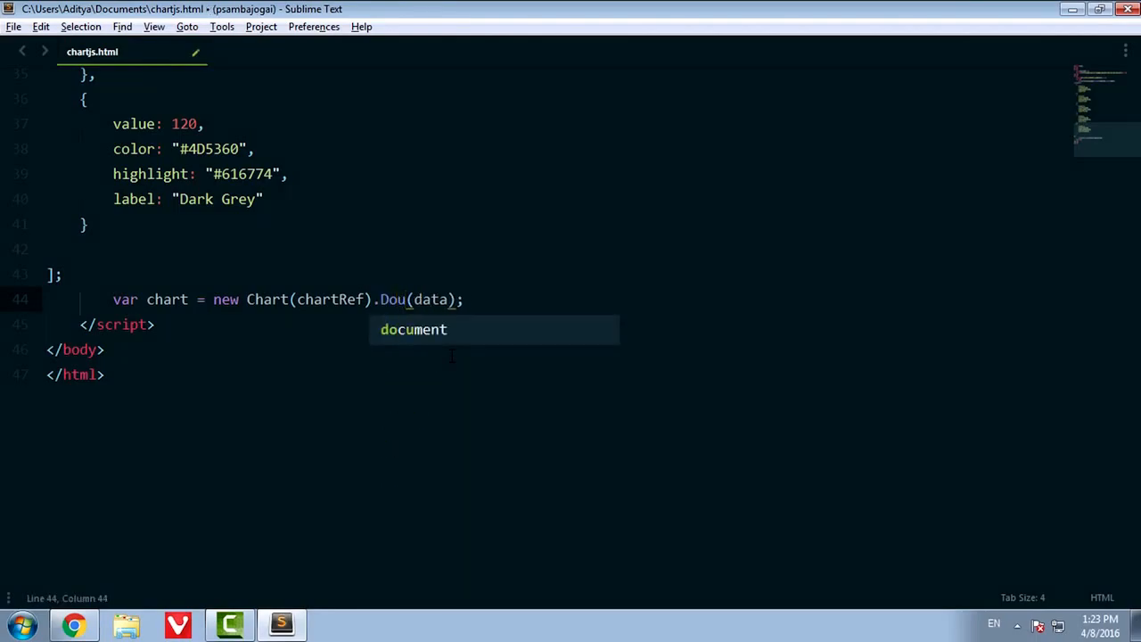
{"action": "type", "text": "ghnu"}
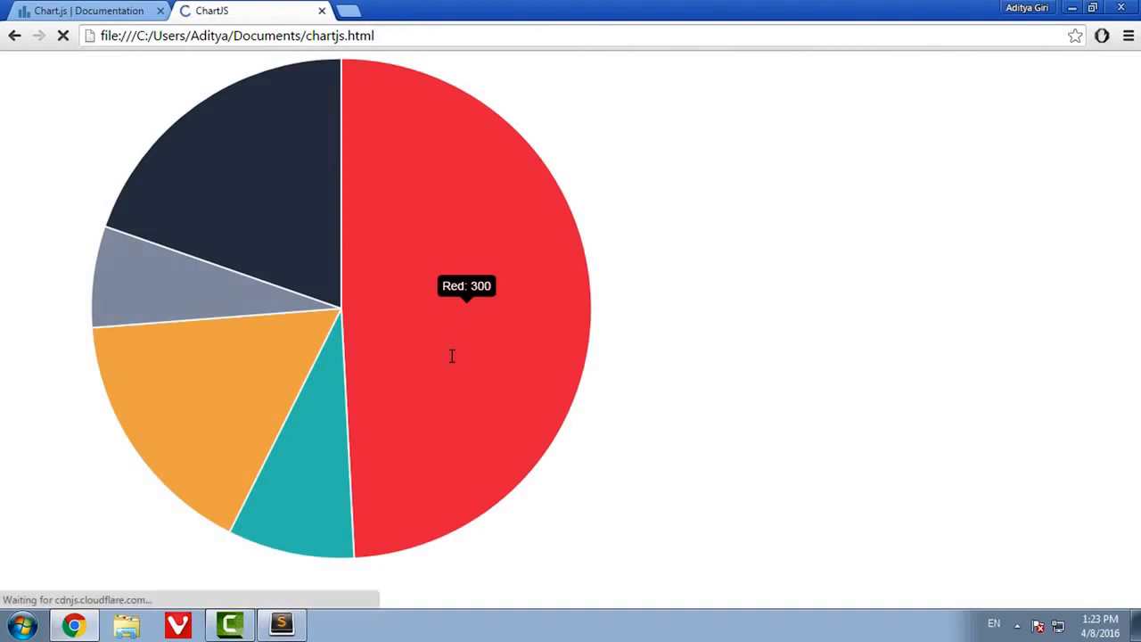
{"action": "left_click", "coordinate": [63, 36]}
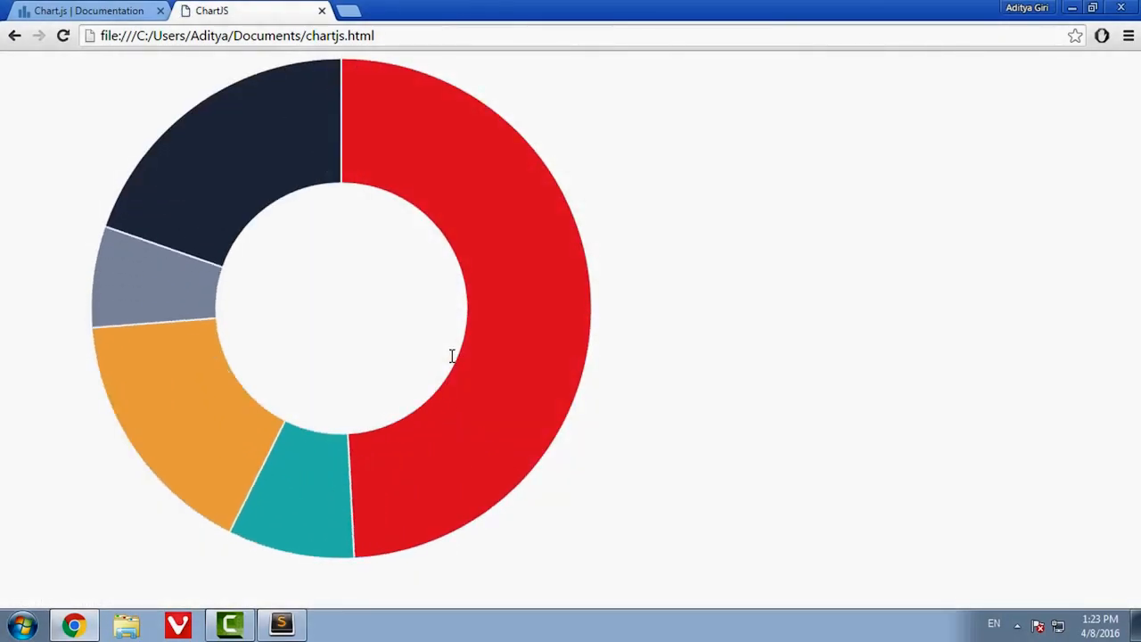
{"action": "mouse_move", "coordinate": [186, 395]}
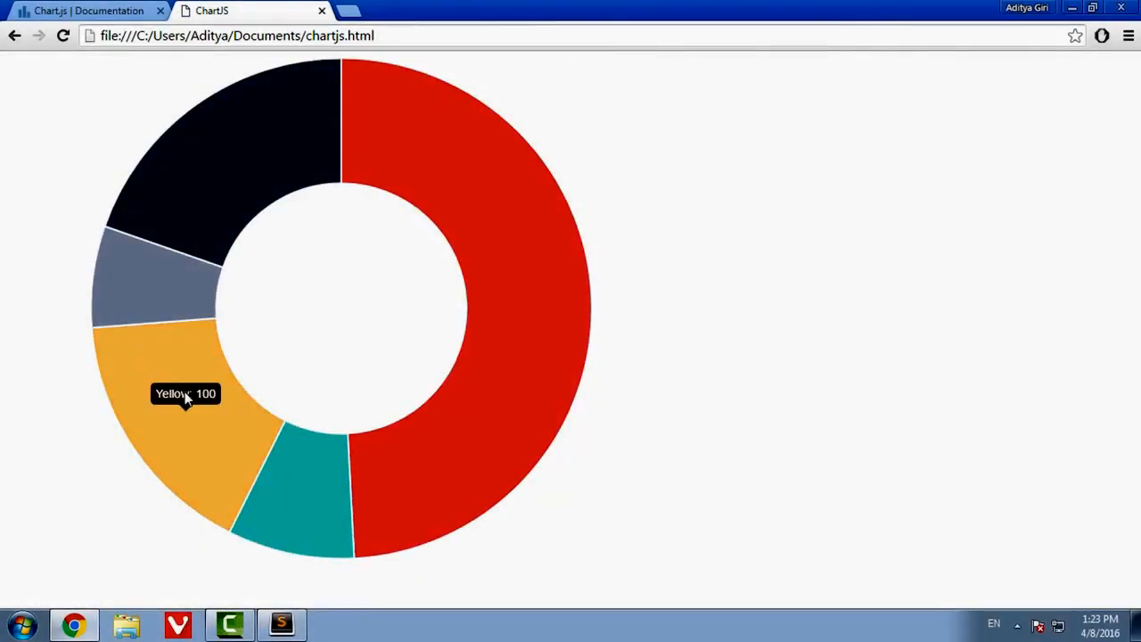
{"action": "mouse_move", "coordinate": [265, 448]}
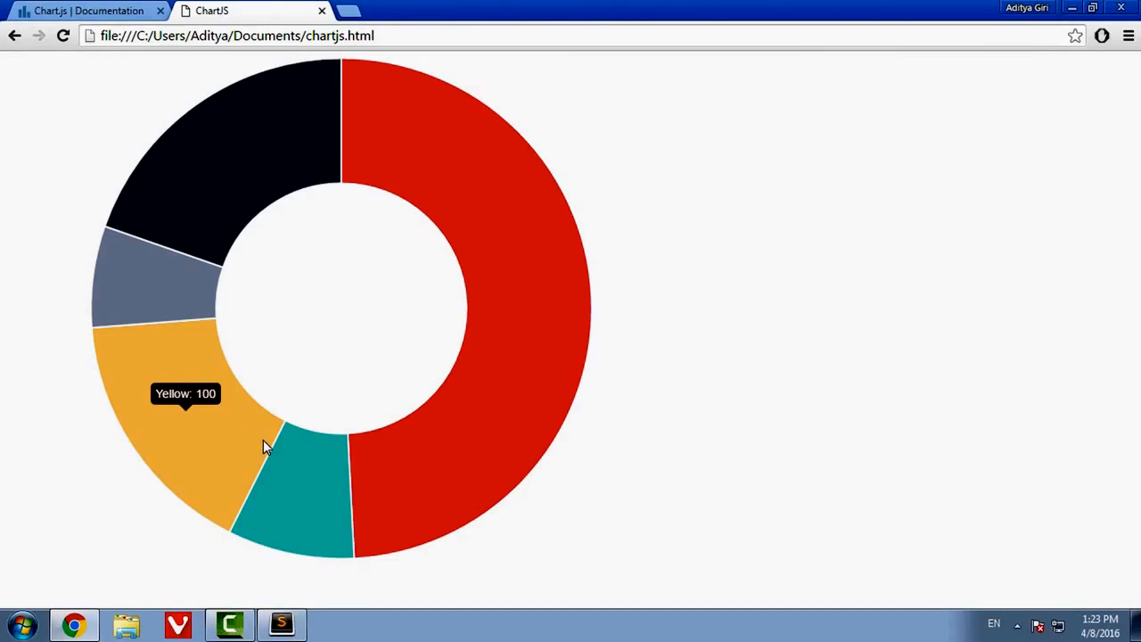
{"action": "mouse_move", "coordinate": [314, 467]}
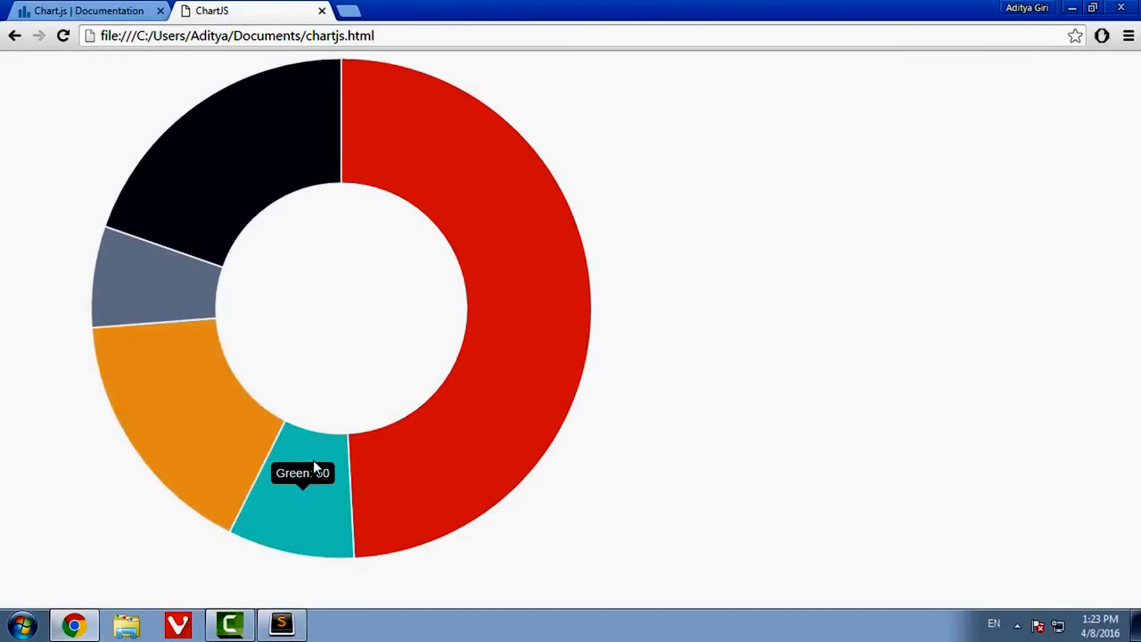
{"action": "mouse_move", "coordinate": [274, 199]}
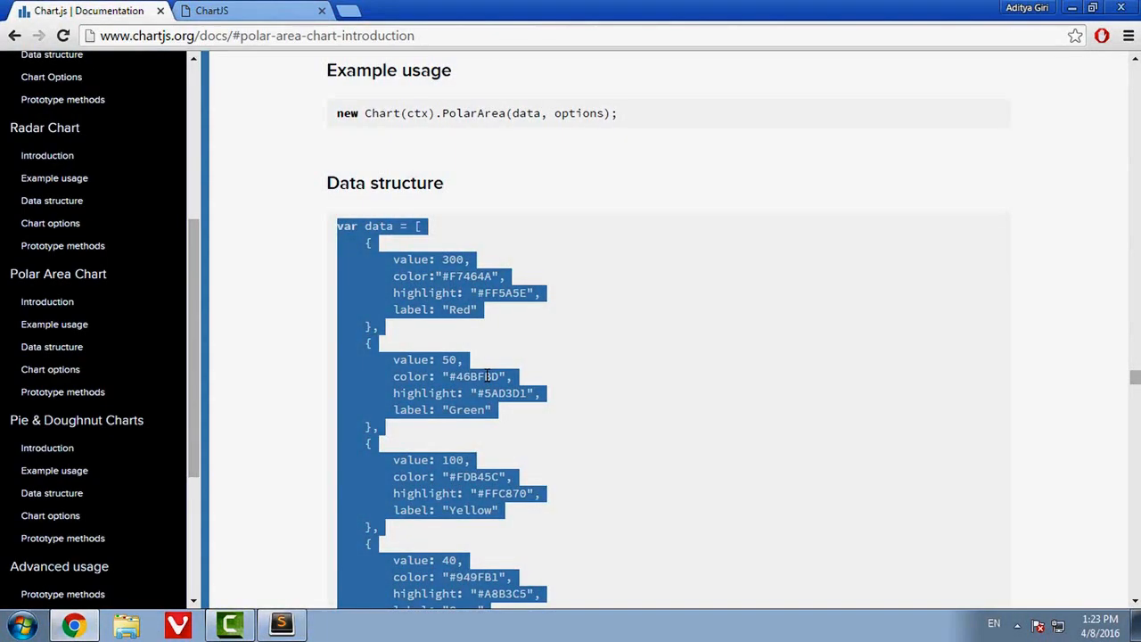
- Cut the whole data array out of the code, reload and inspect the now-blank canvas in DevTools
{"action": "left_click", "coordinate": [228, 624]}
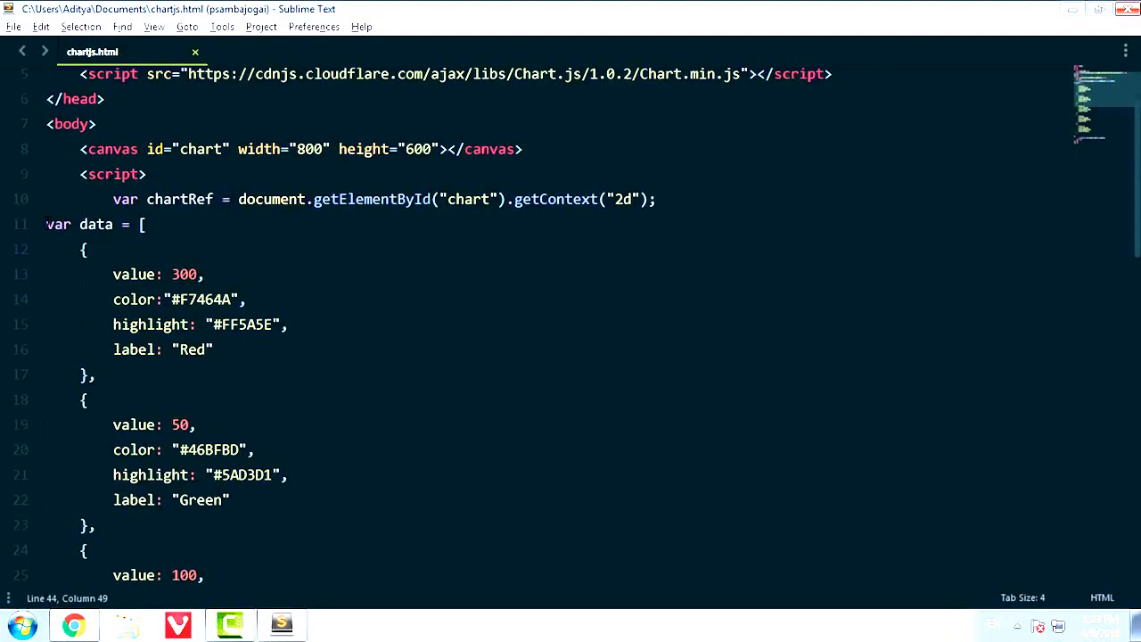
{"action": "scroll", "scroll_direction": "down", "scroll_amount": 3}
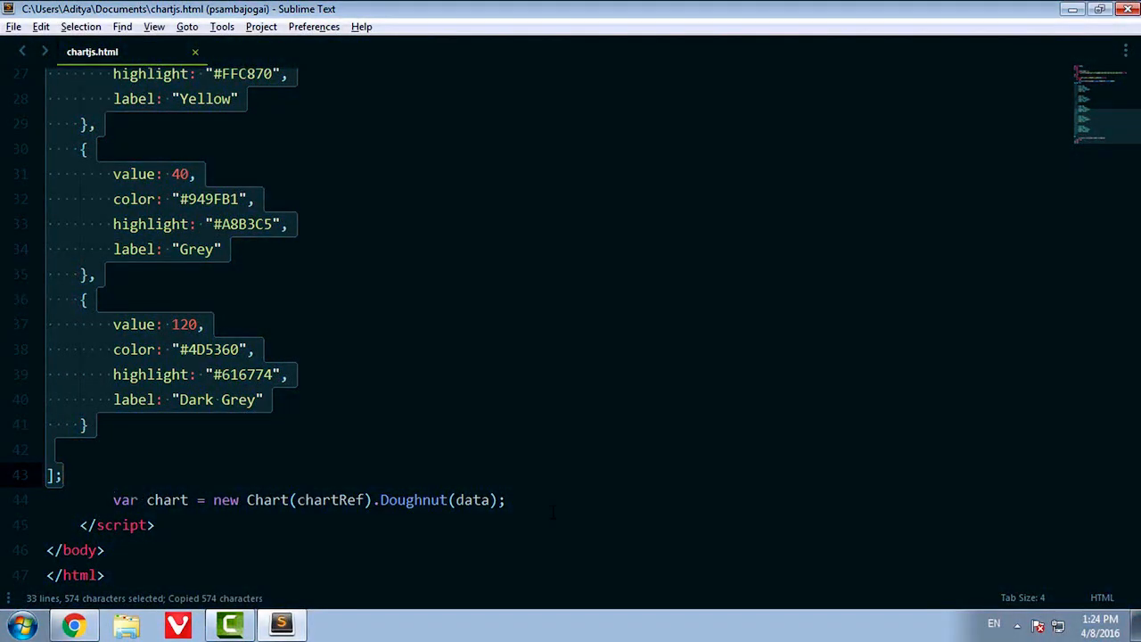
{"action": "key", "text": "ctrl+x"}
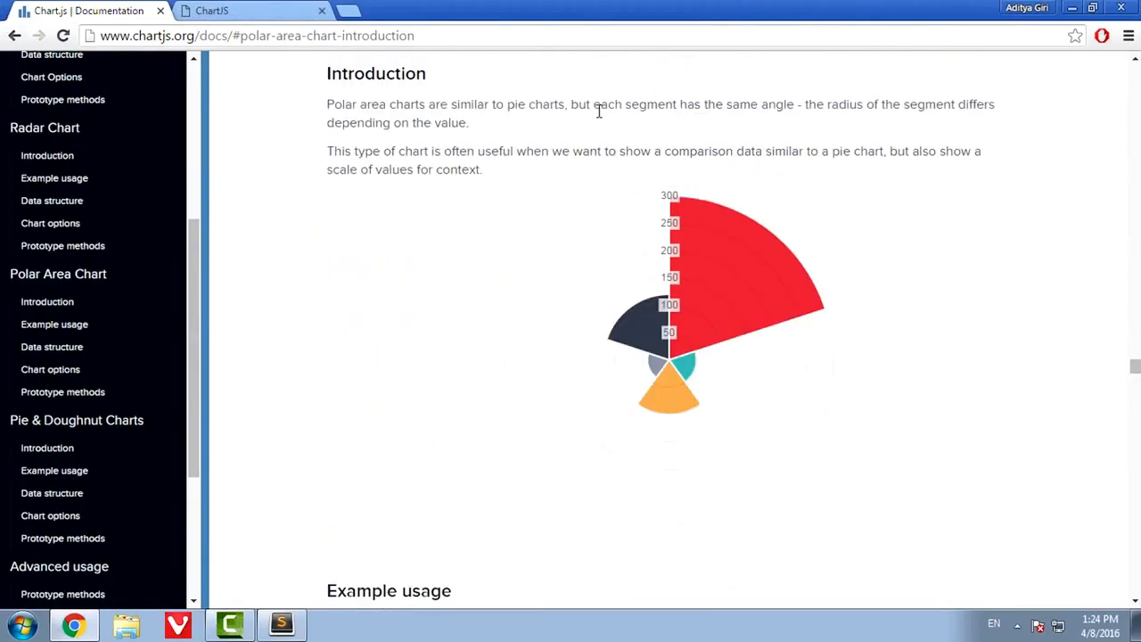
{"action": "left_click", "coordinate": [229, 623]}
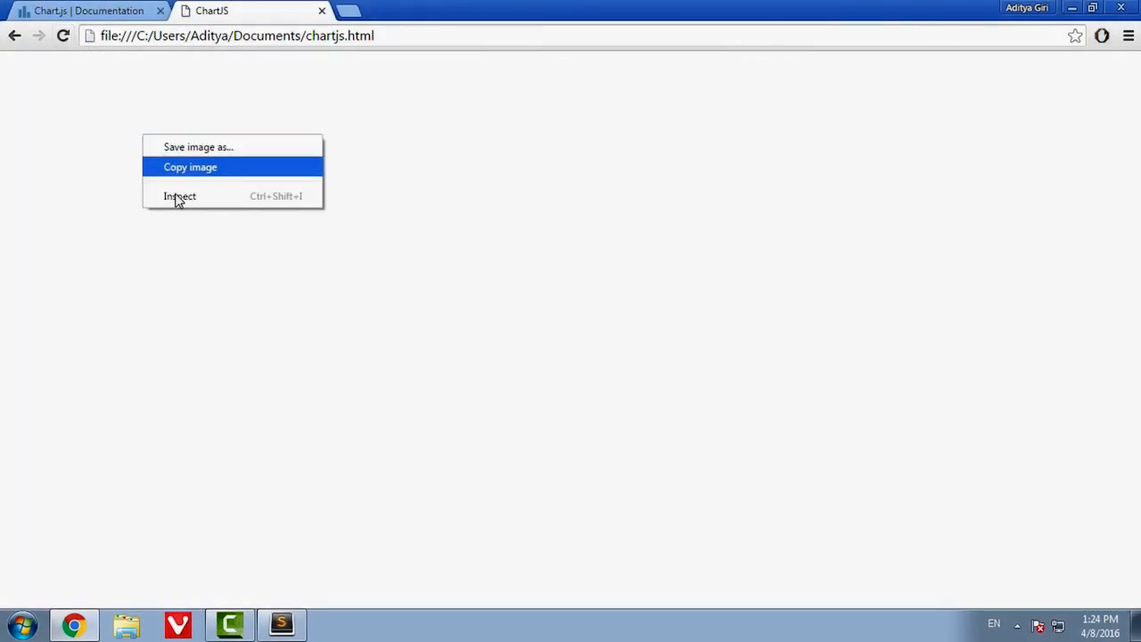
{"action": "left_click", "coordinate": [180, 196]}
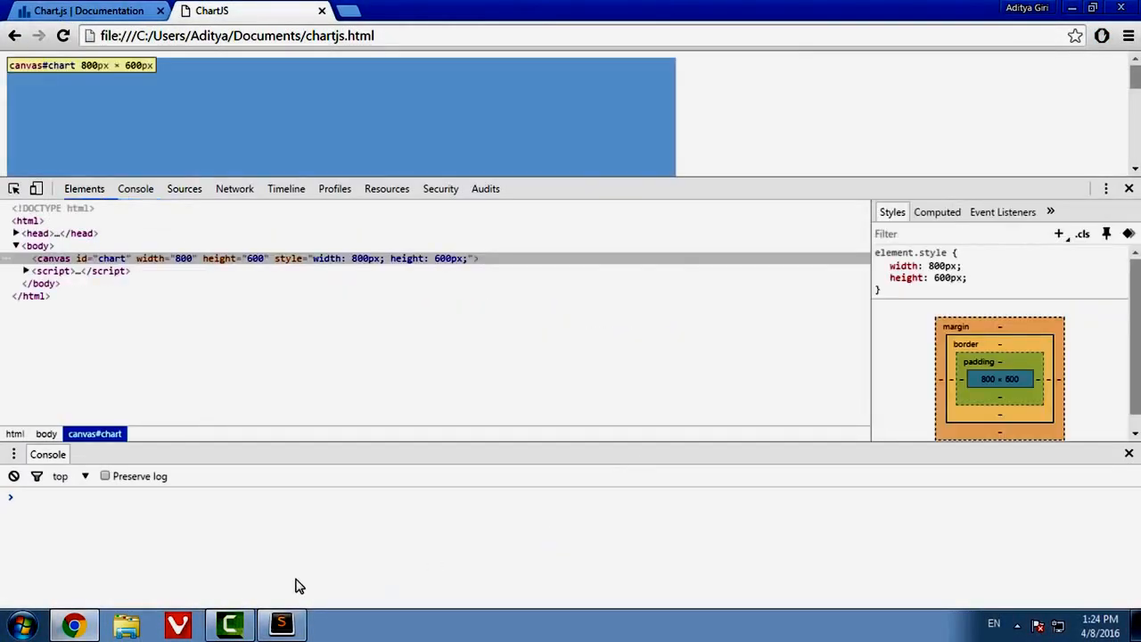